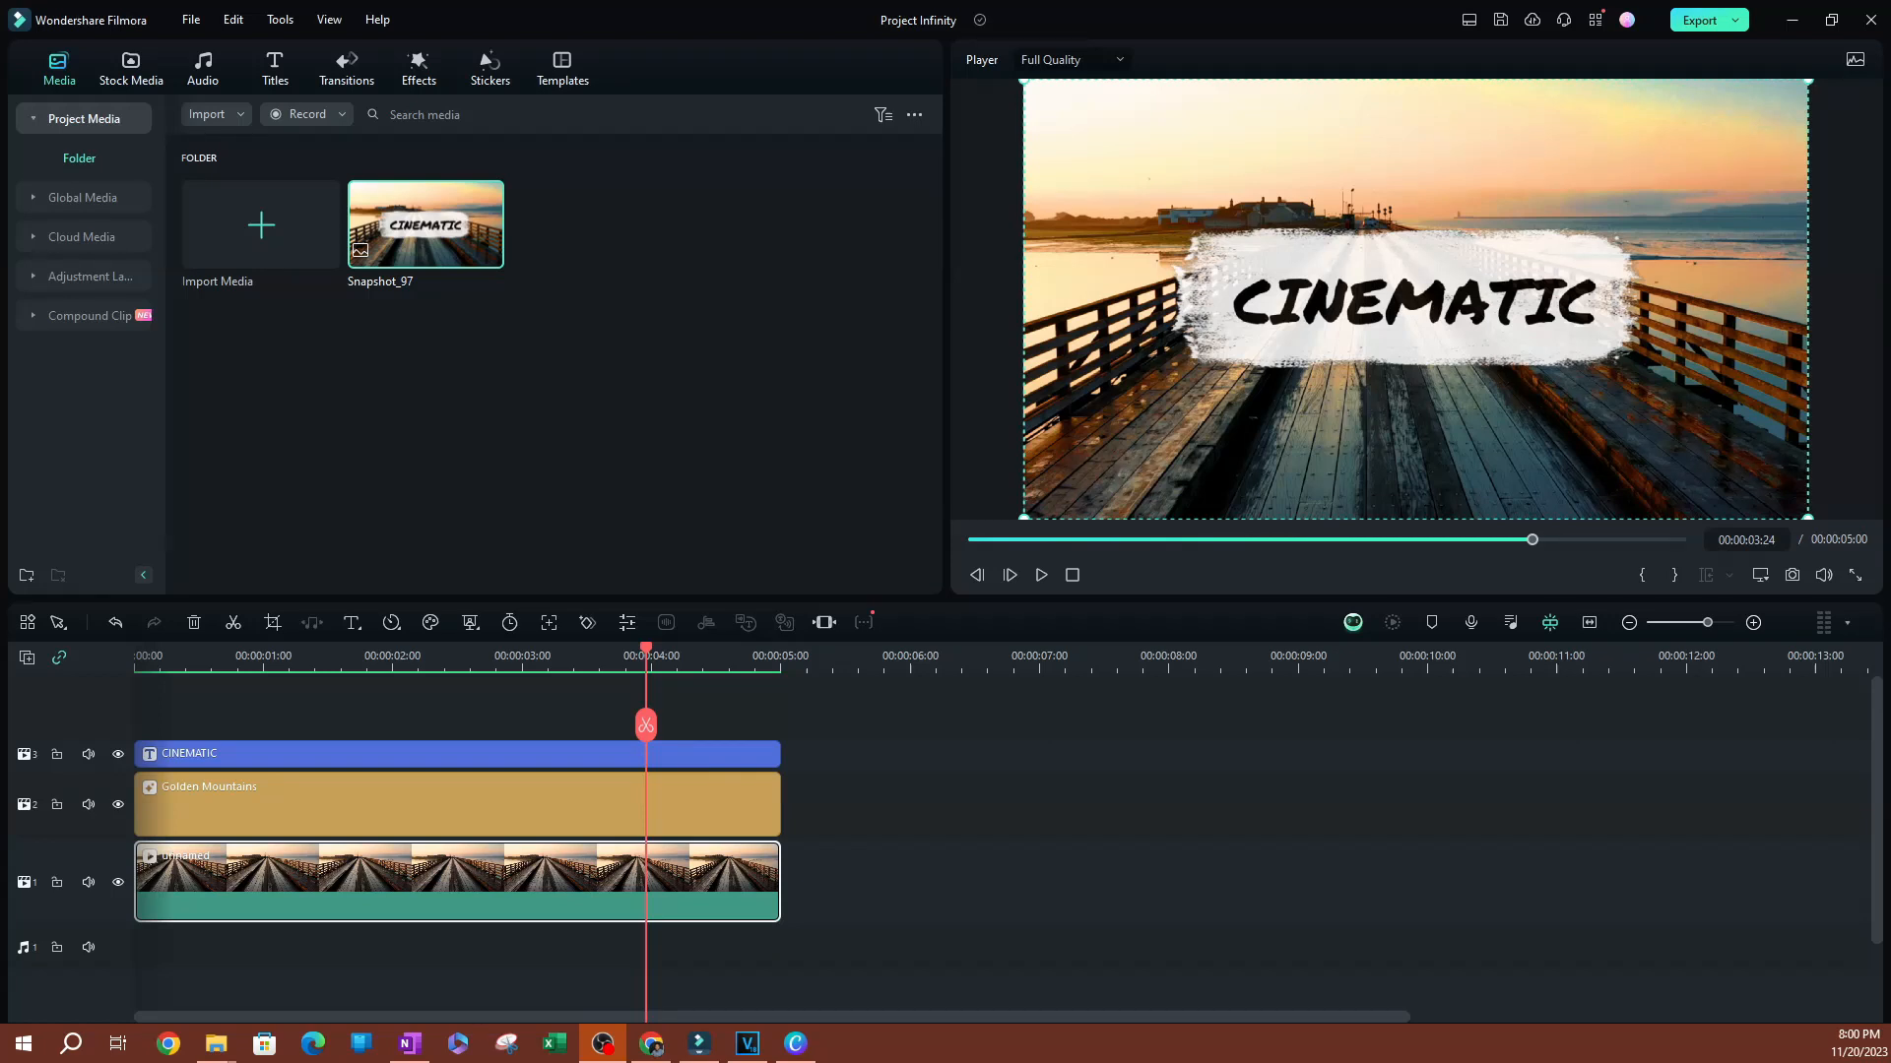
pyautogui.moveTo(413, 165)
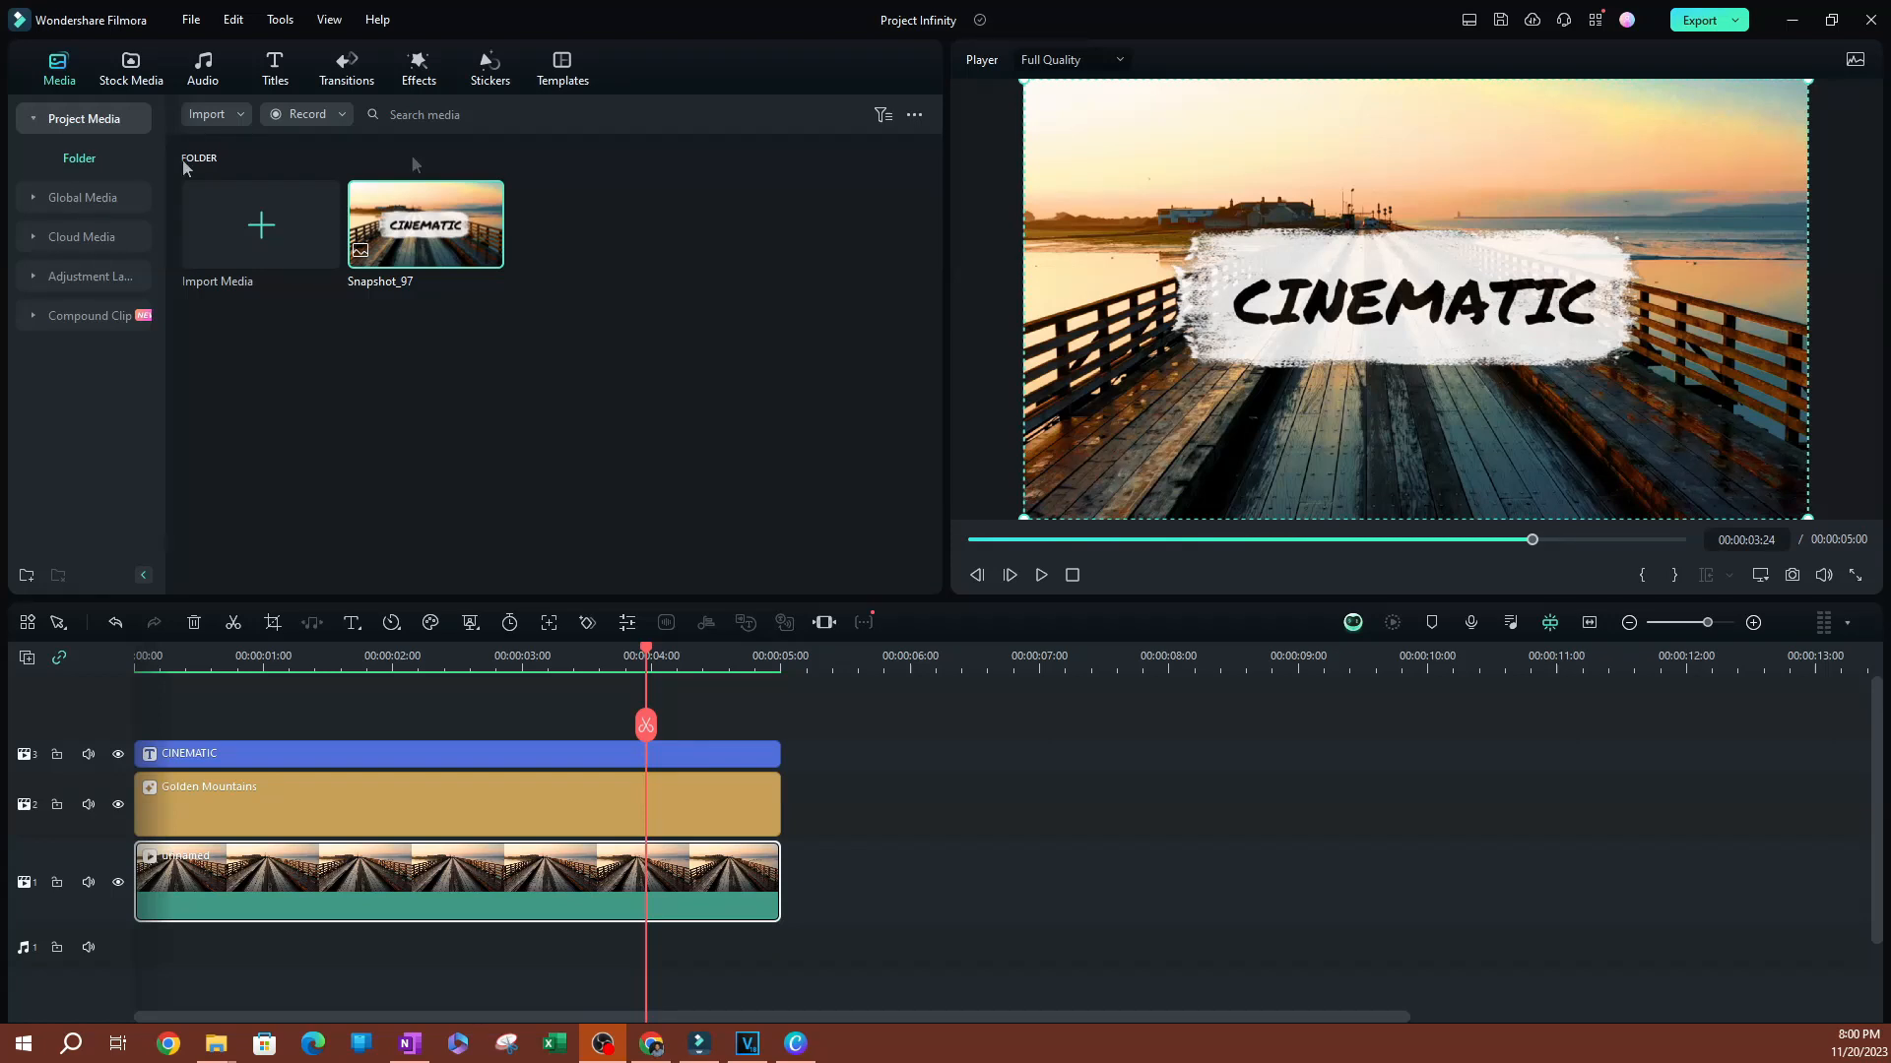
# Step: Show the Recommended > Trending effects and scroll down to Glitch Stripe 2
pyautogui.click(418, 68)
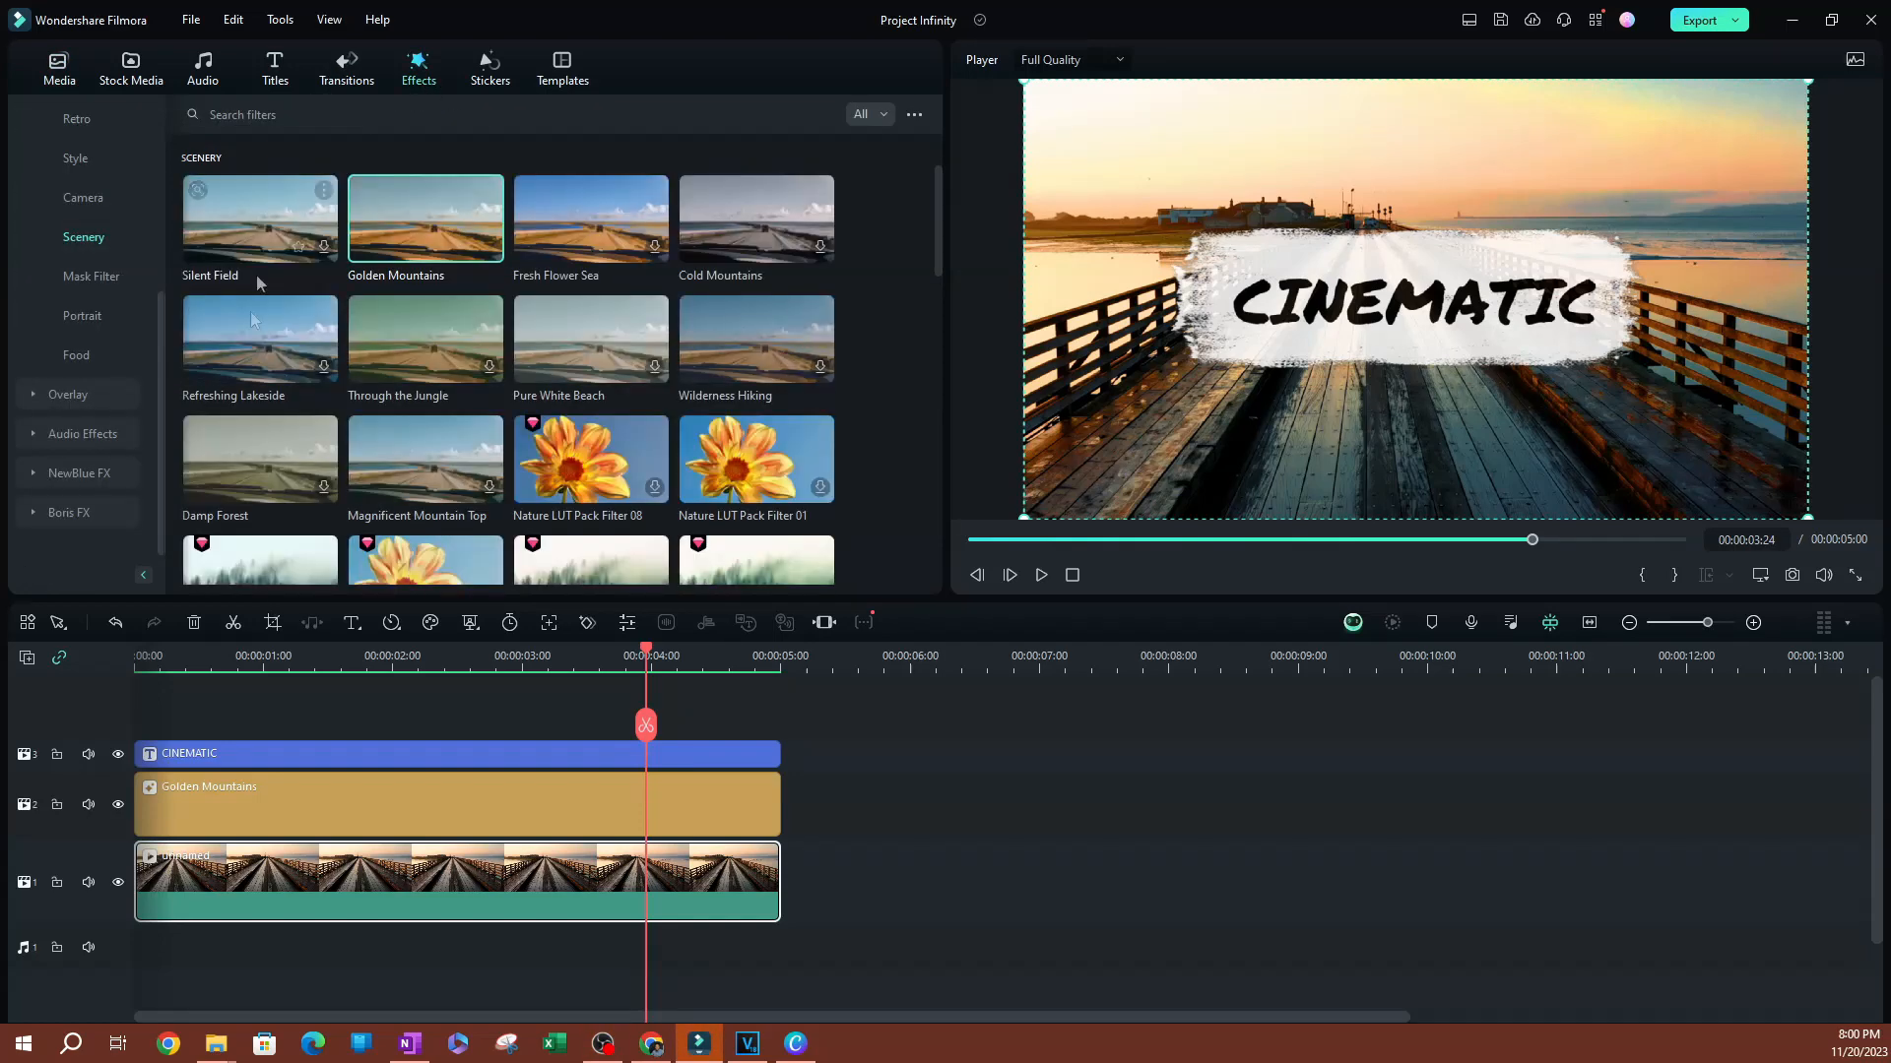
pyautogui.click(74, 236)
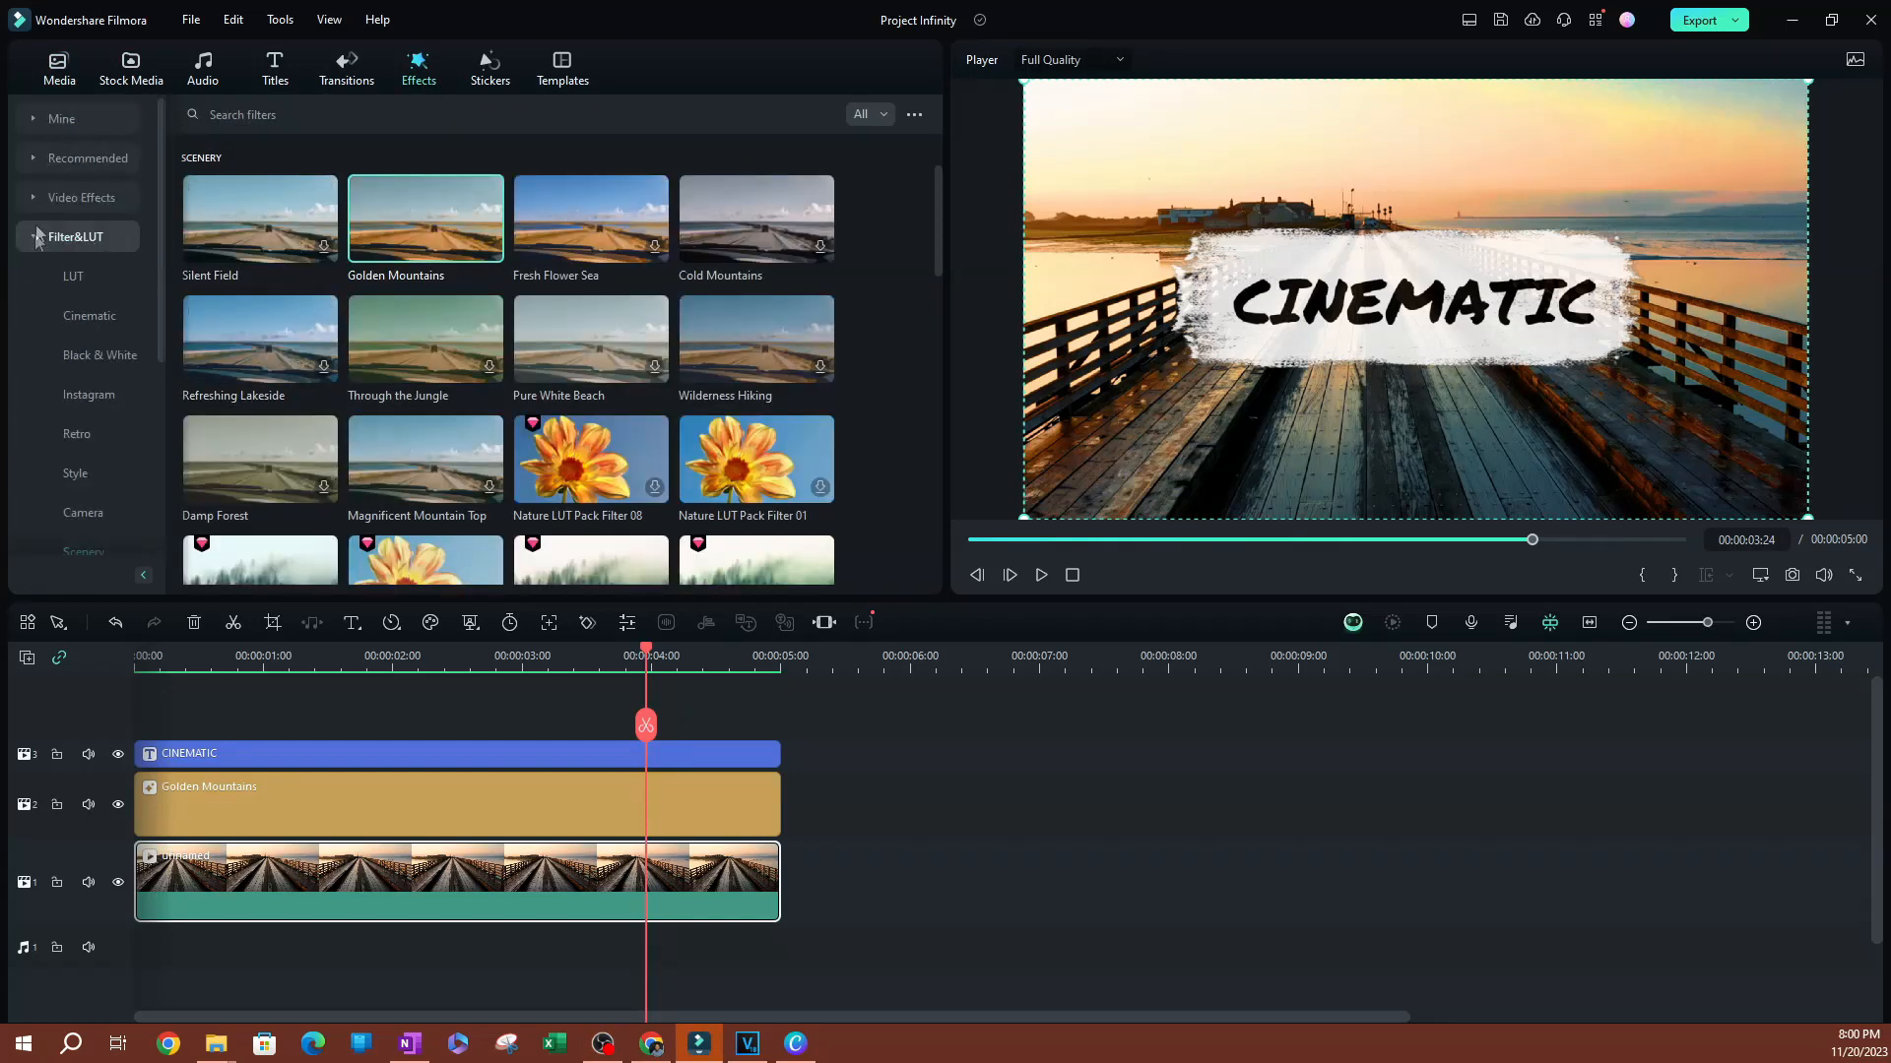
pyautogui.click(87, 158)
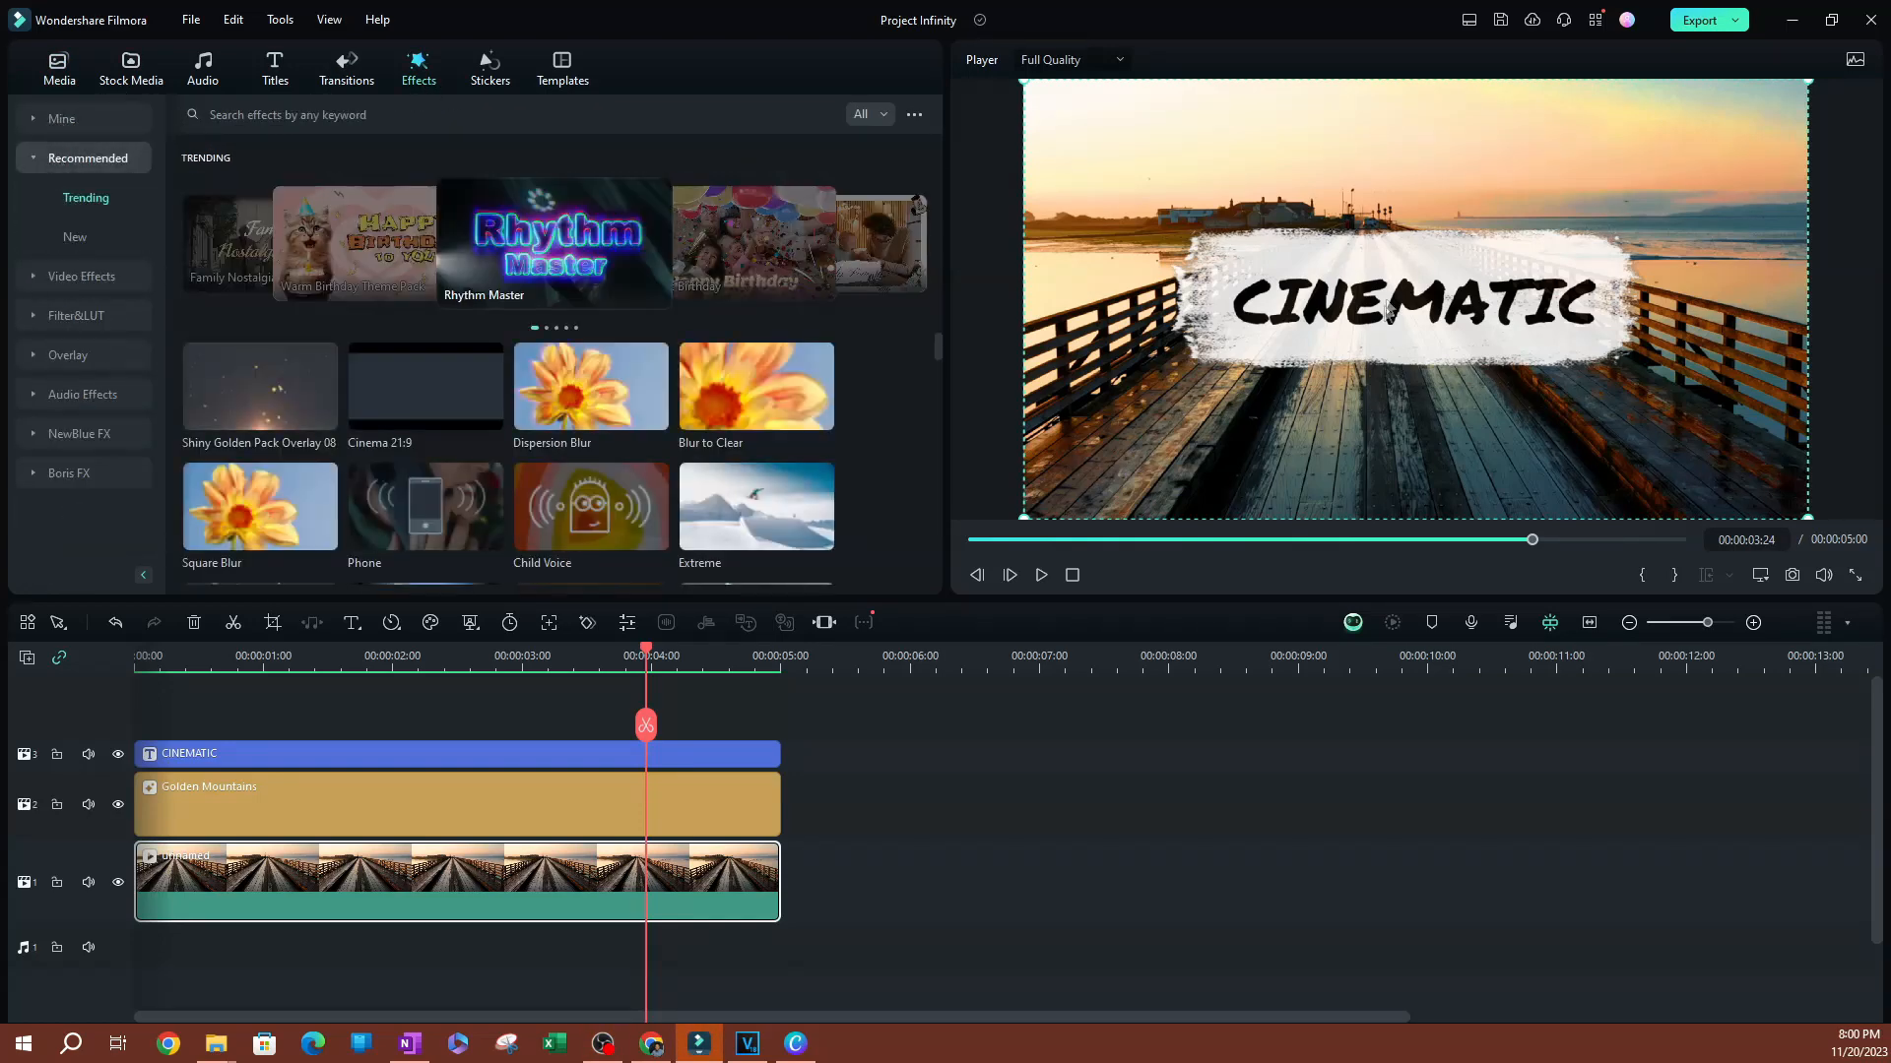
pyautogui.scroll(-3)
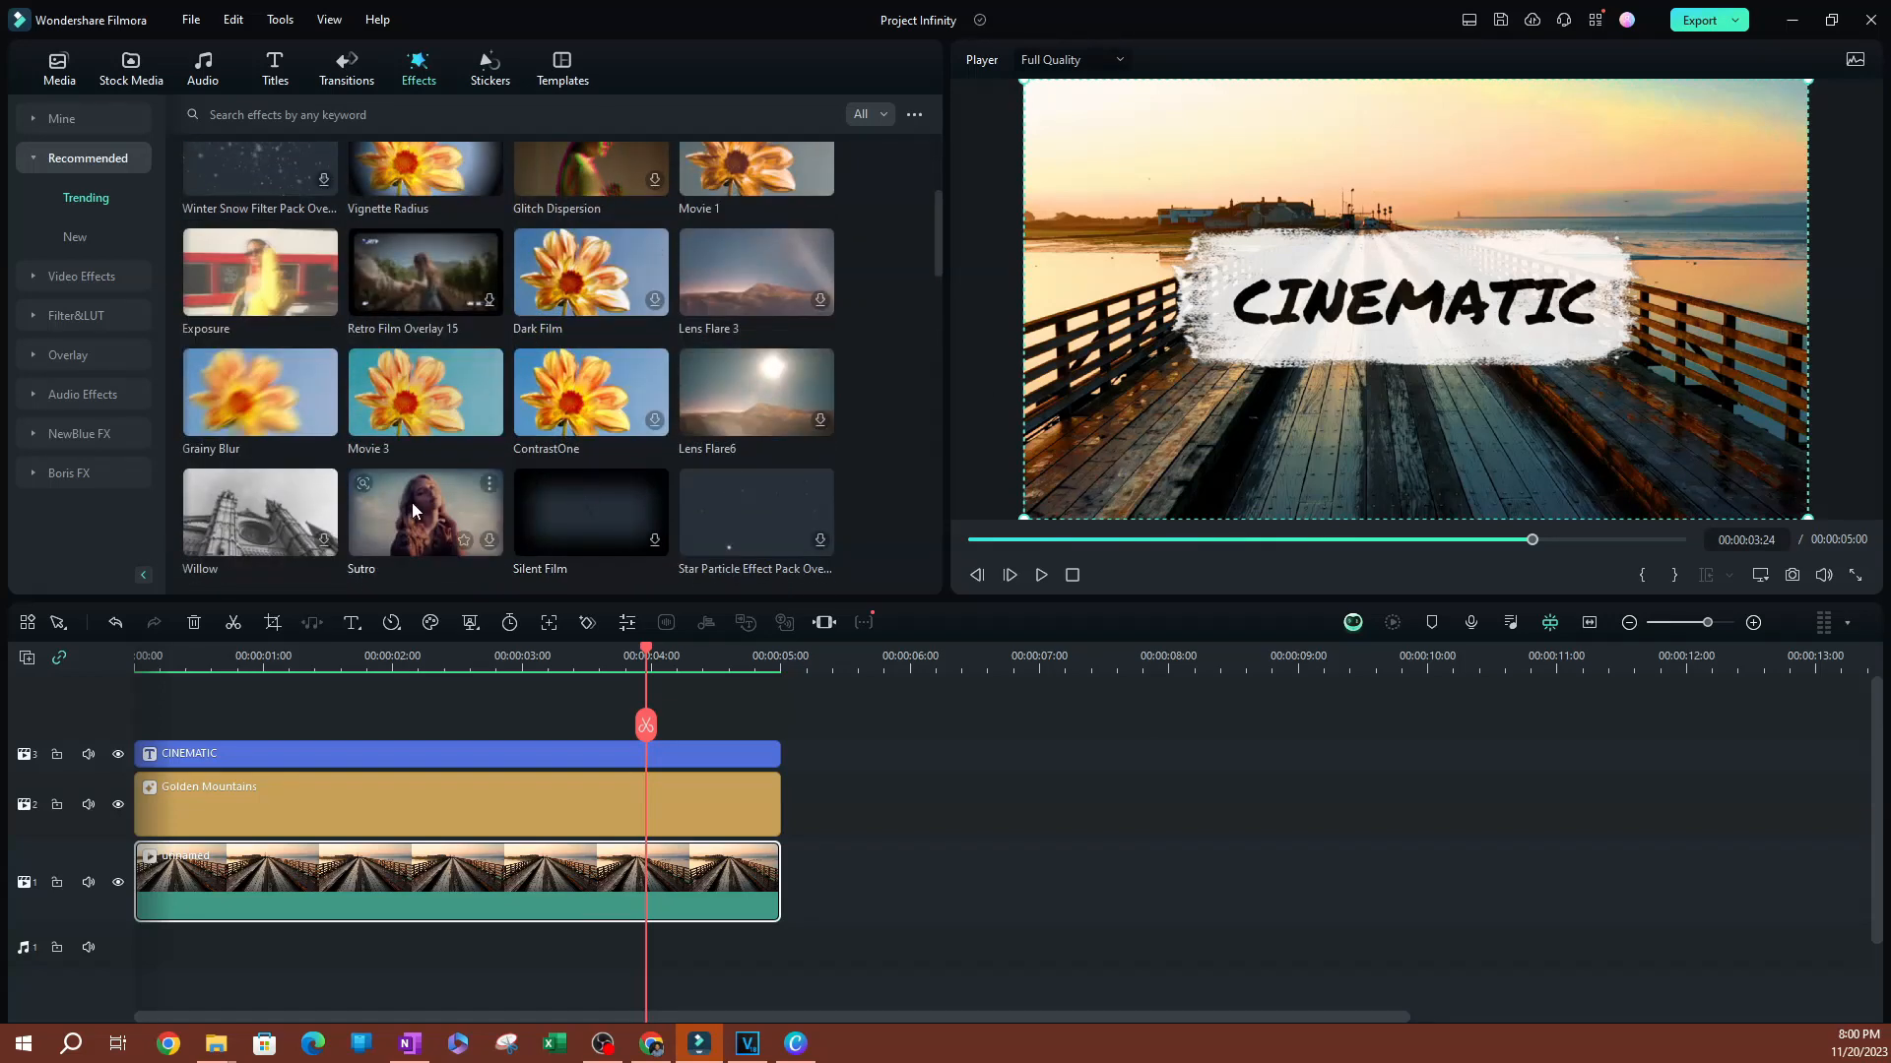
pyautogui.scroll(-3)
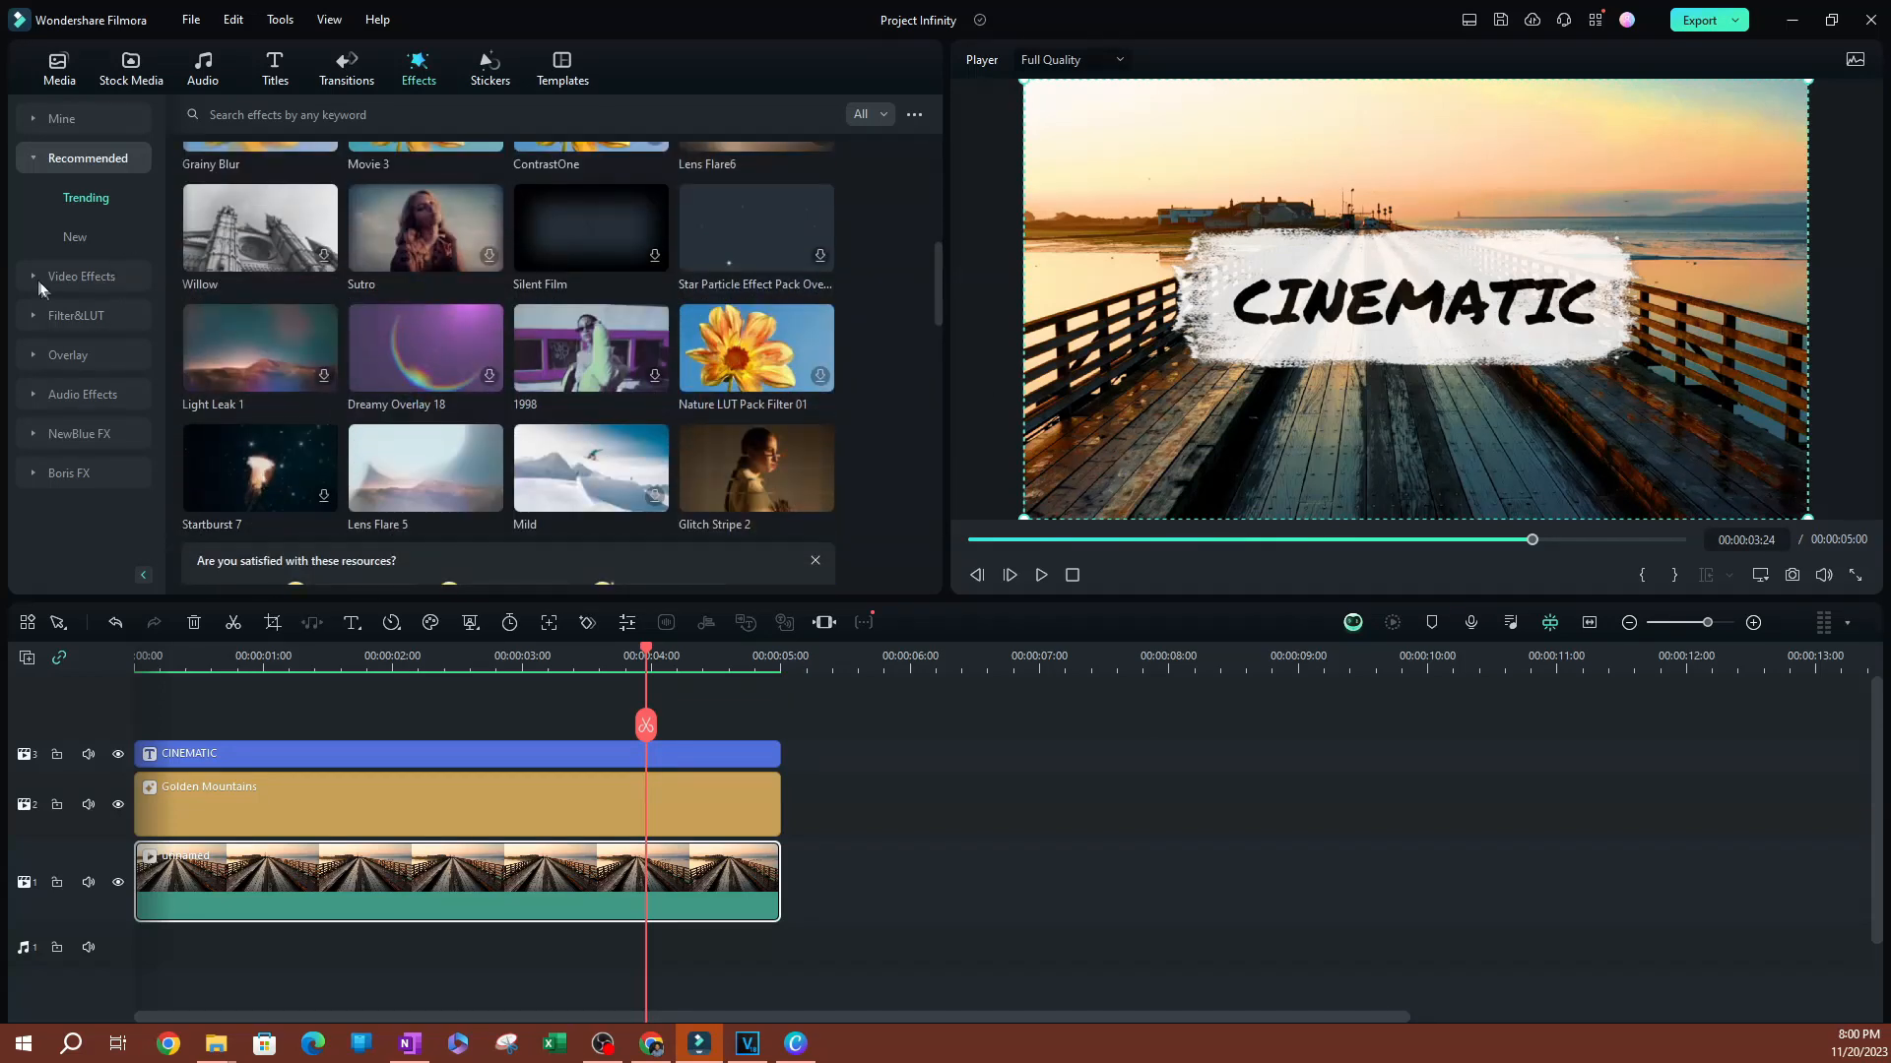
pyautogui.scroll(-3)
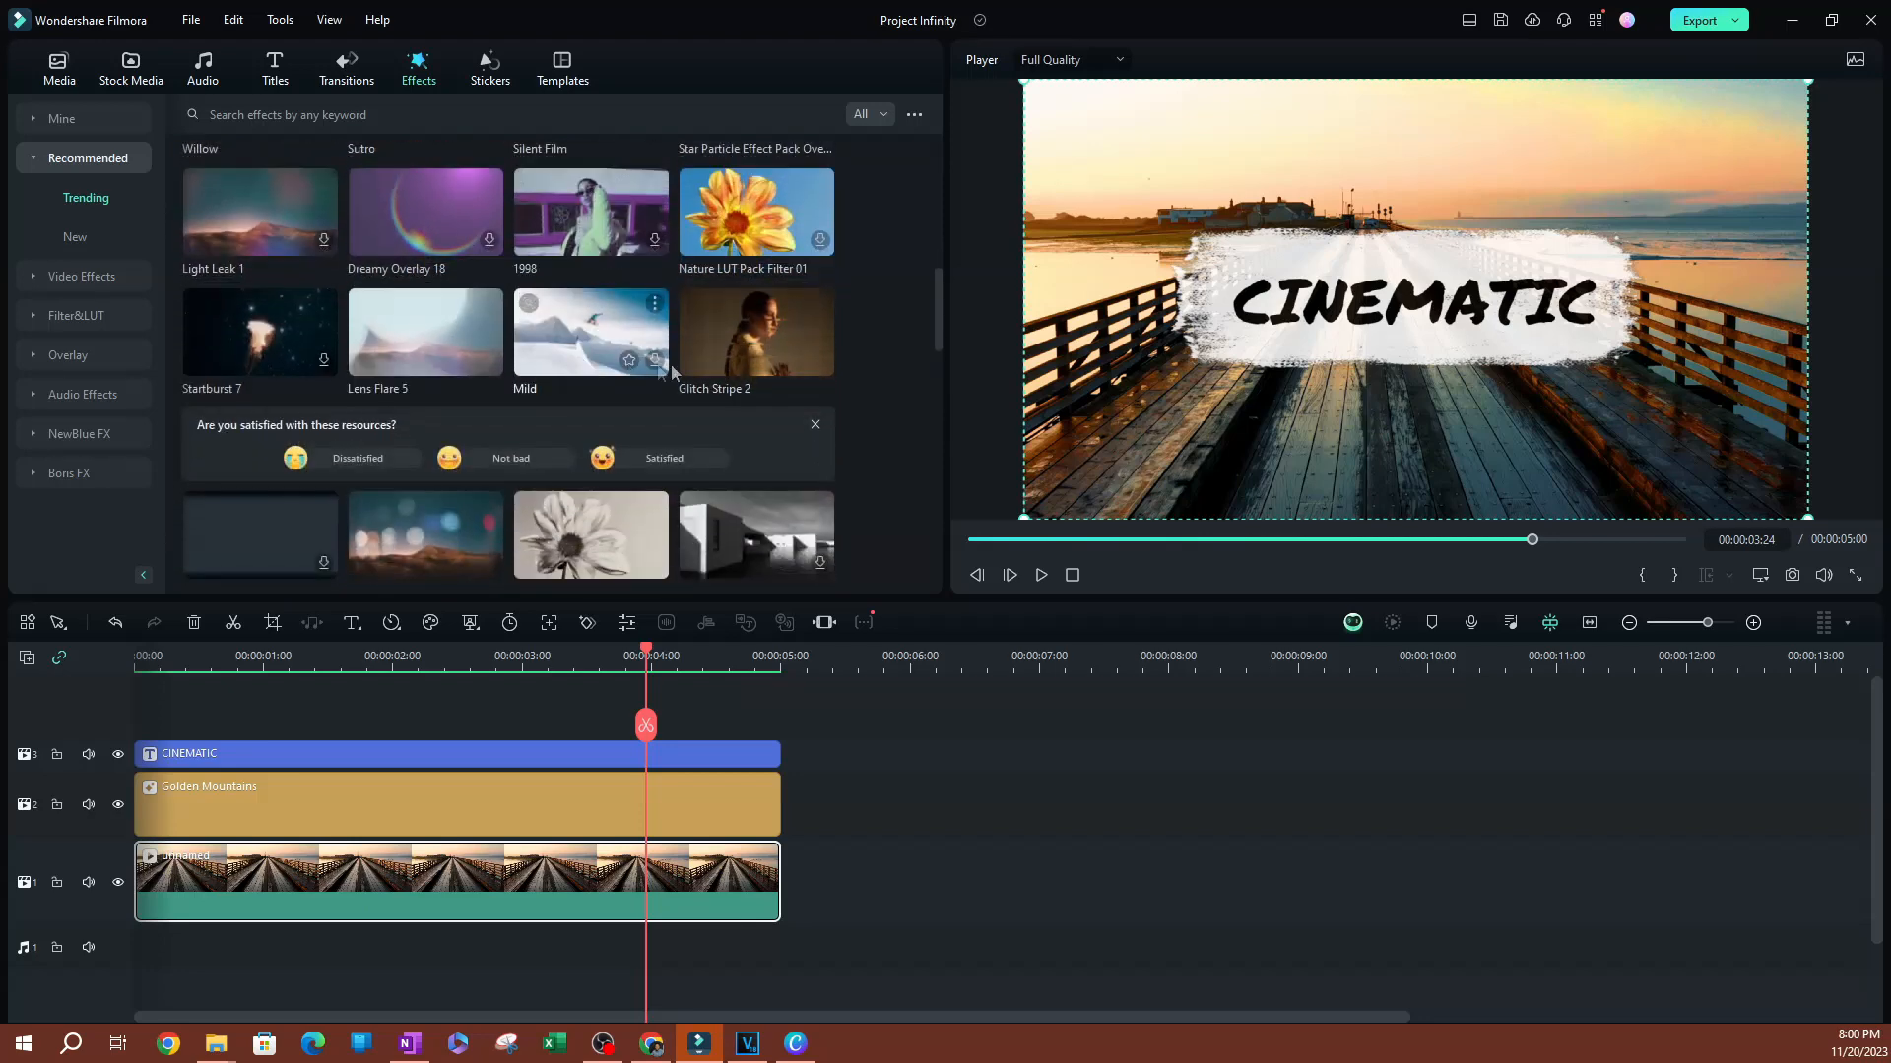
pyautogui.moveTo(756, 332)
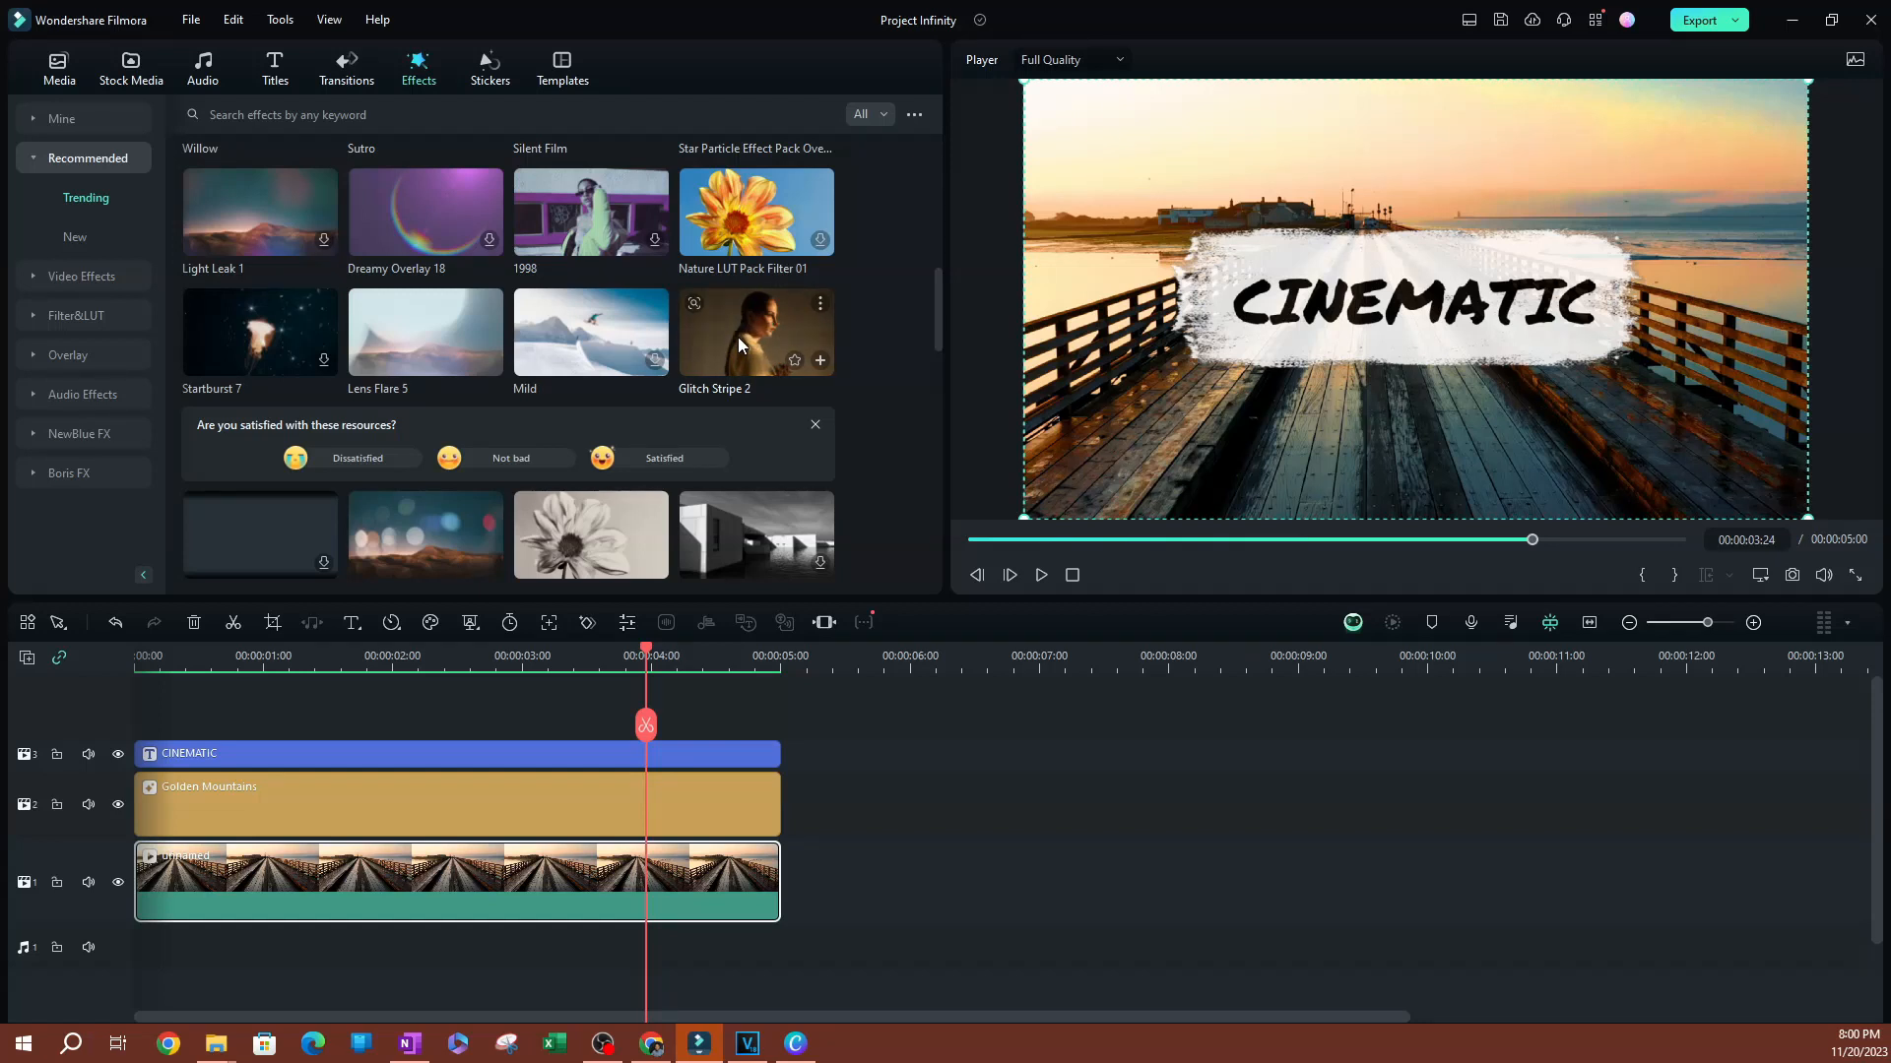
pyautogui.moveTo(42, 299)
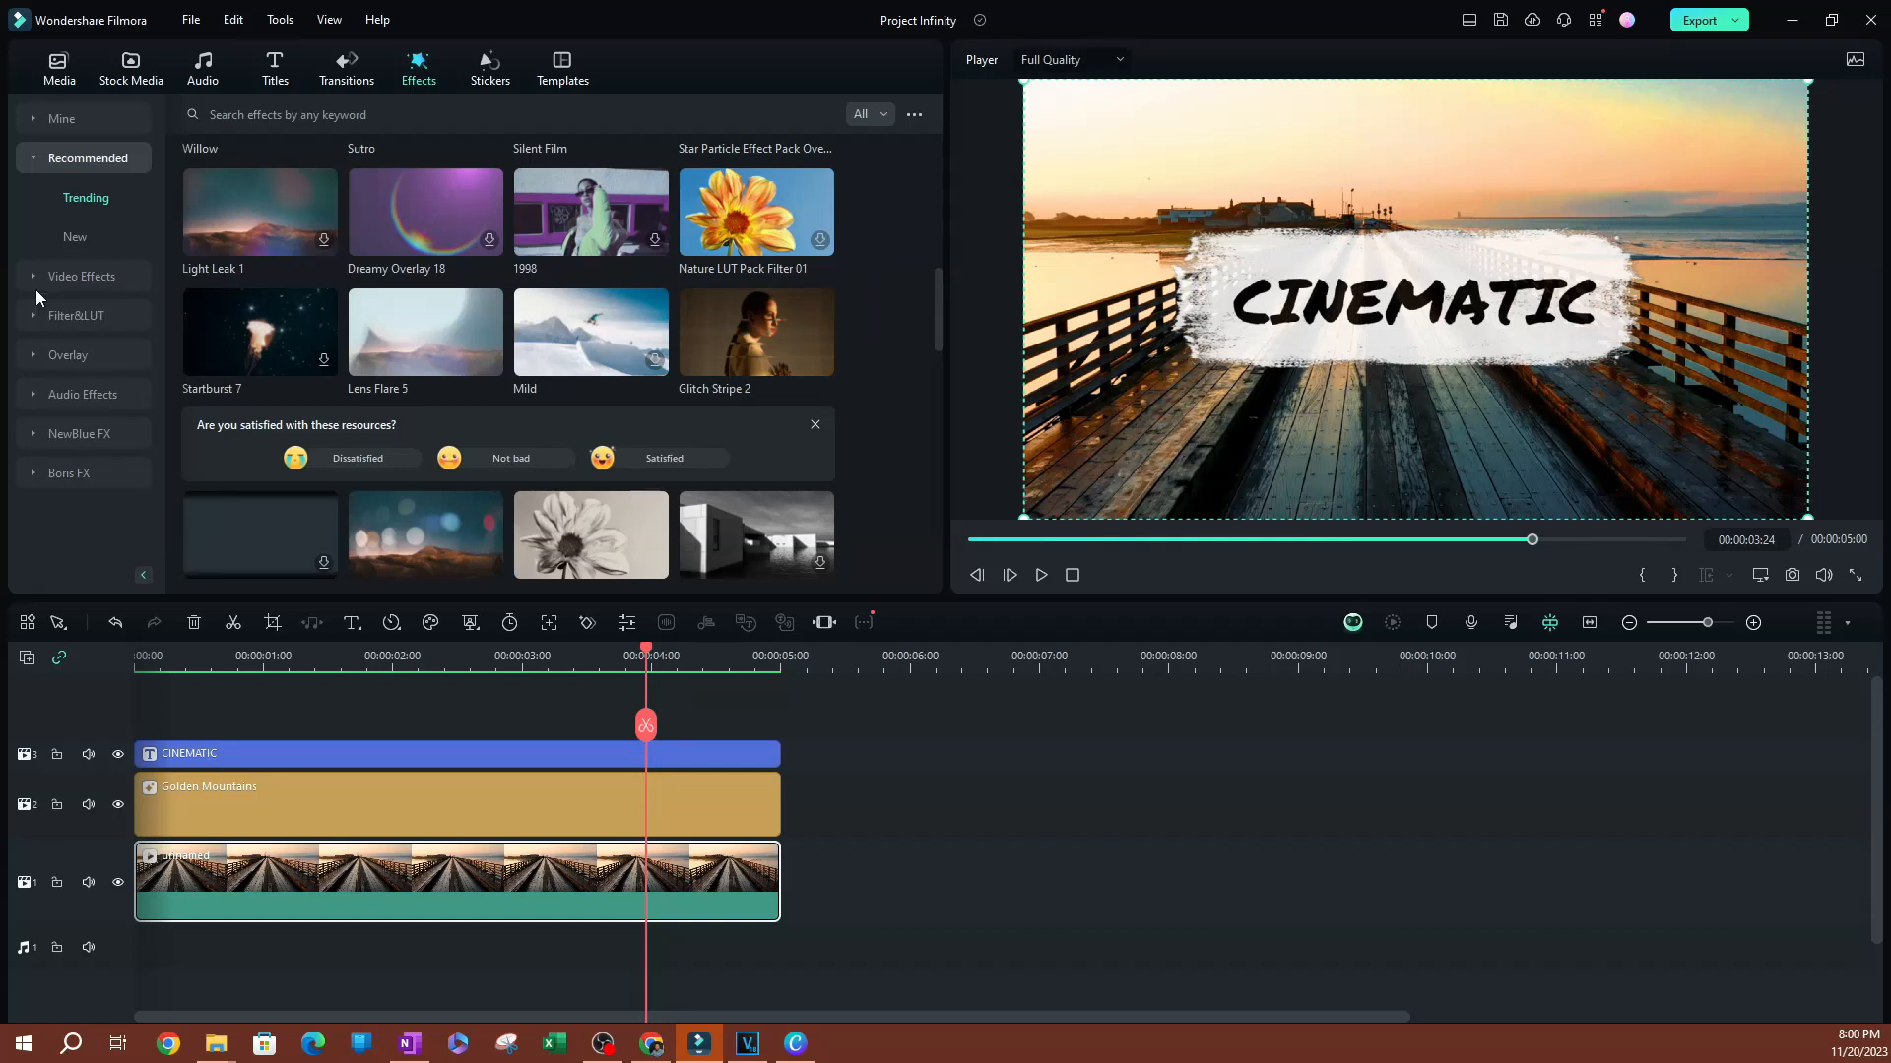
pyautogui.moveTo(735, 344)
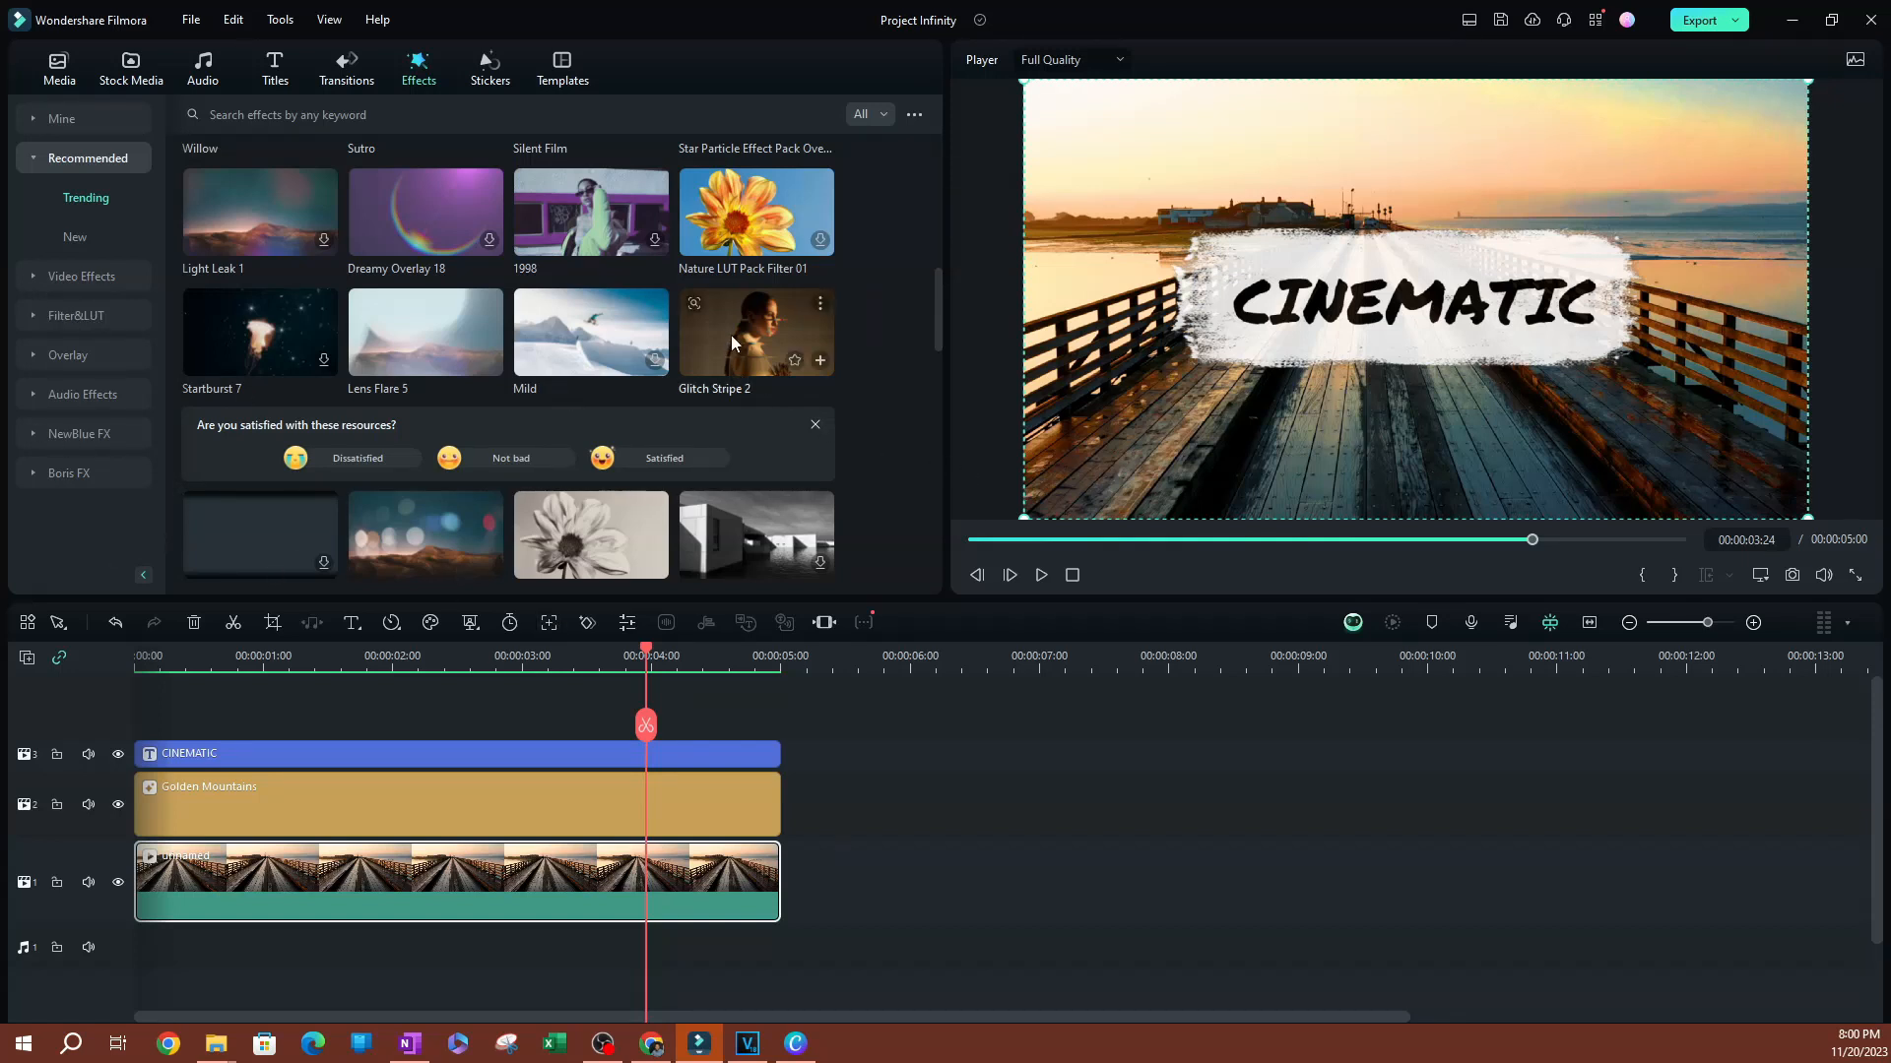
# Step: Run Find Similar on Glitch Stripe 2 to list effects like VHS Static 1 and Strong Glitch
pyautogui.rightClick(756, 331)
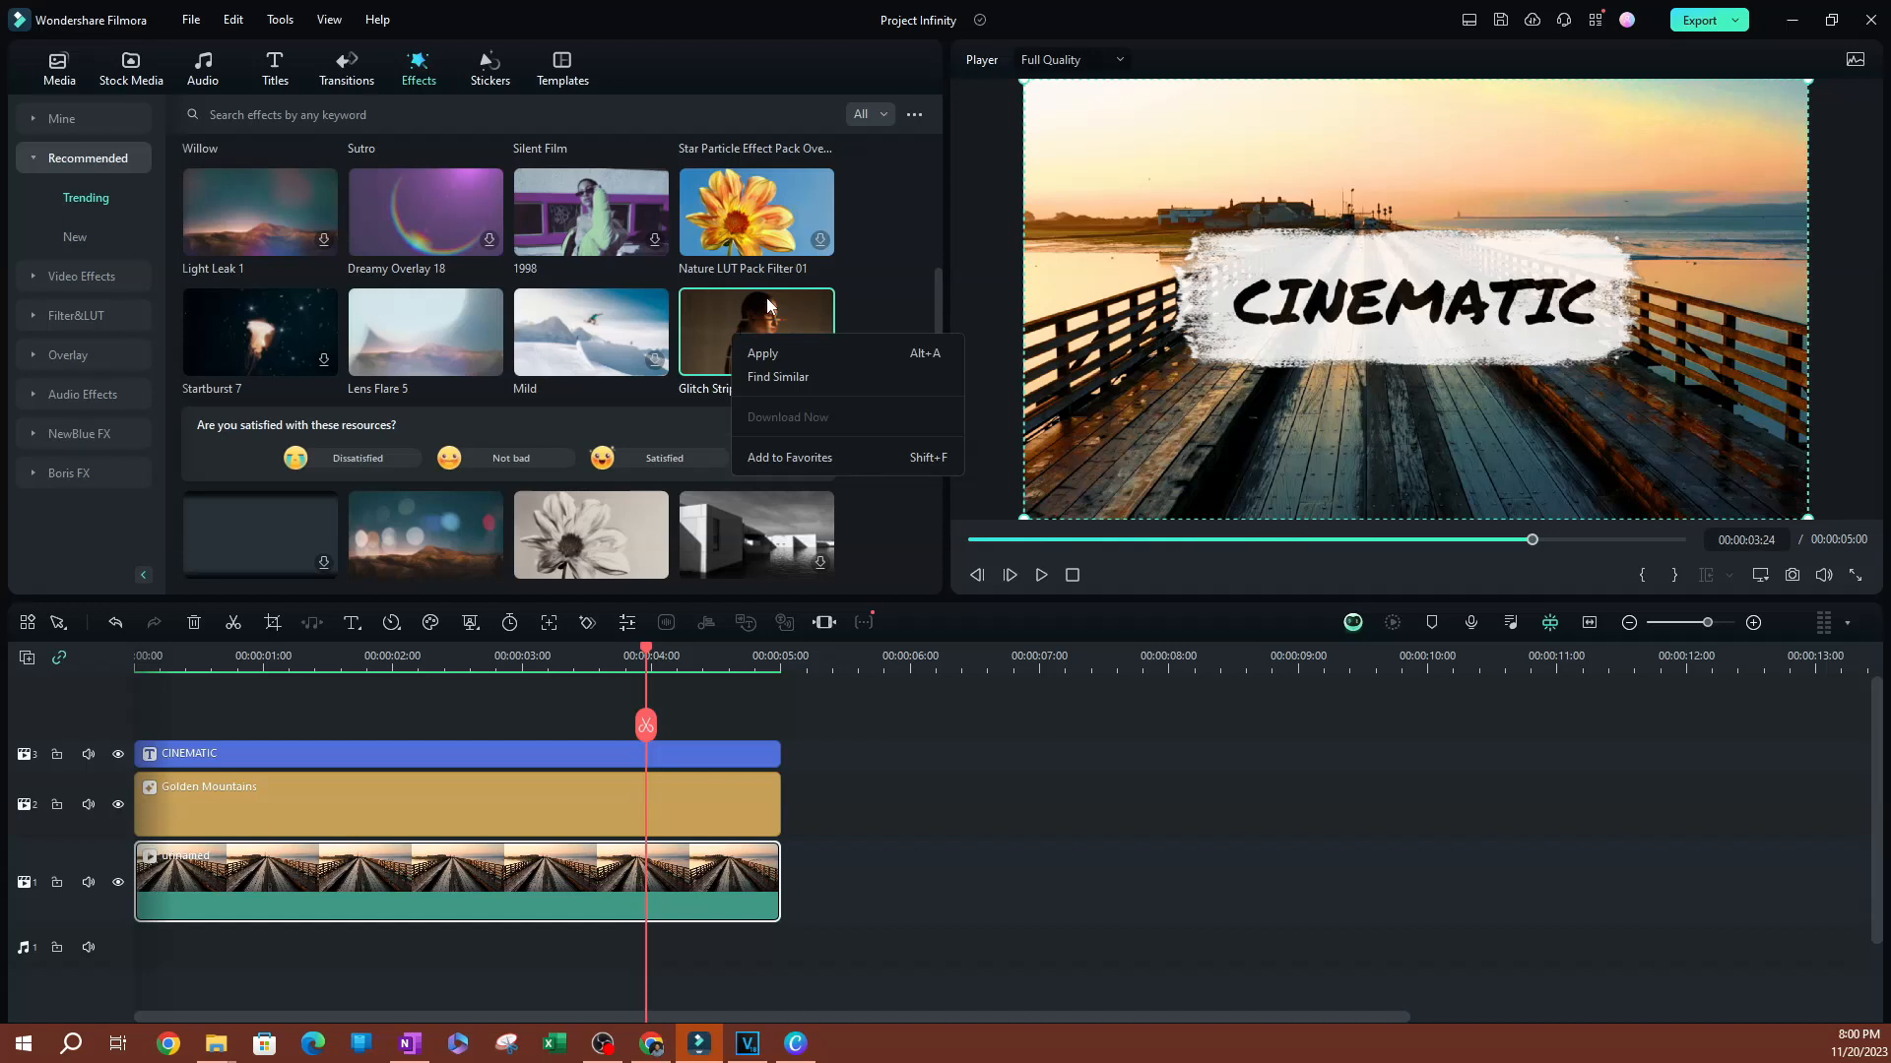
pyautogui.moveTo(778, 376)
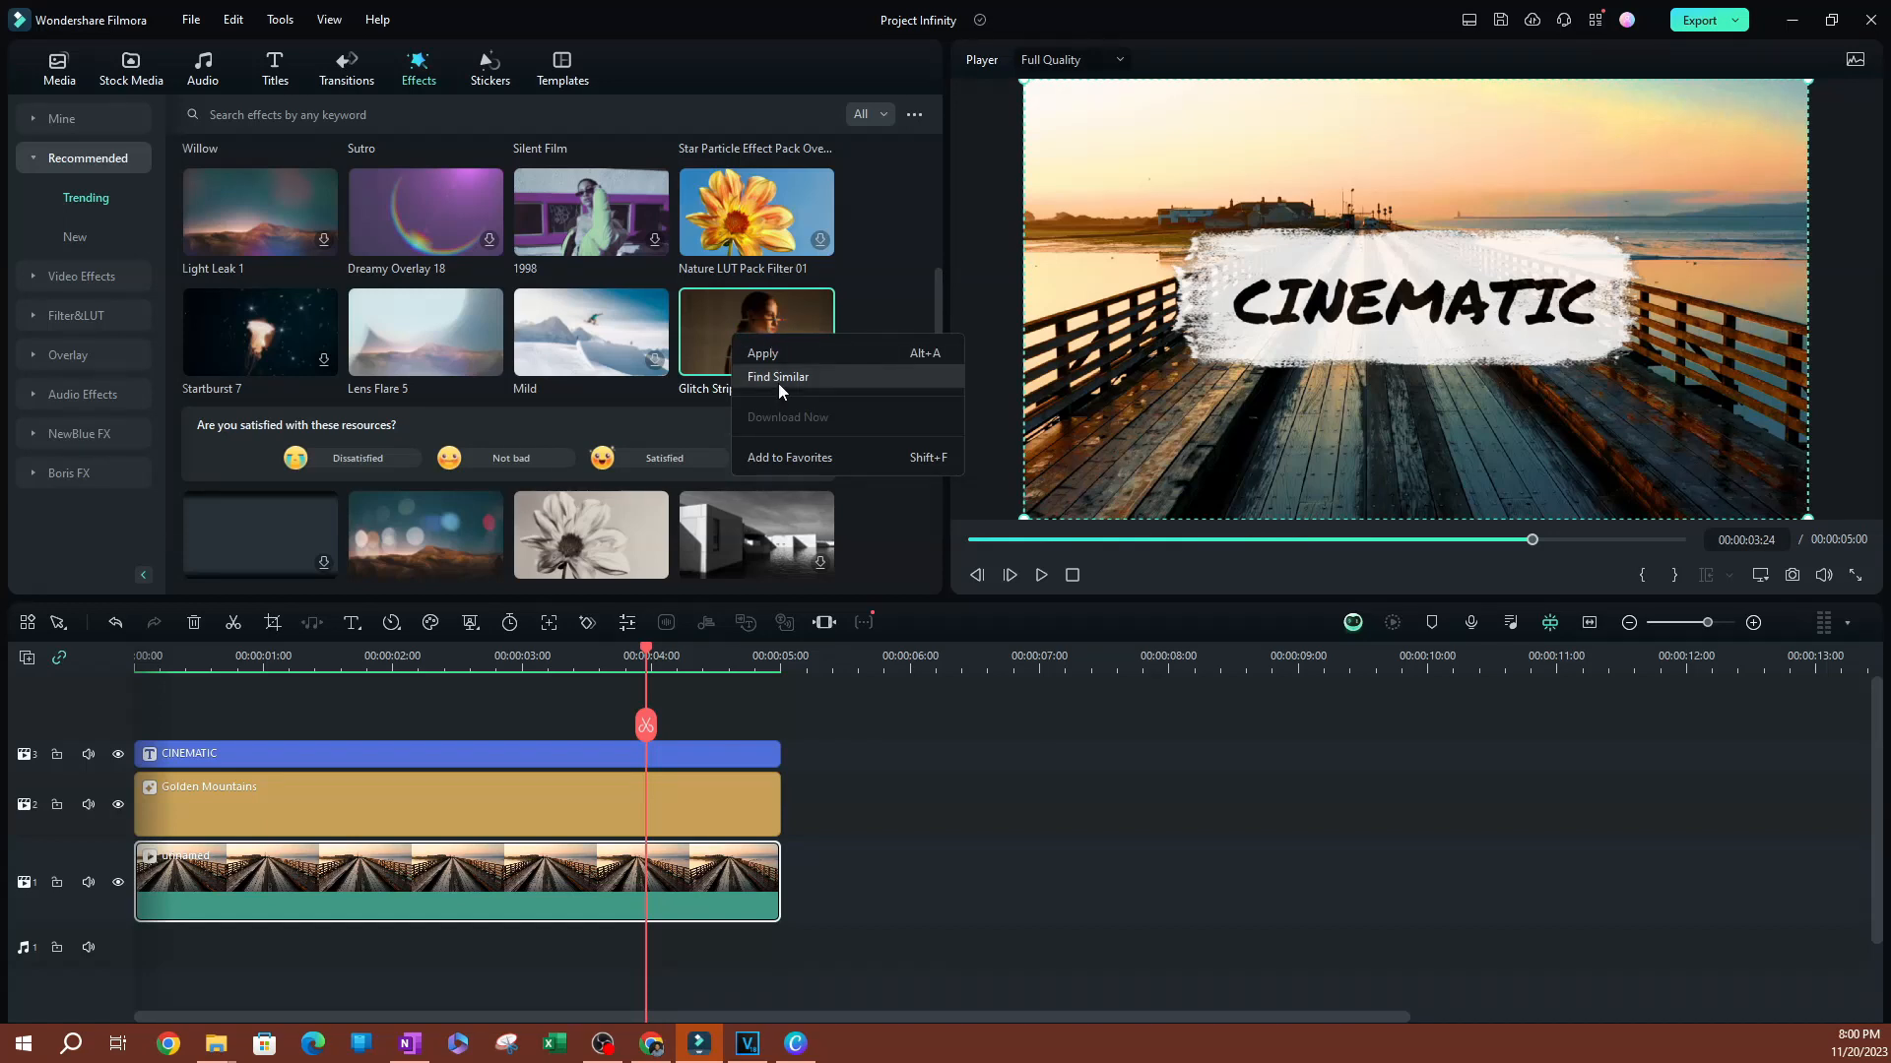
pyautogui.click(778, 376)
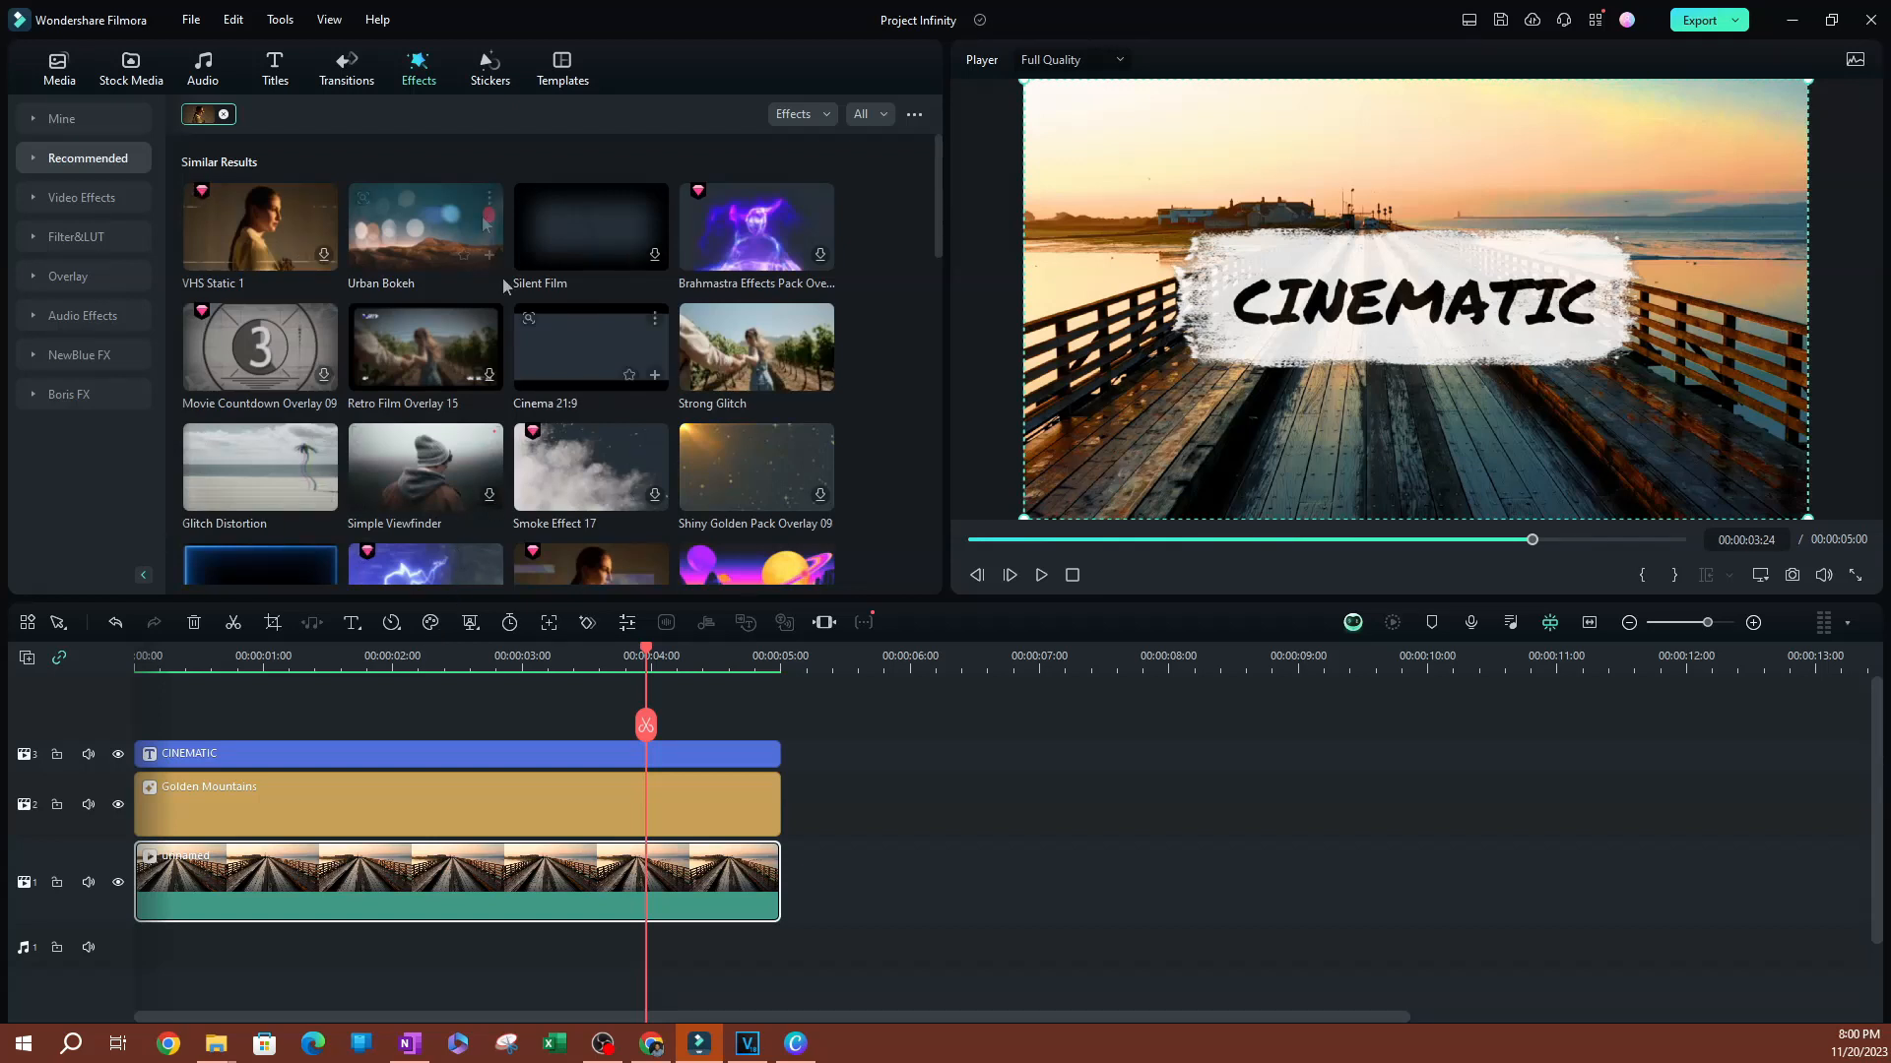
pyautogui.moveTo(579, 431)
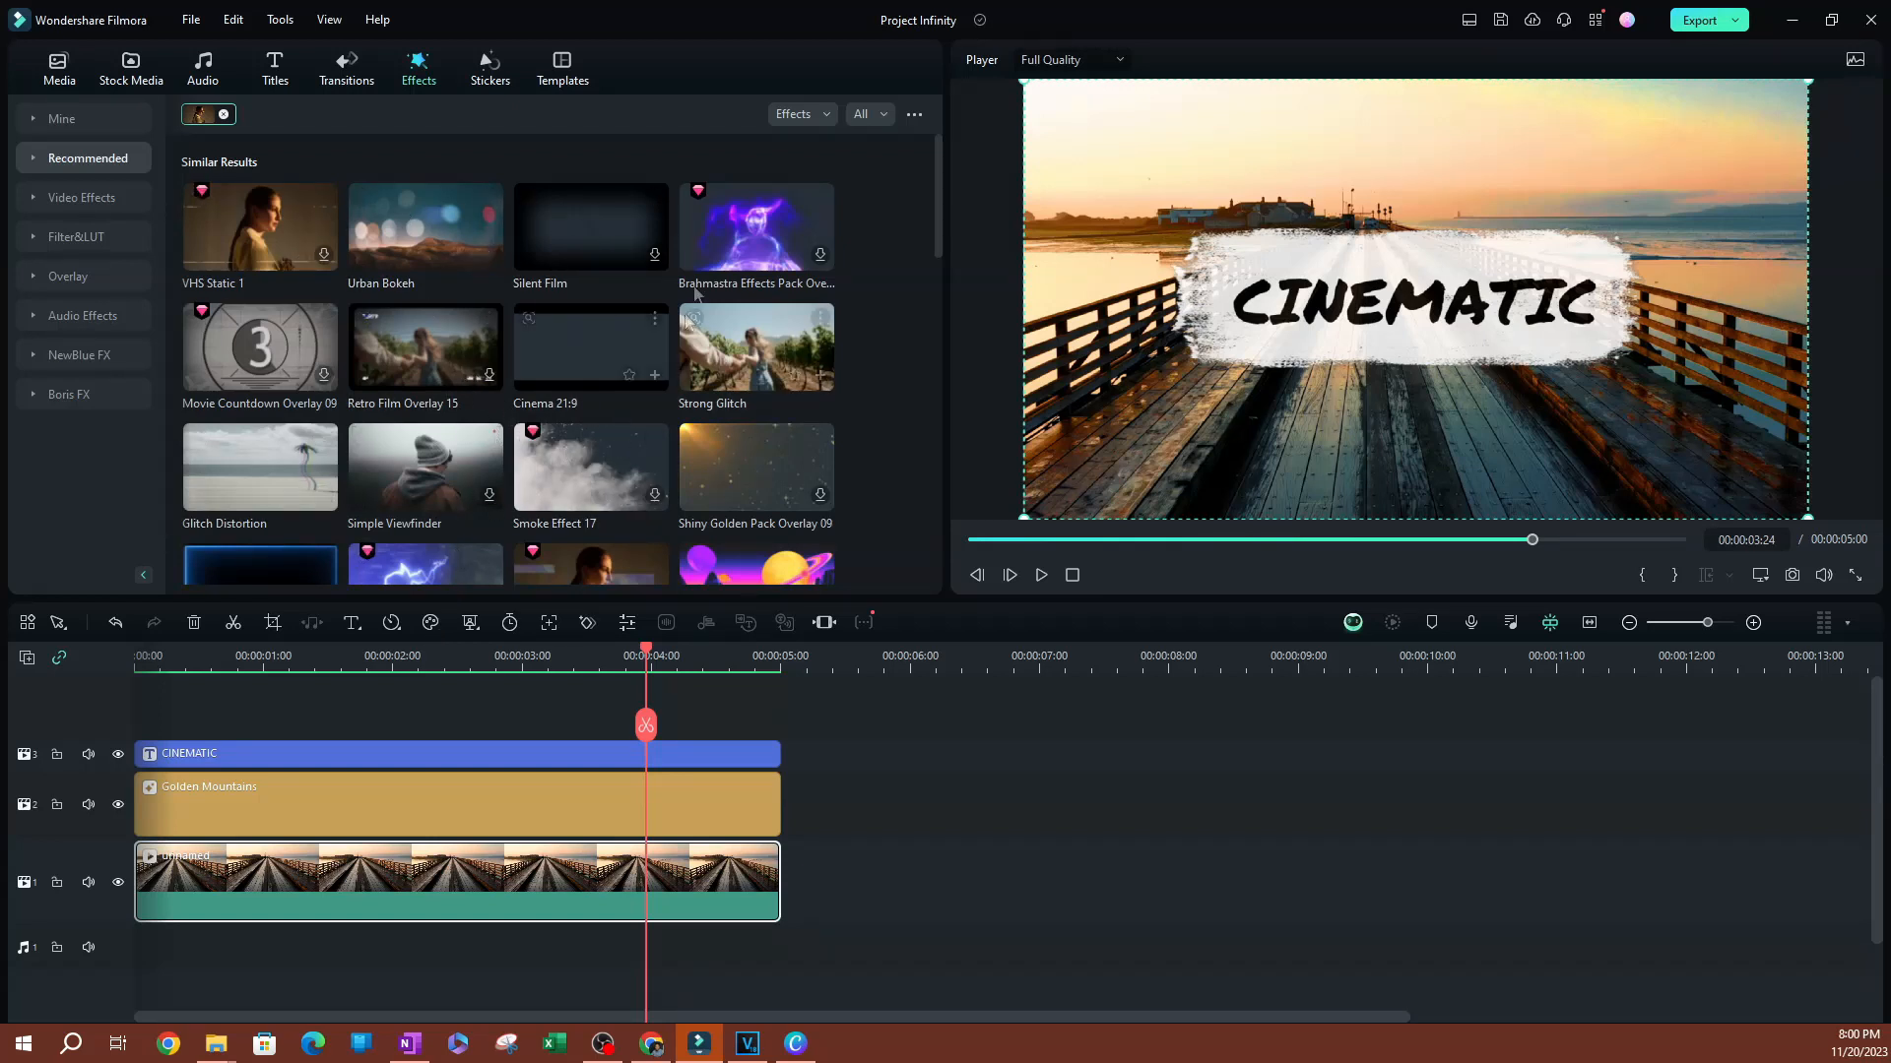
pyautogui.moveTo(725, 190)
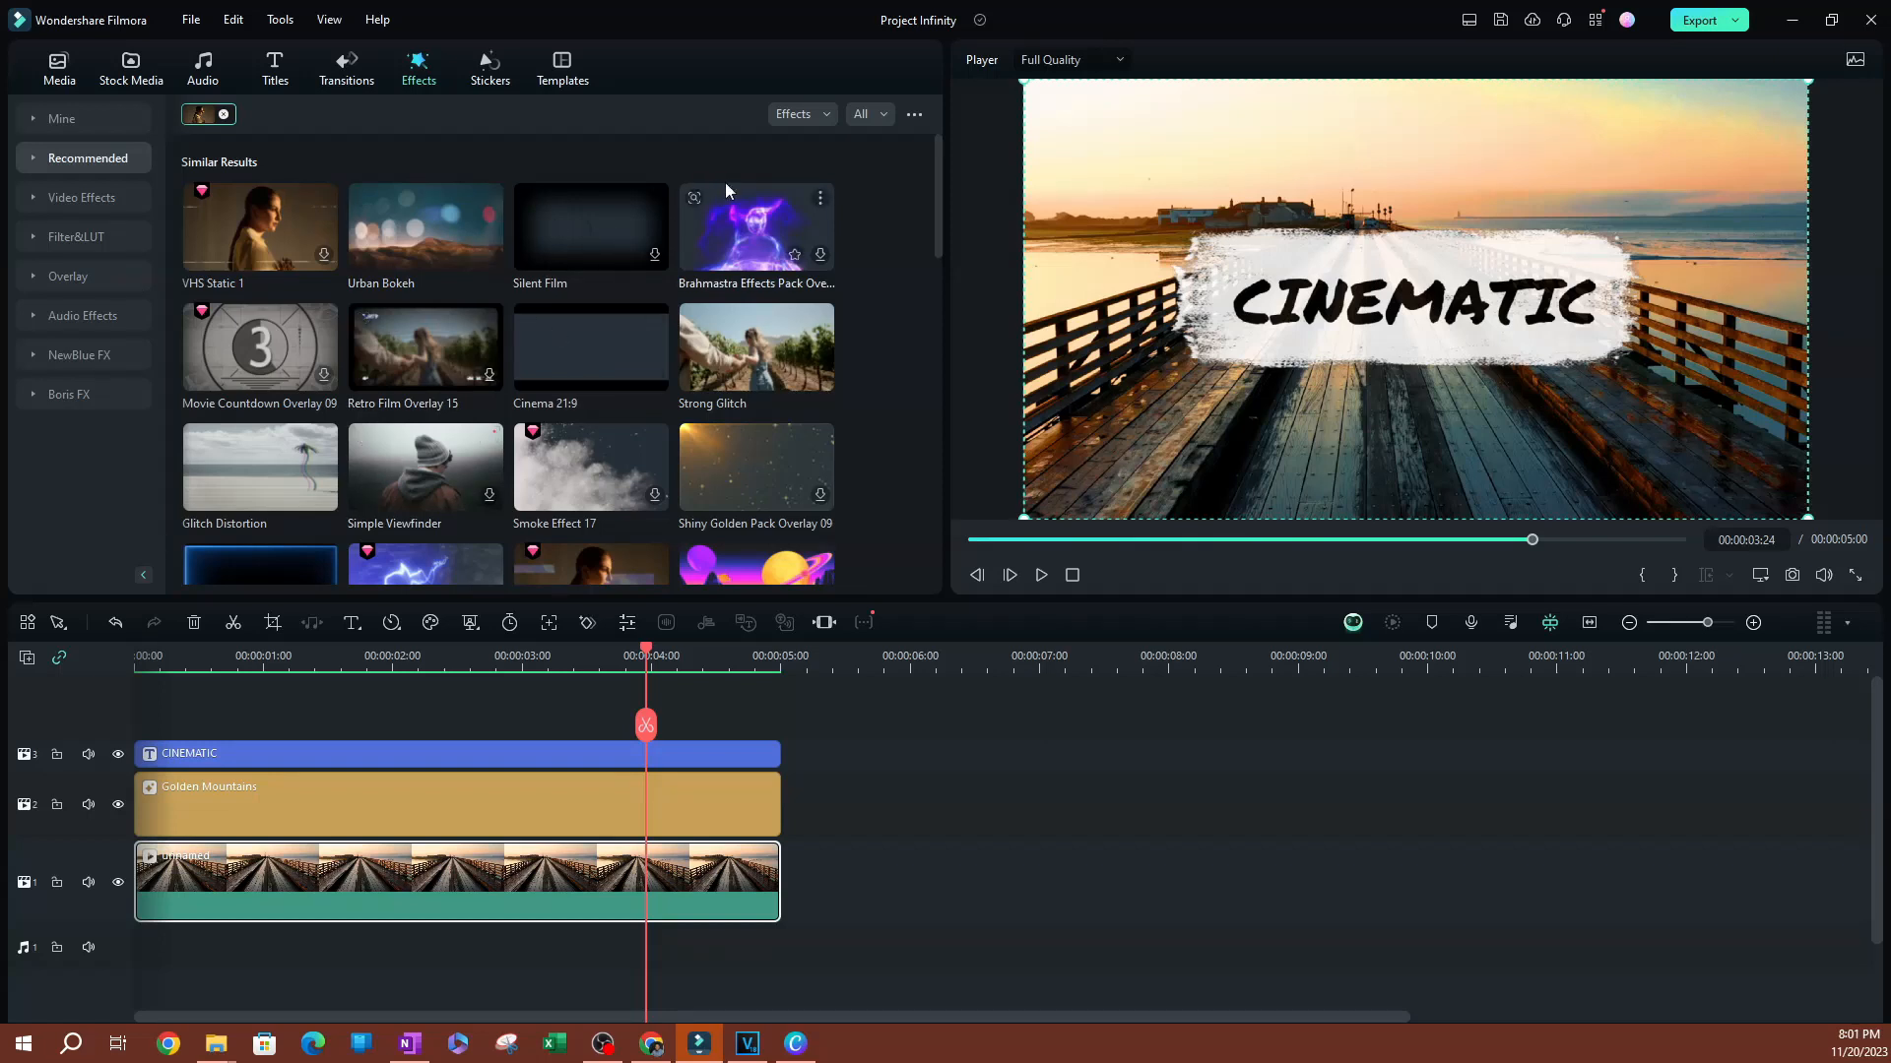
pyautogui.moveTo(732, 468)
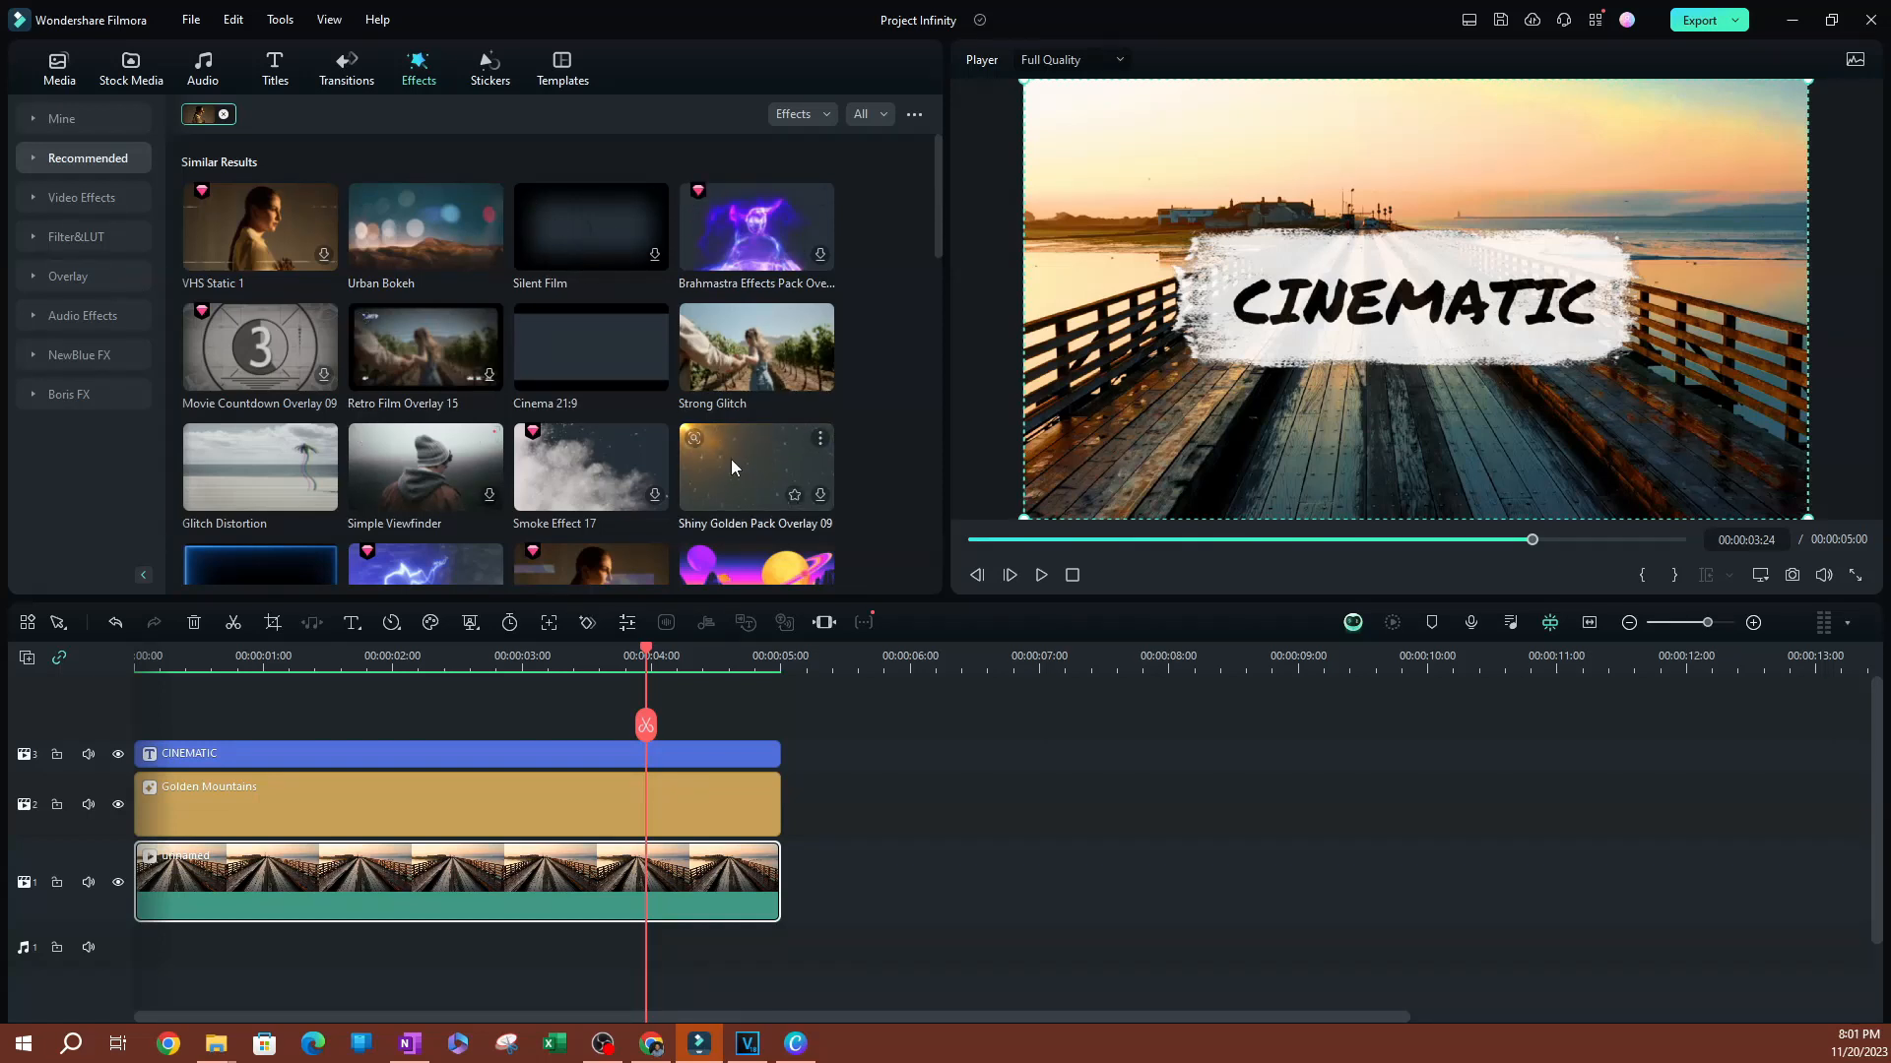
pyautogui.moveTo(397, 355)
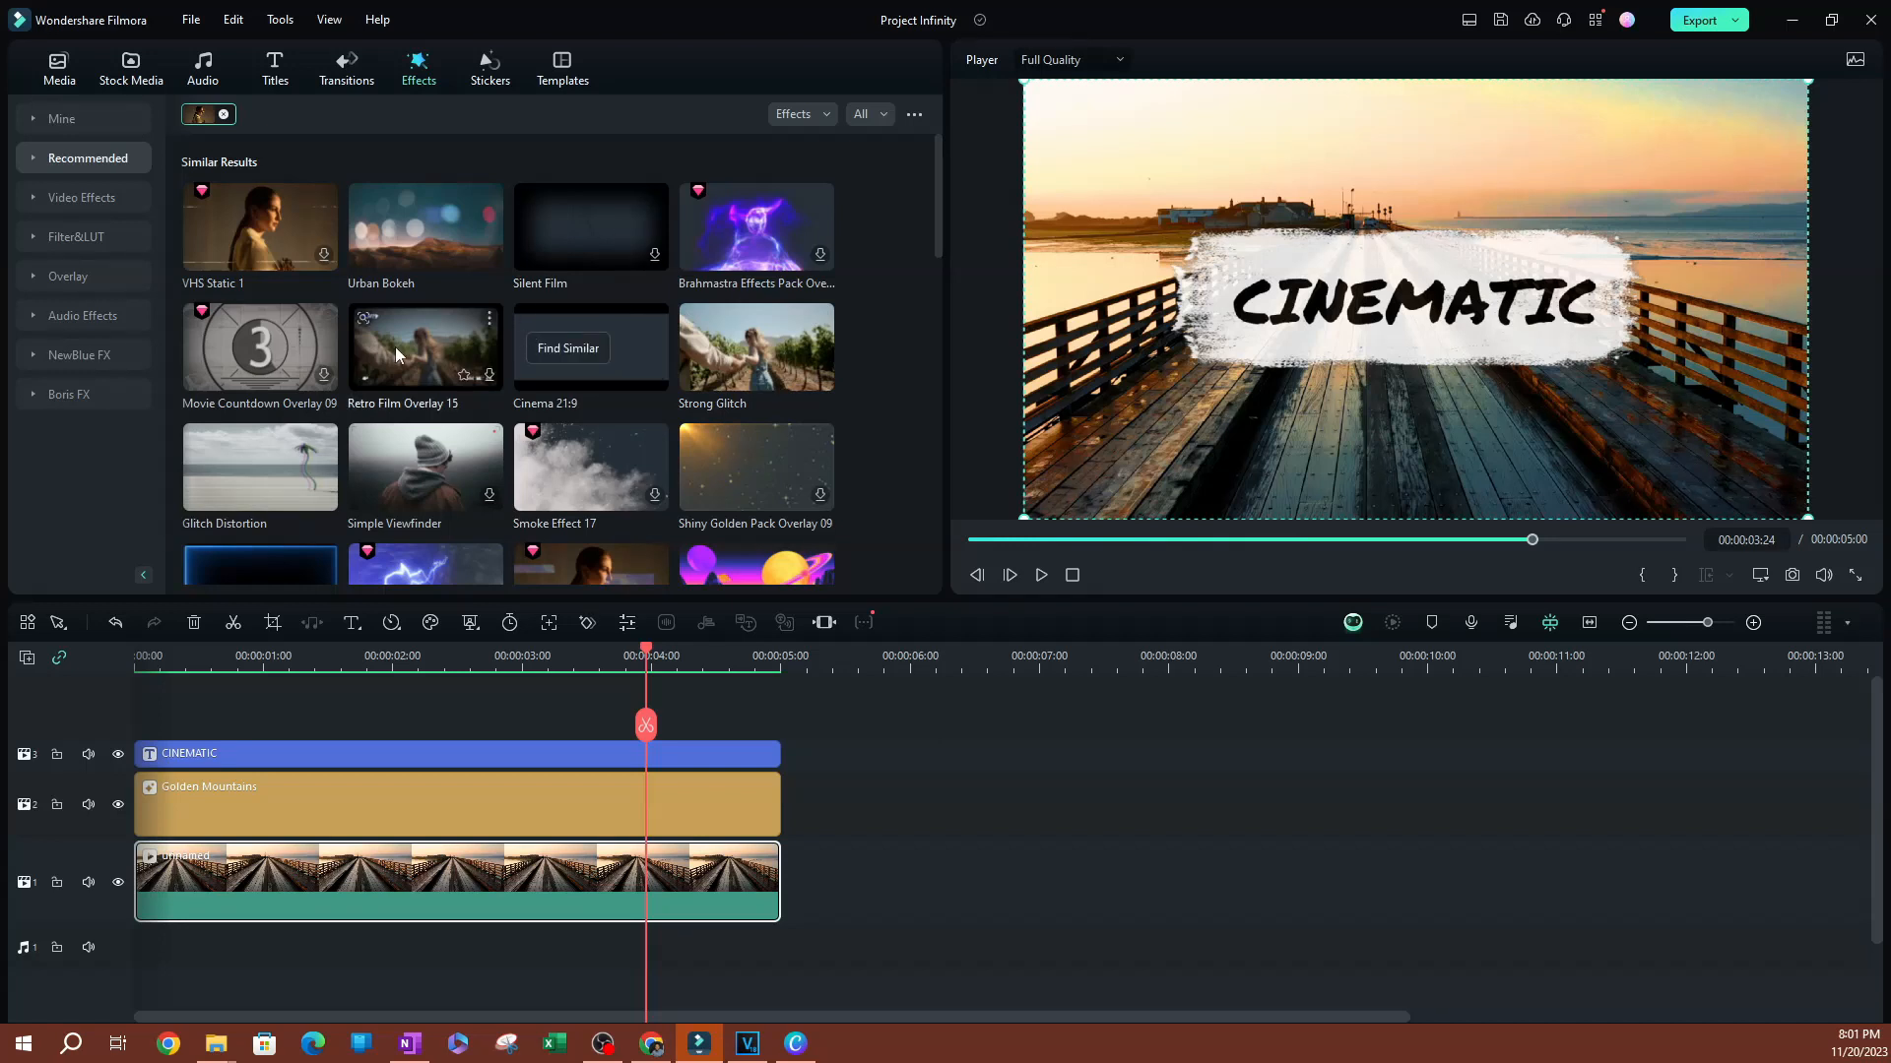
pyautogui.moveTo(871, 124)
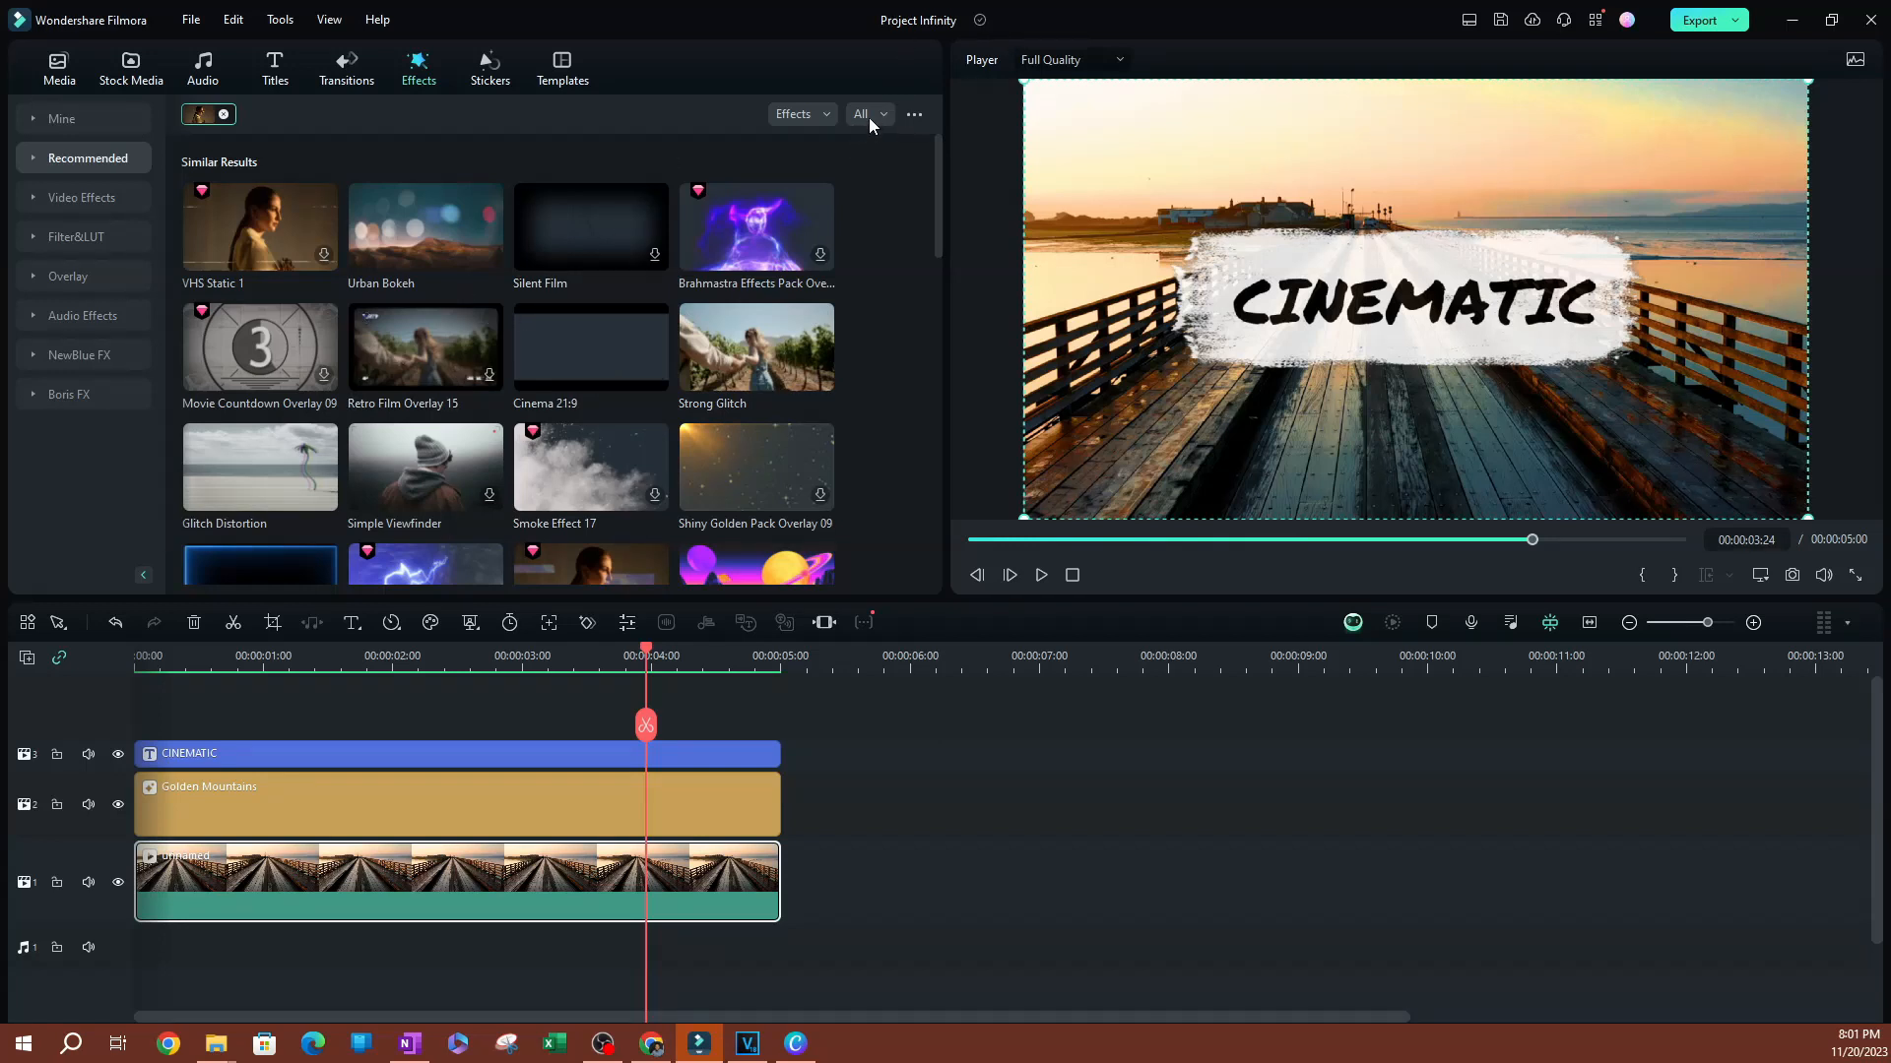
# Step: Filter the similar effects to free ones, then switch to the trending Transitions library
pyautogui.click(864, 113)
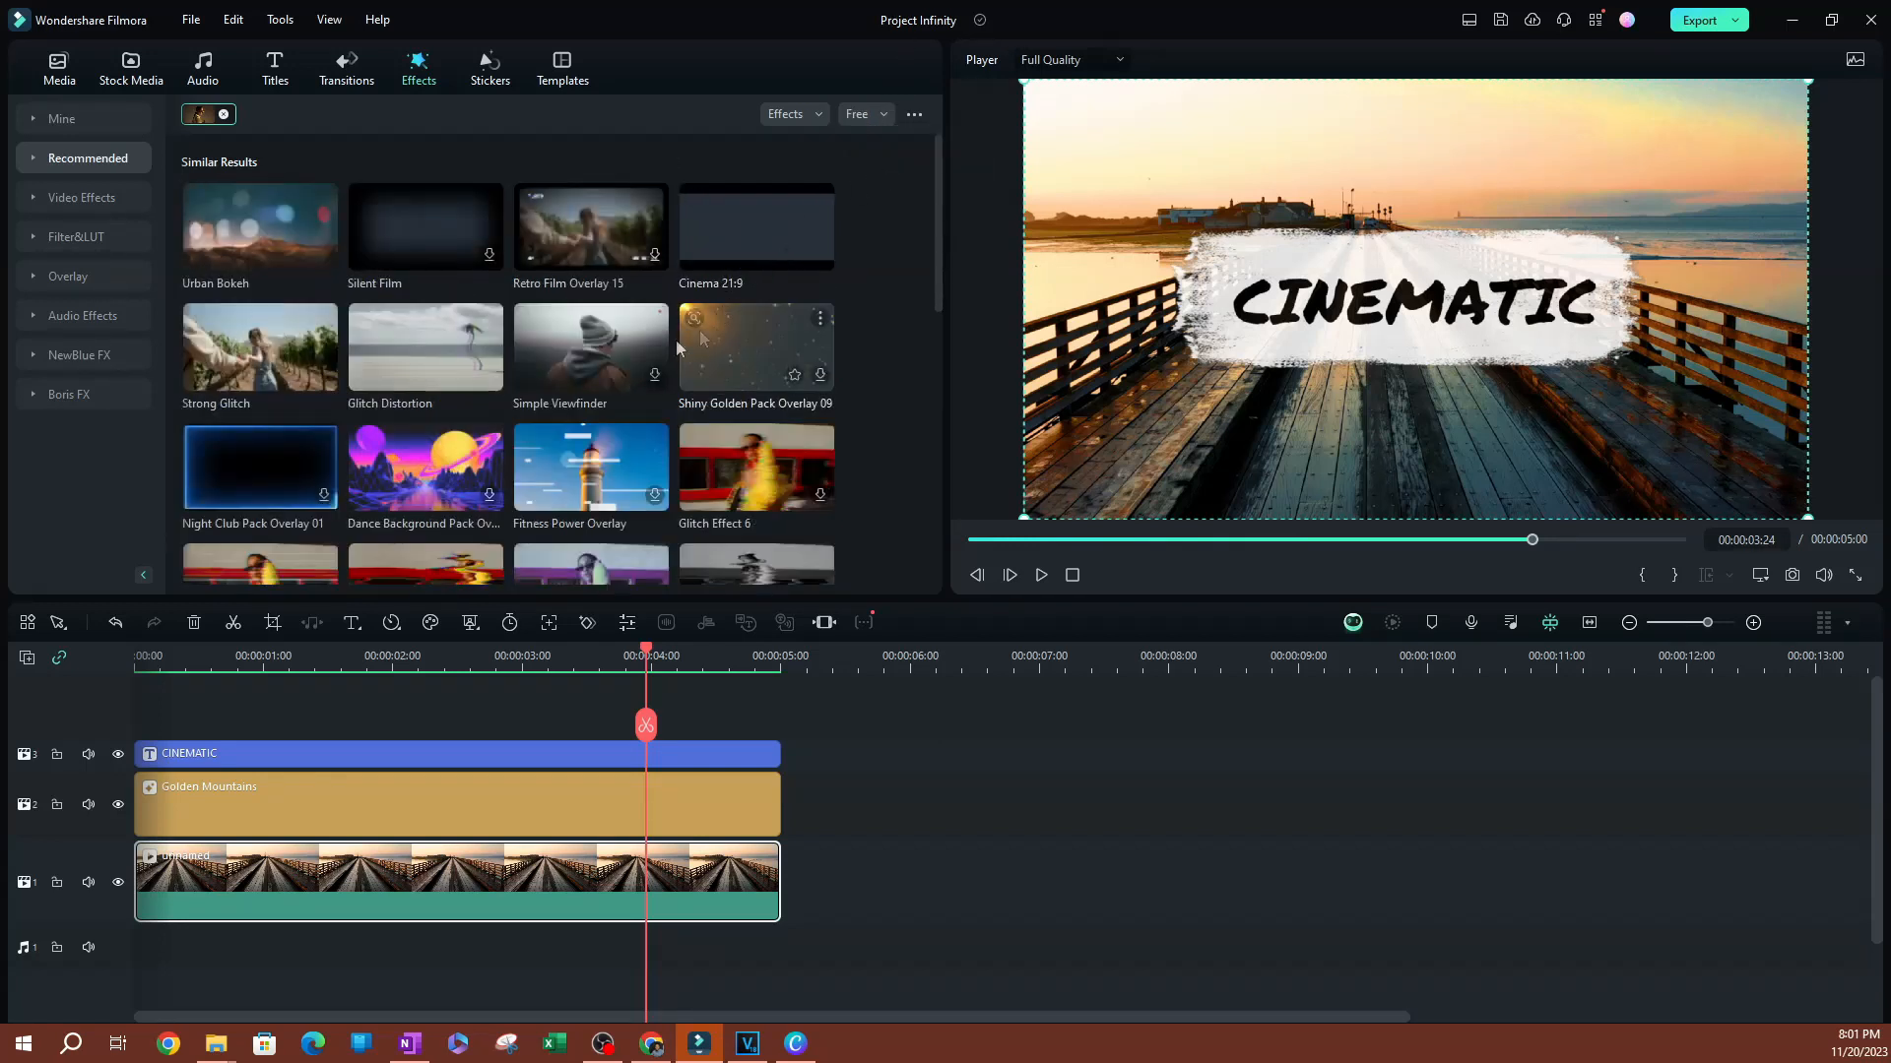
pyautogui.moveTo(452, 422)
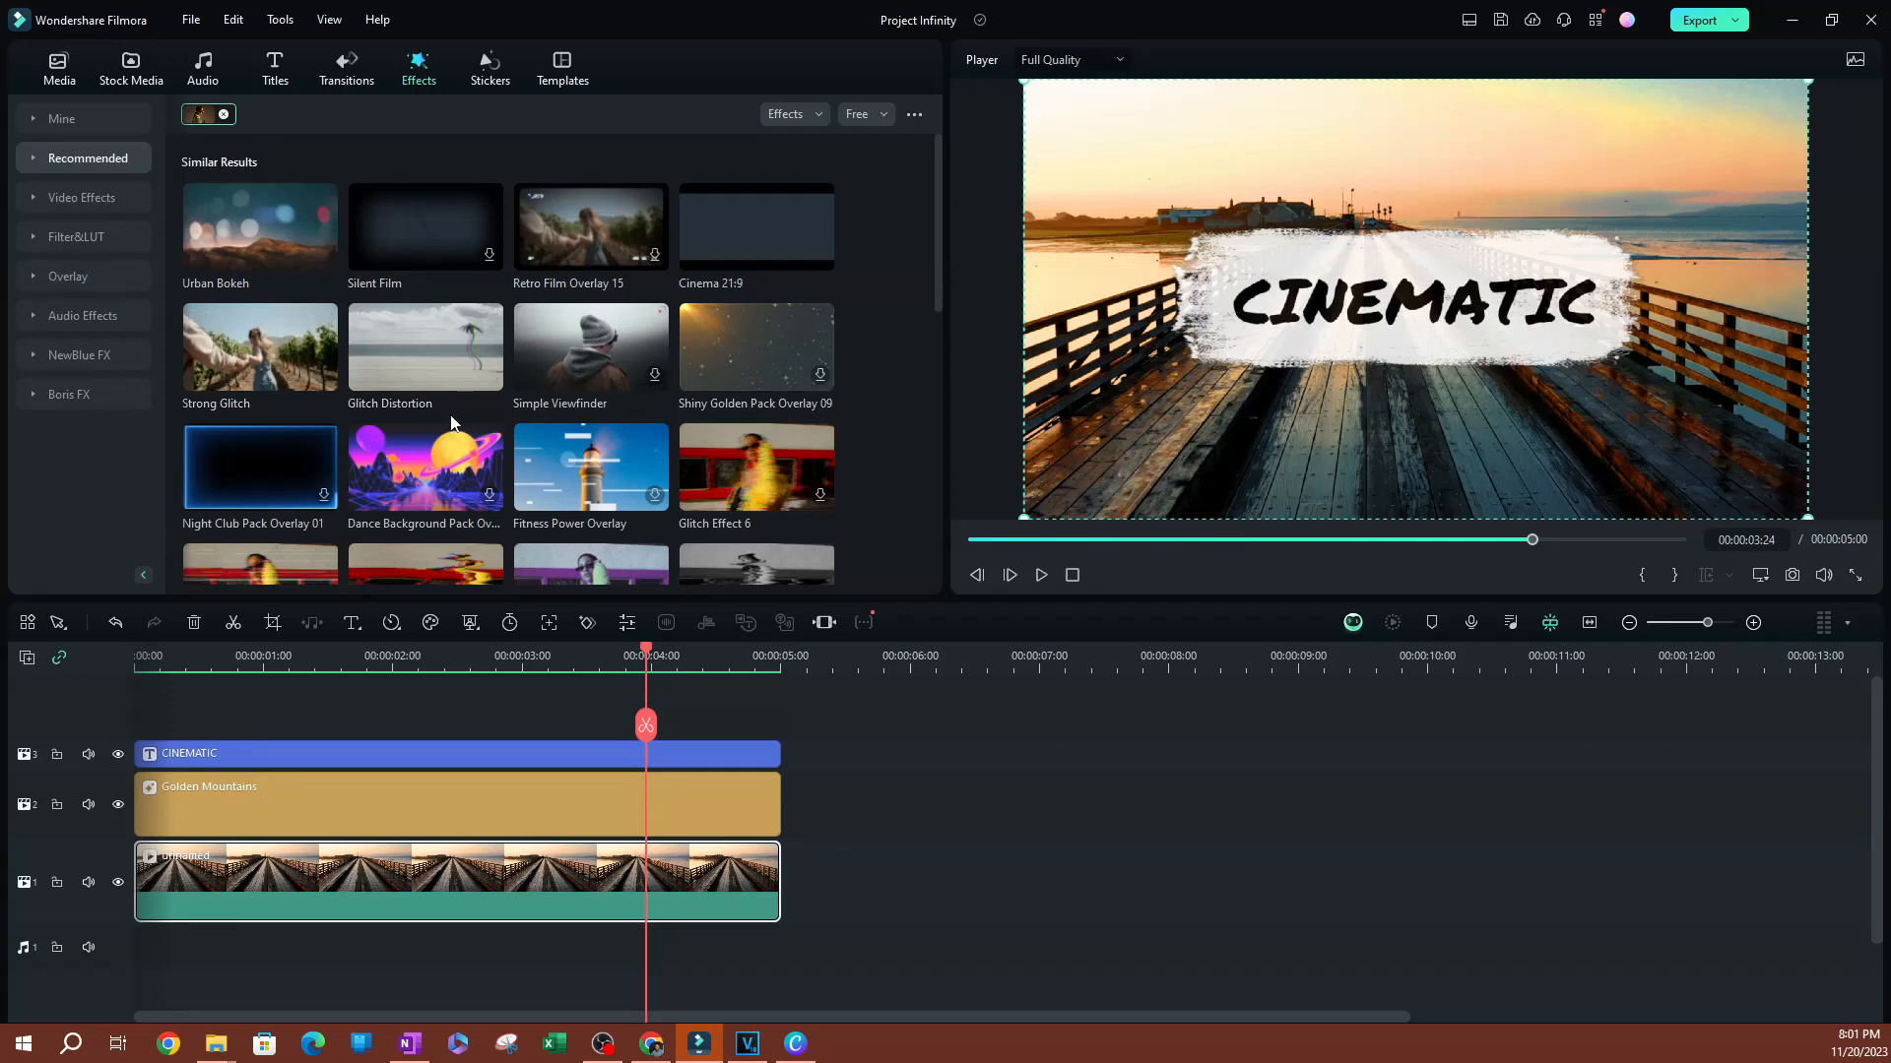
pyautogui.scroll(-3)
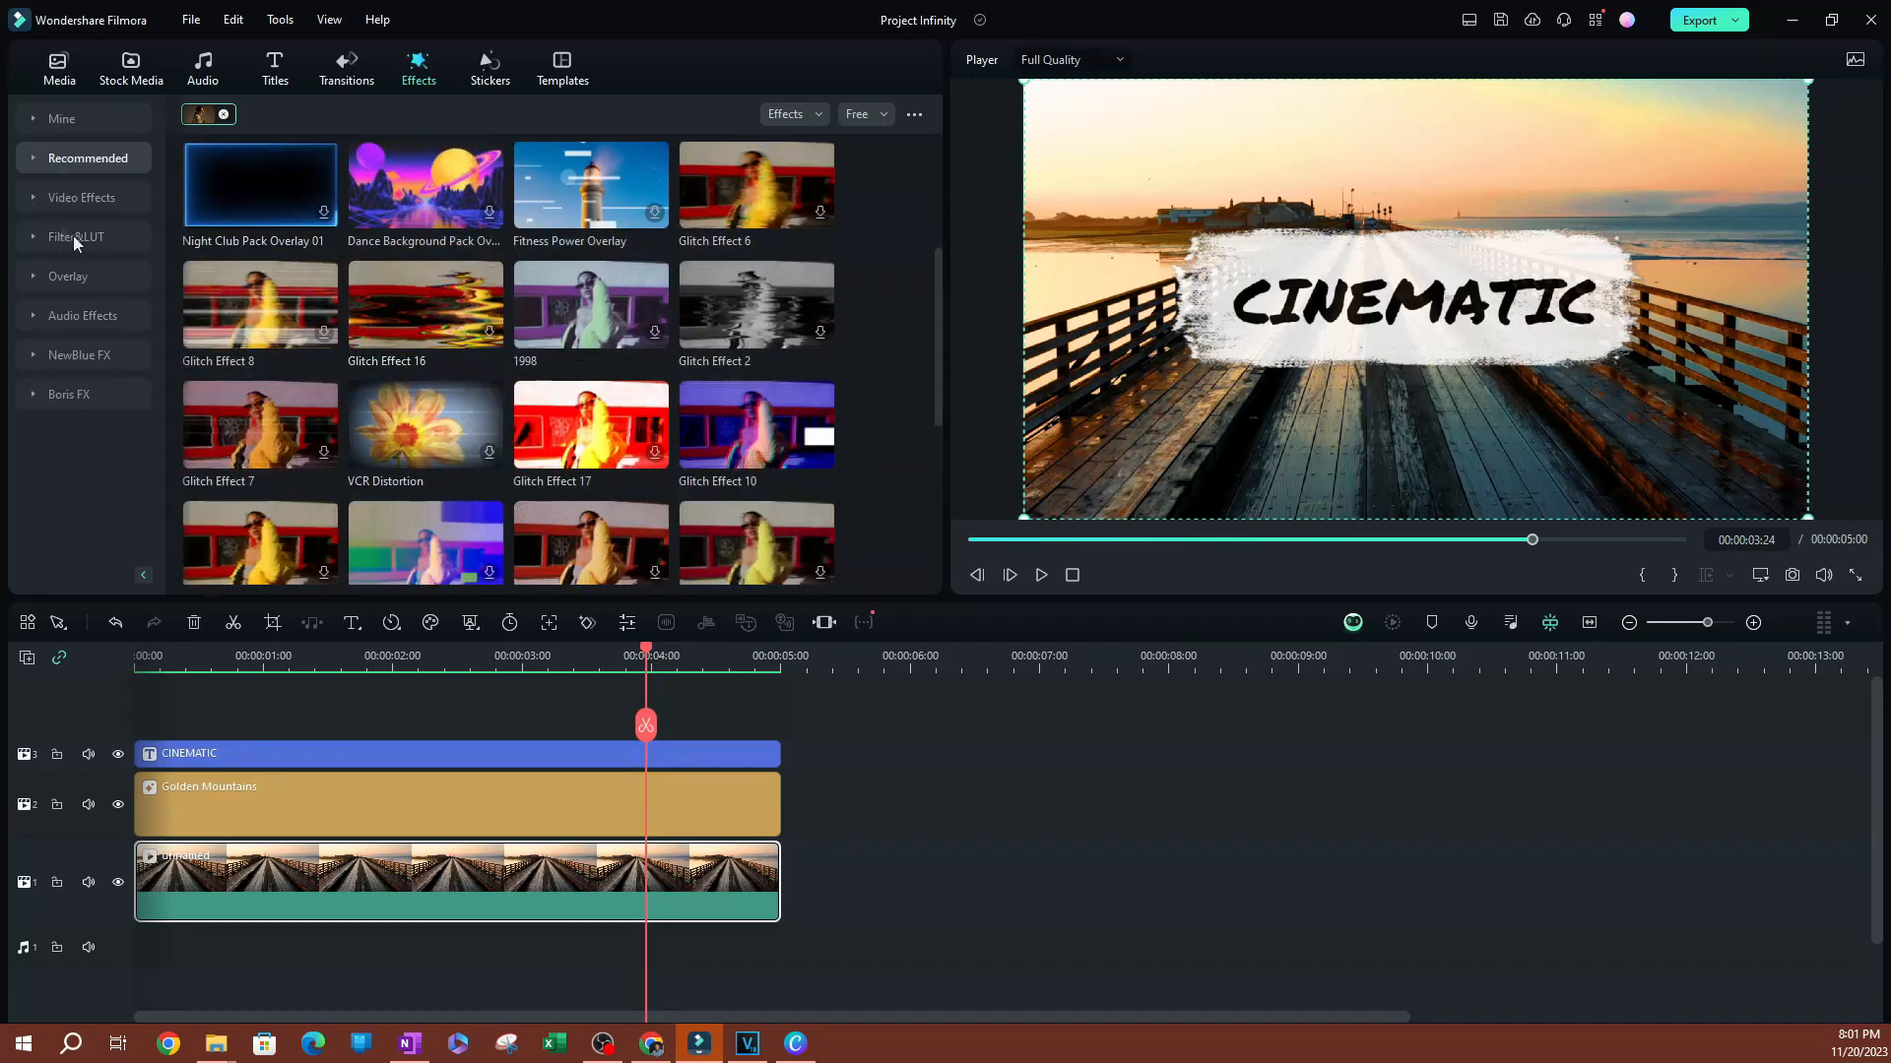
pyautogui.moveTo(289, 146)
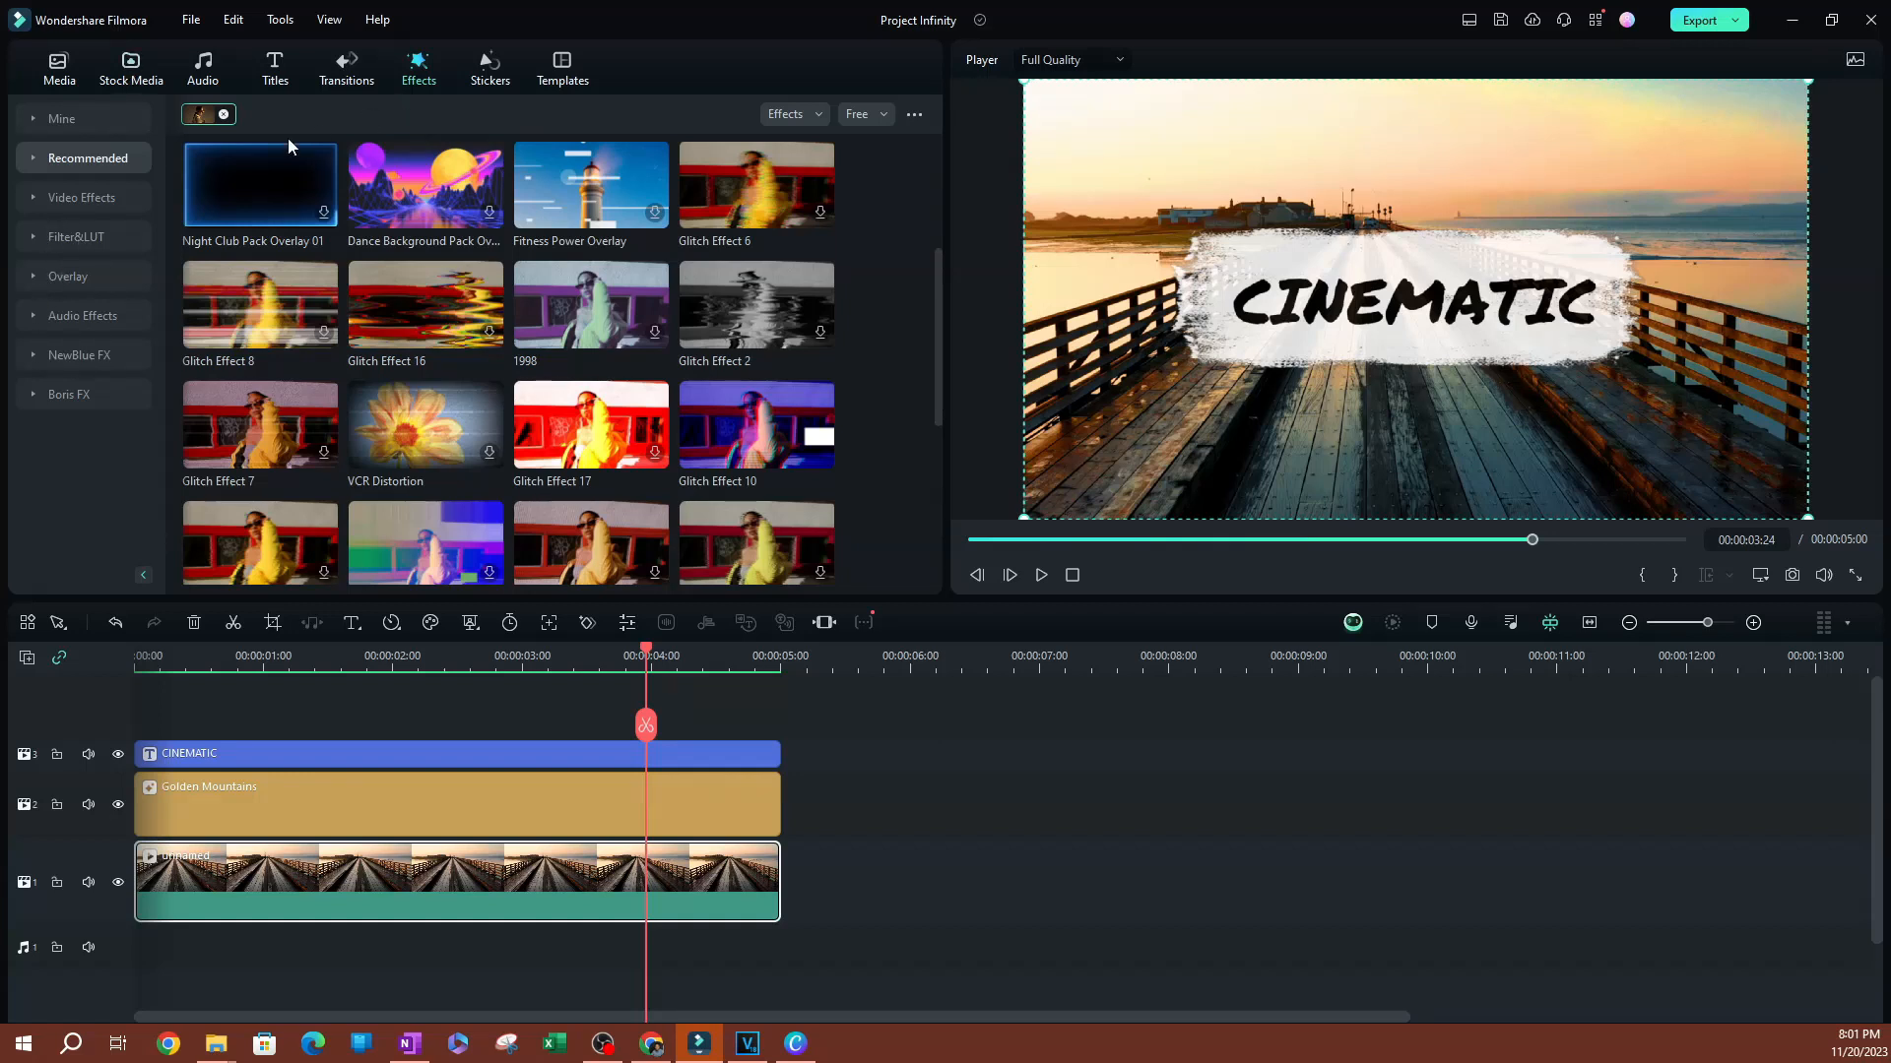
pyautogui.moveTo(489, 94)
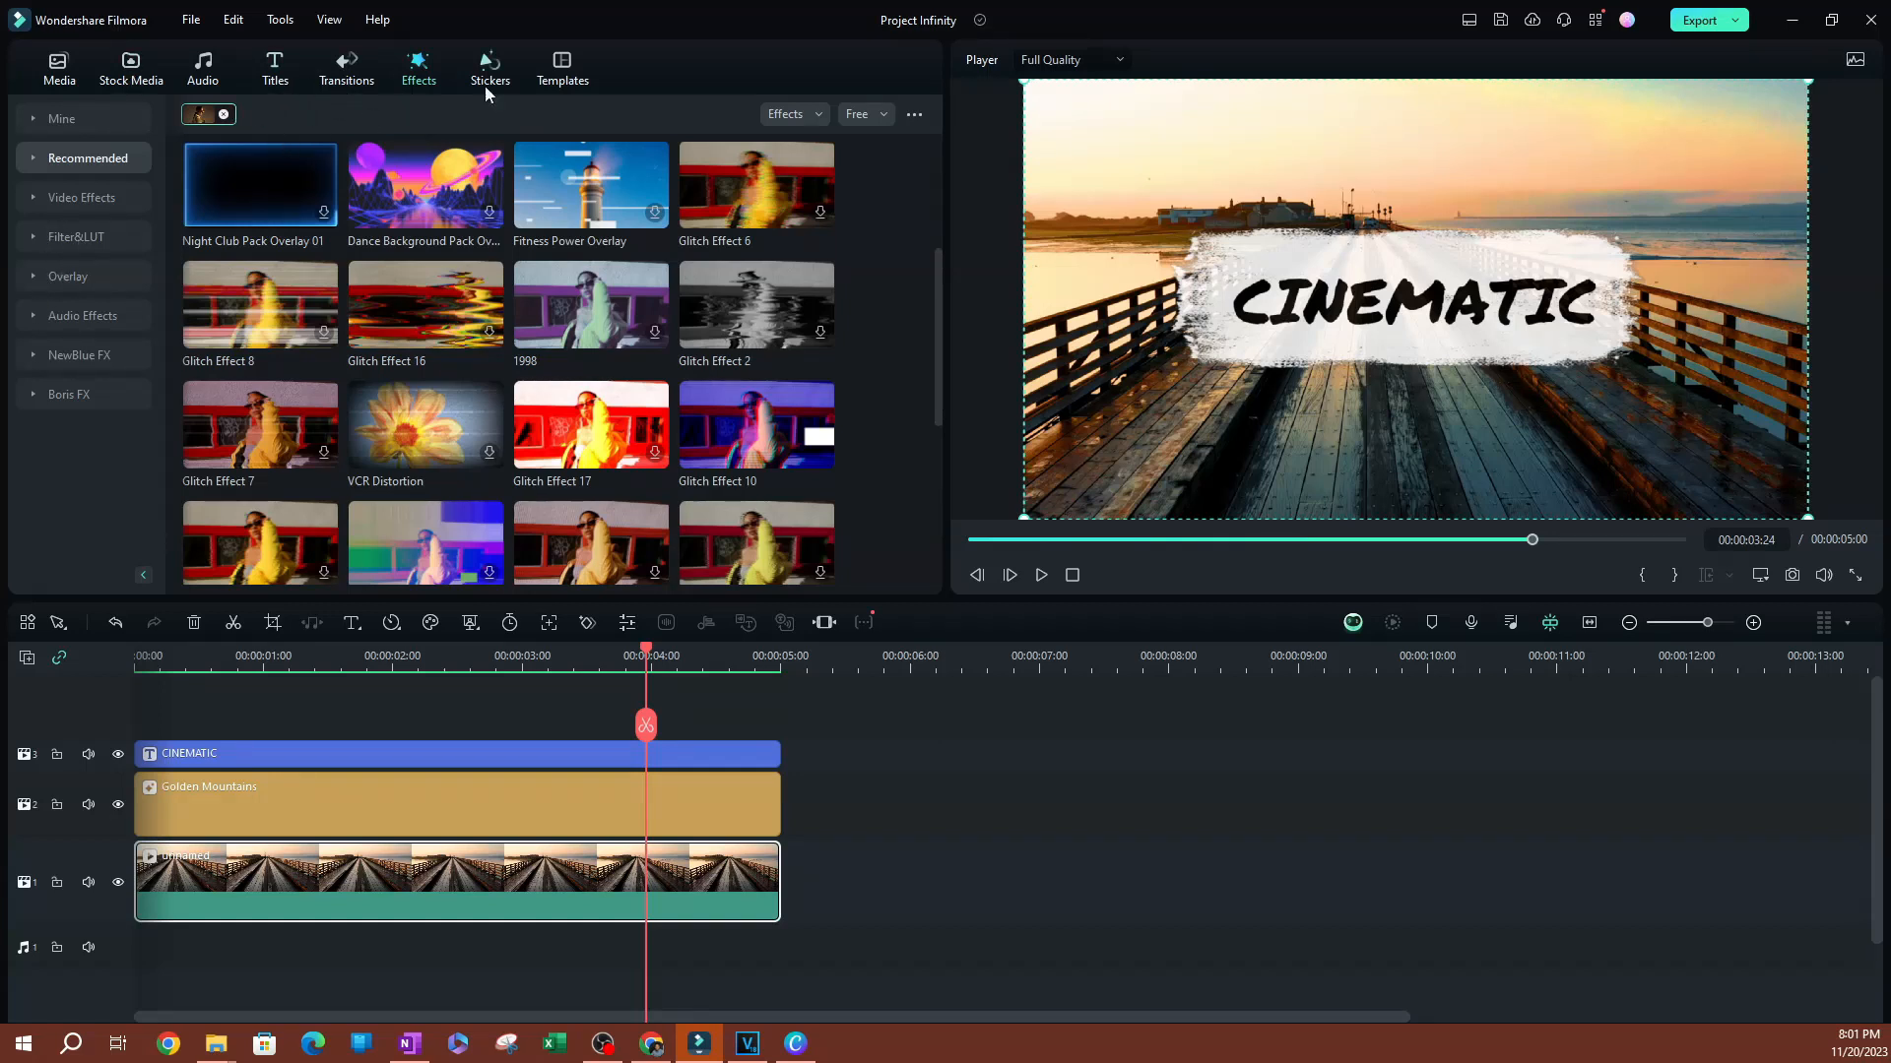
pyautogui.click(346, 69)
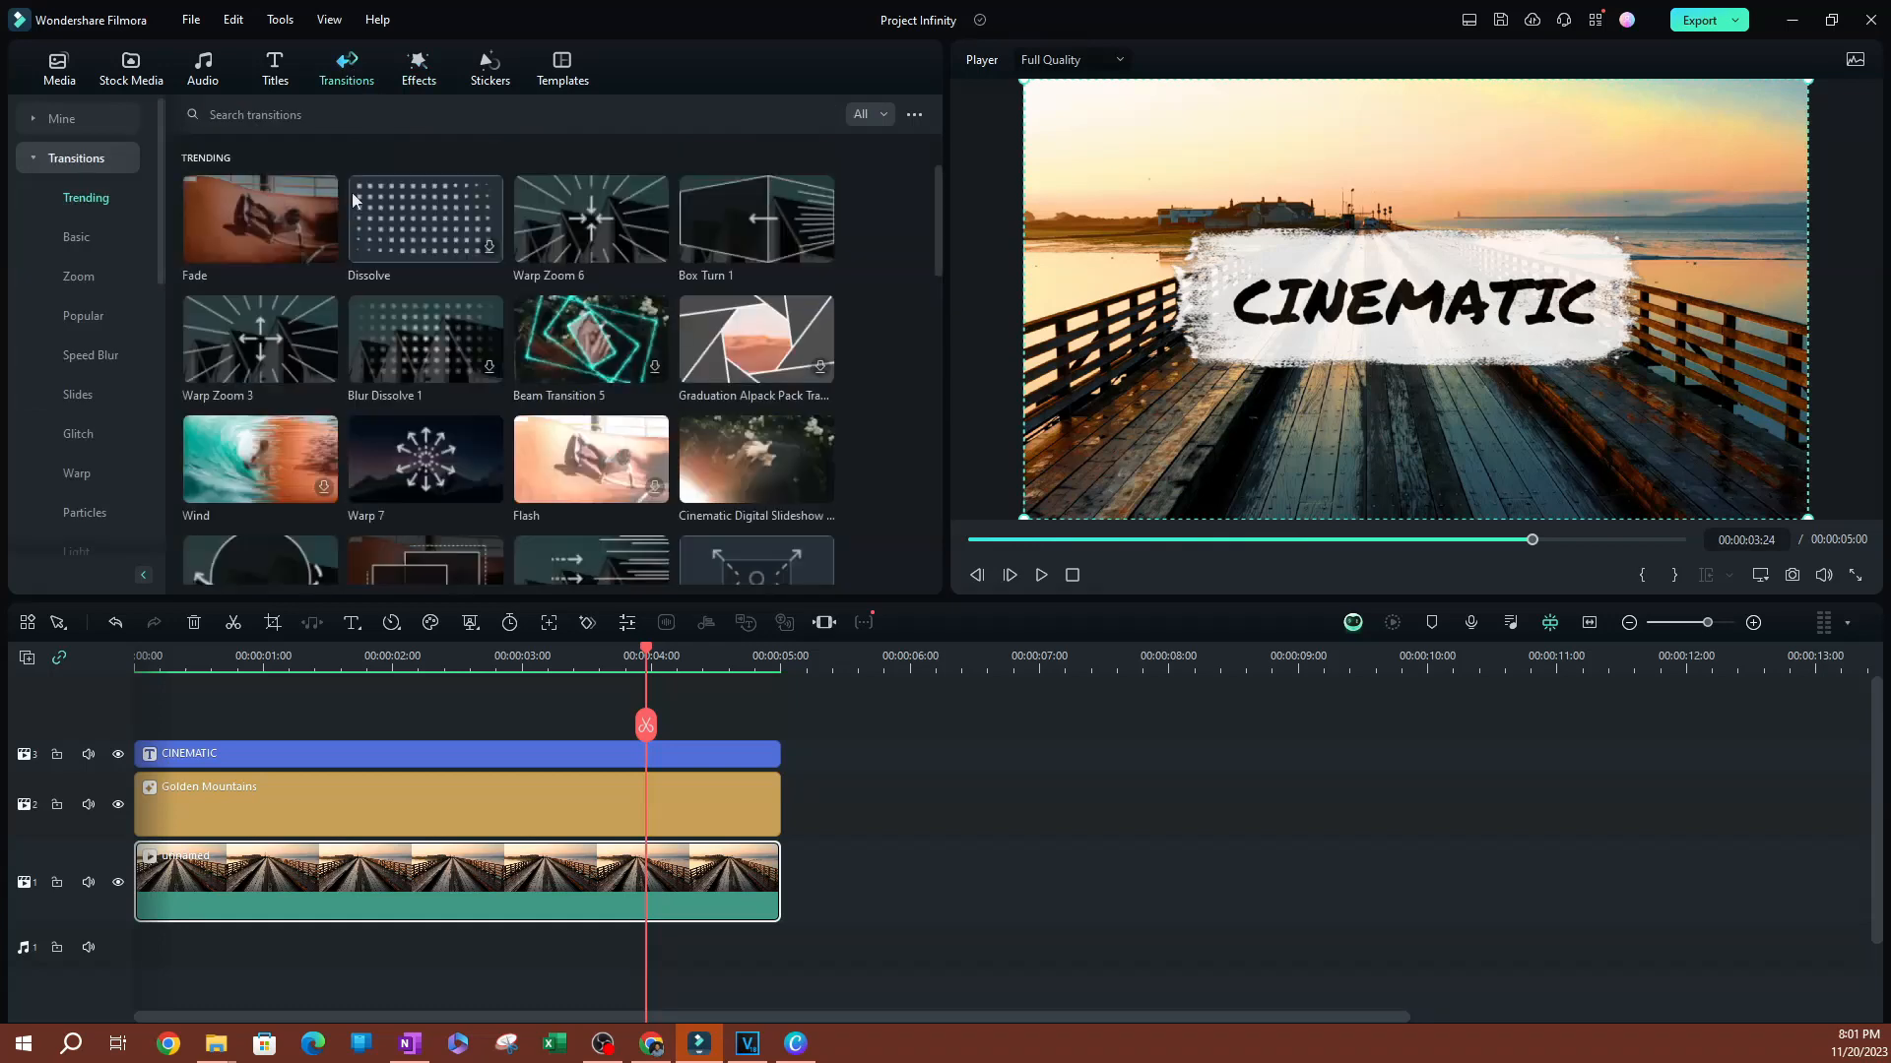
pyautogui.moveTo(490, 353)
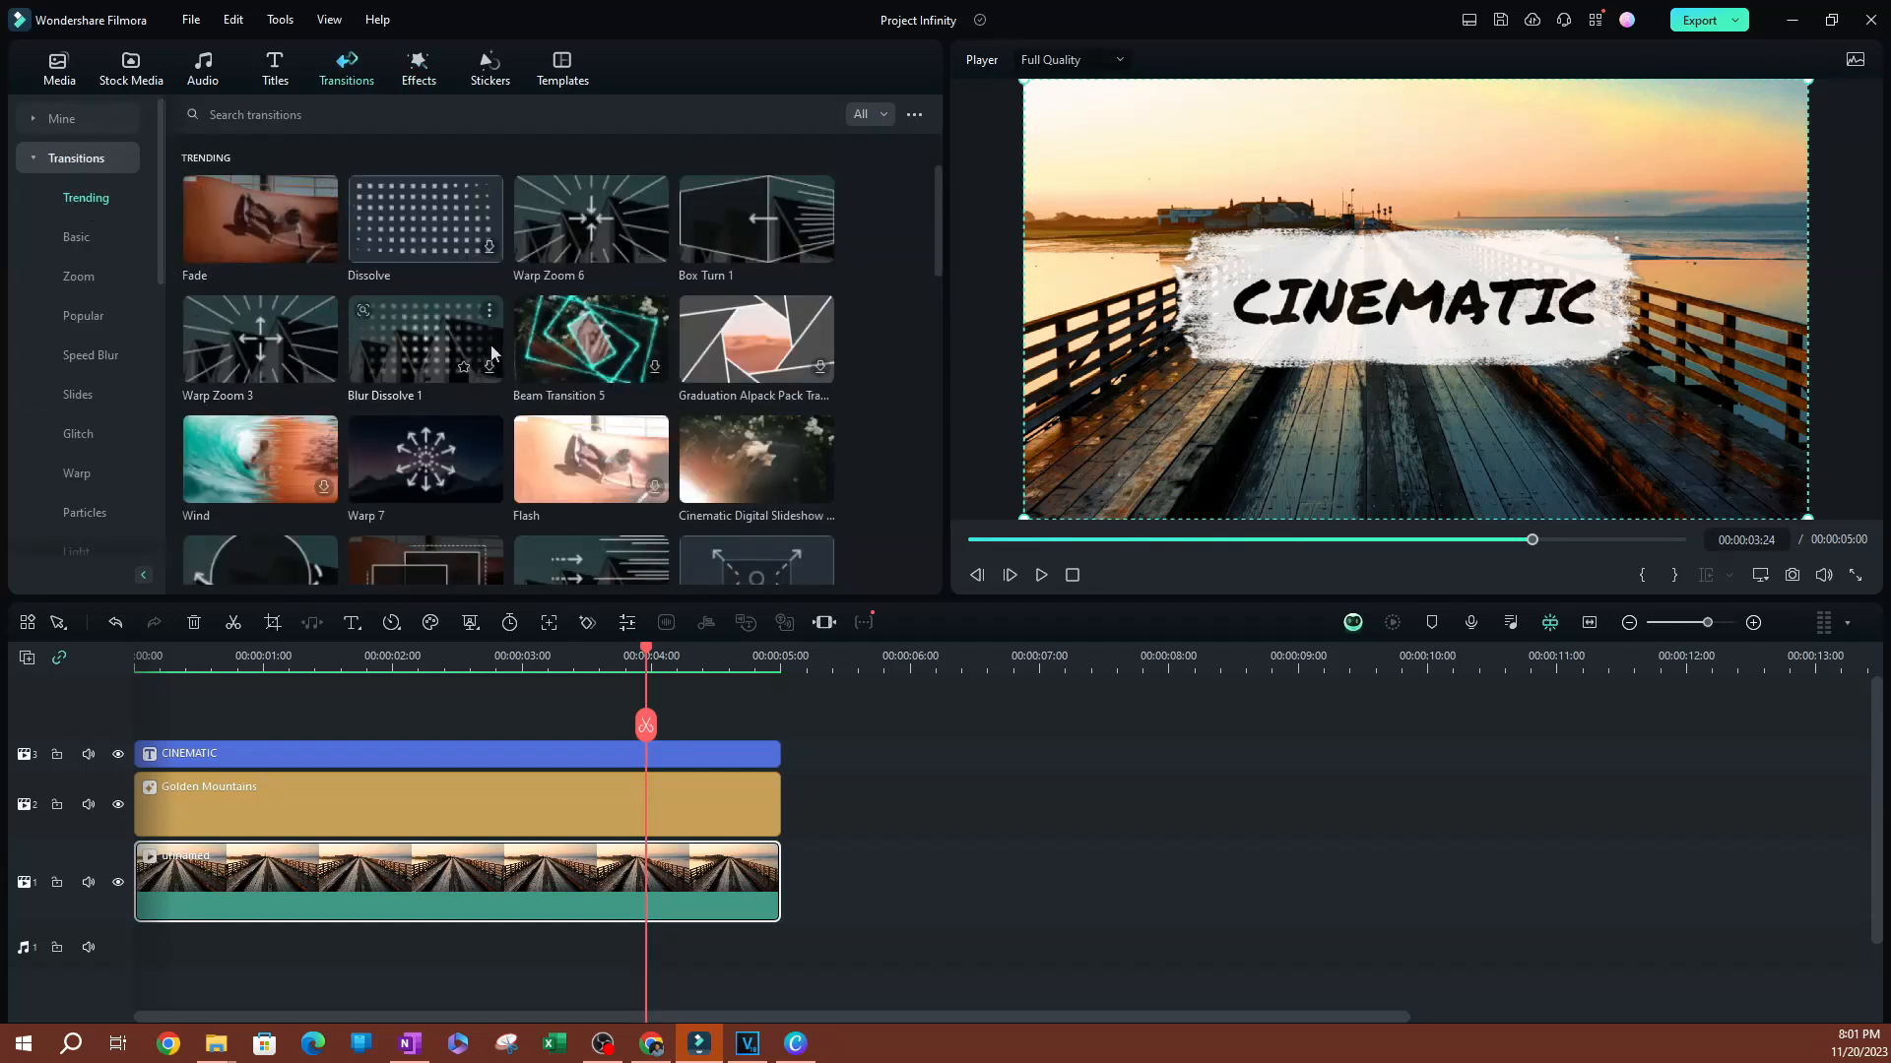
pyautogui.moveTo(590, 339)
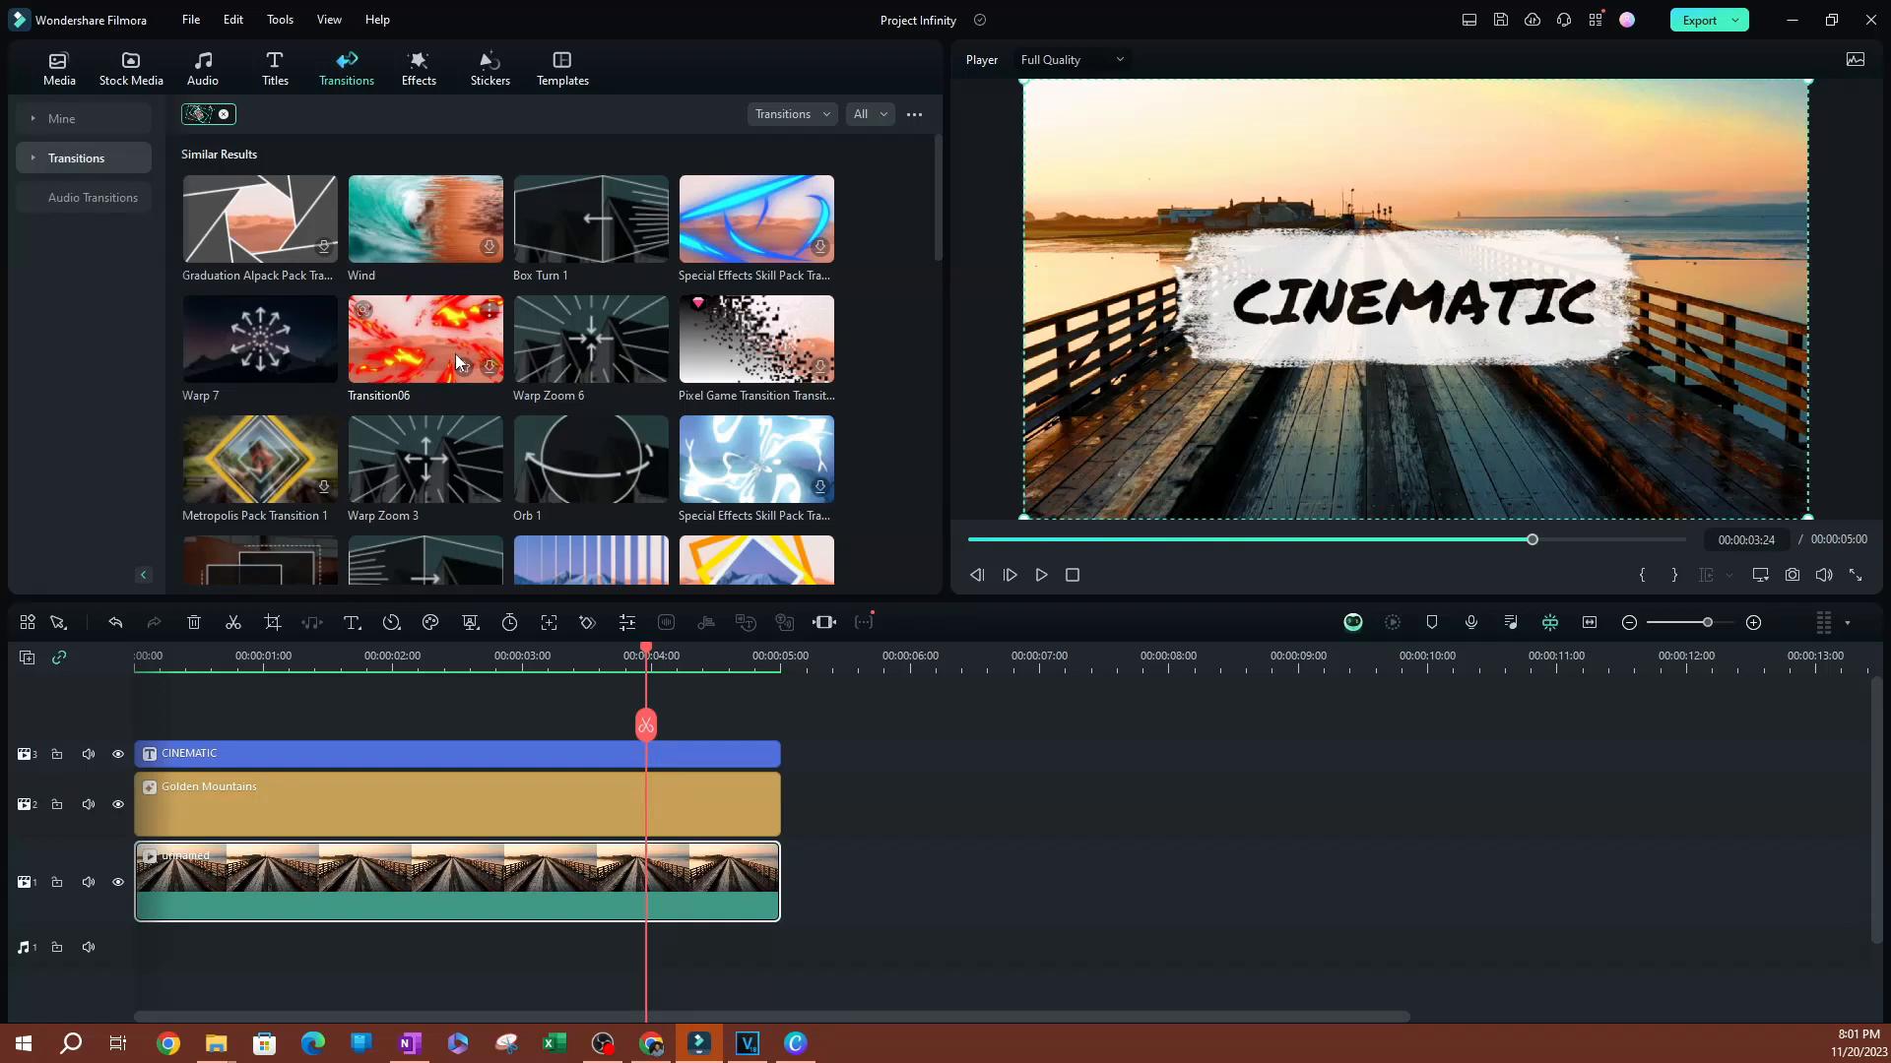
pyautogui.moveTo(590, 344)
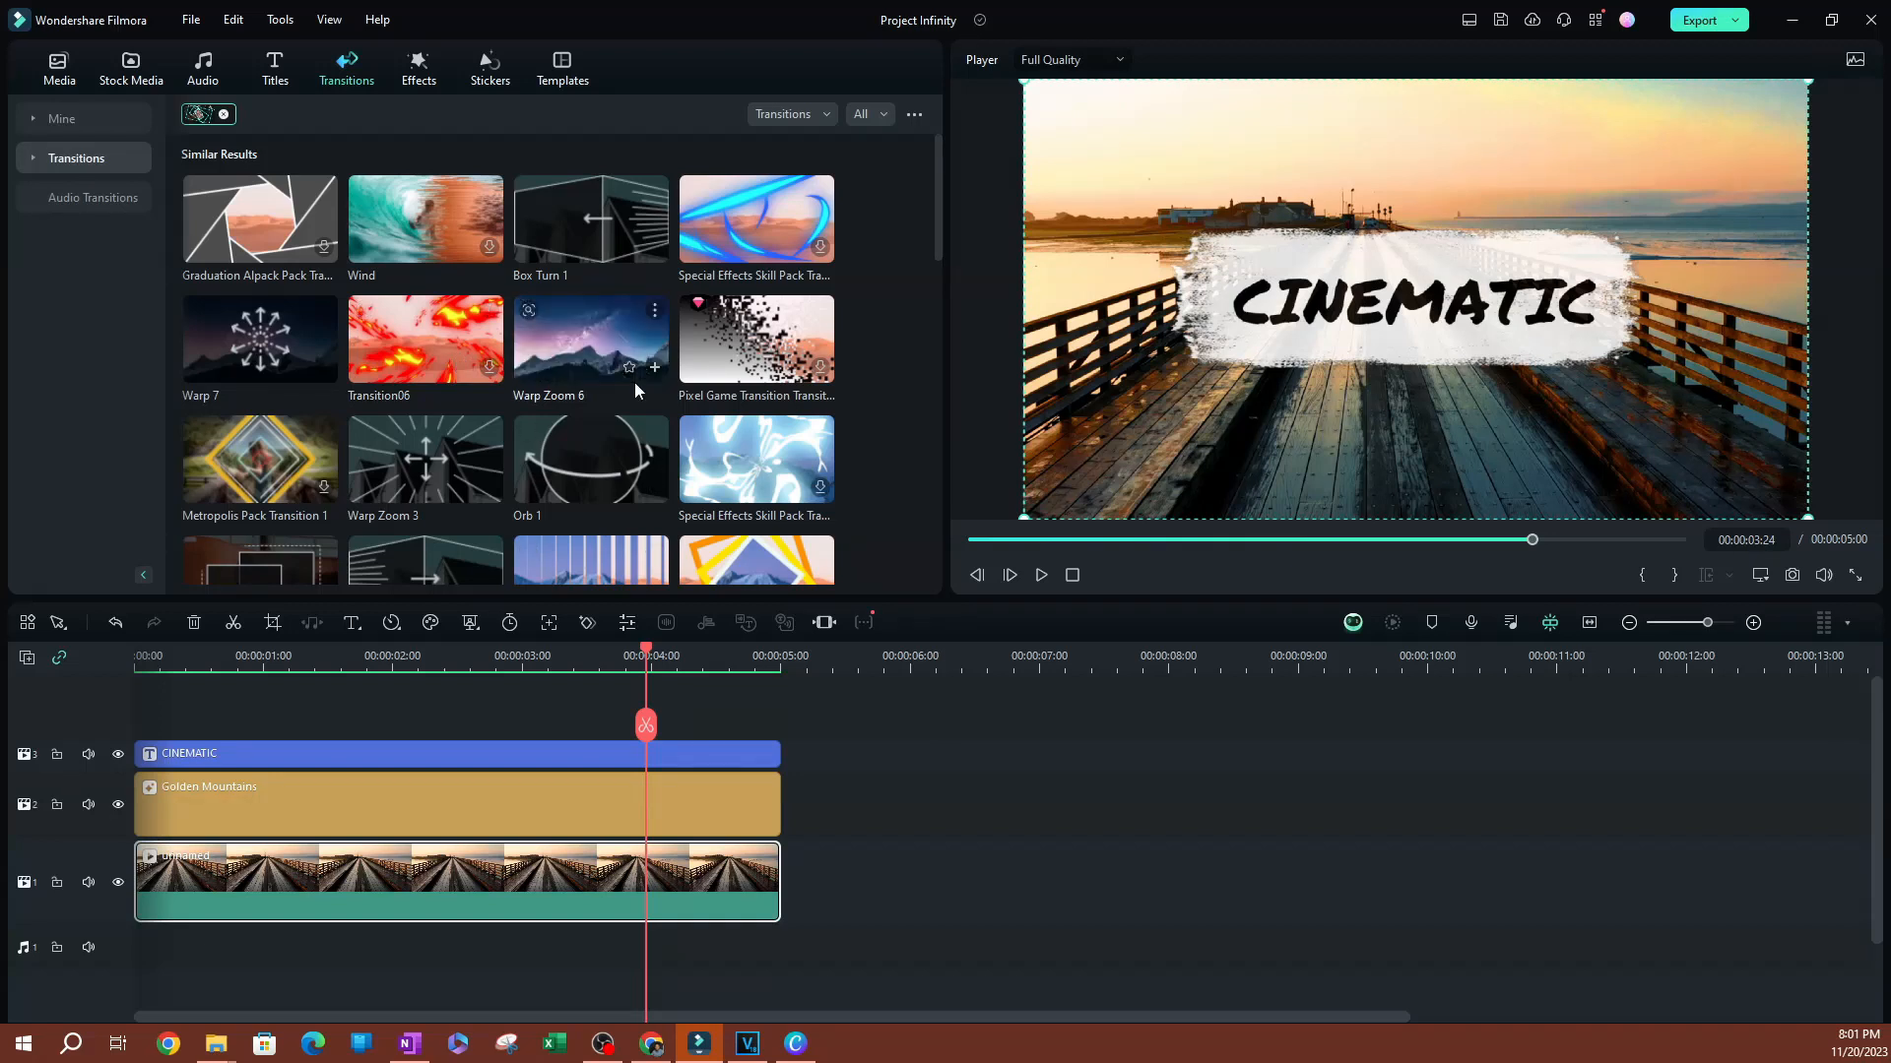
pyautogui.moveTo(544, 383)
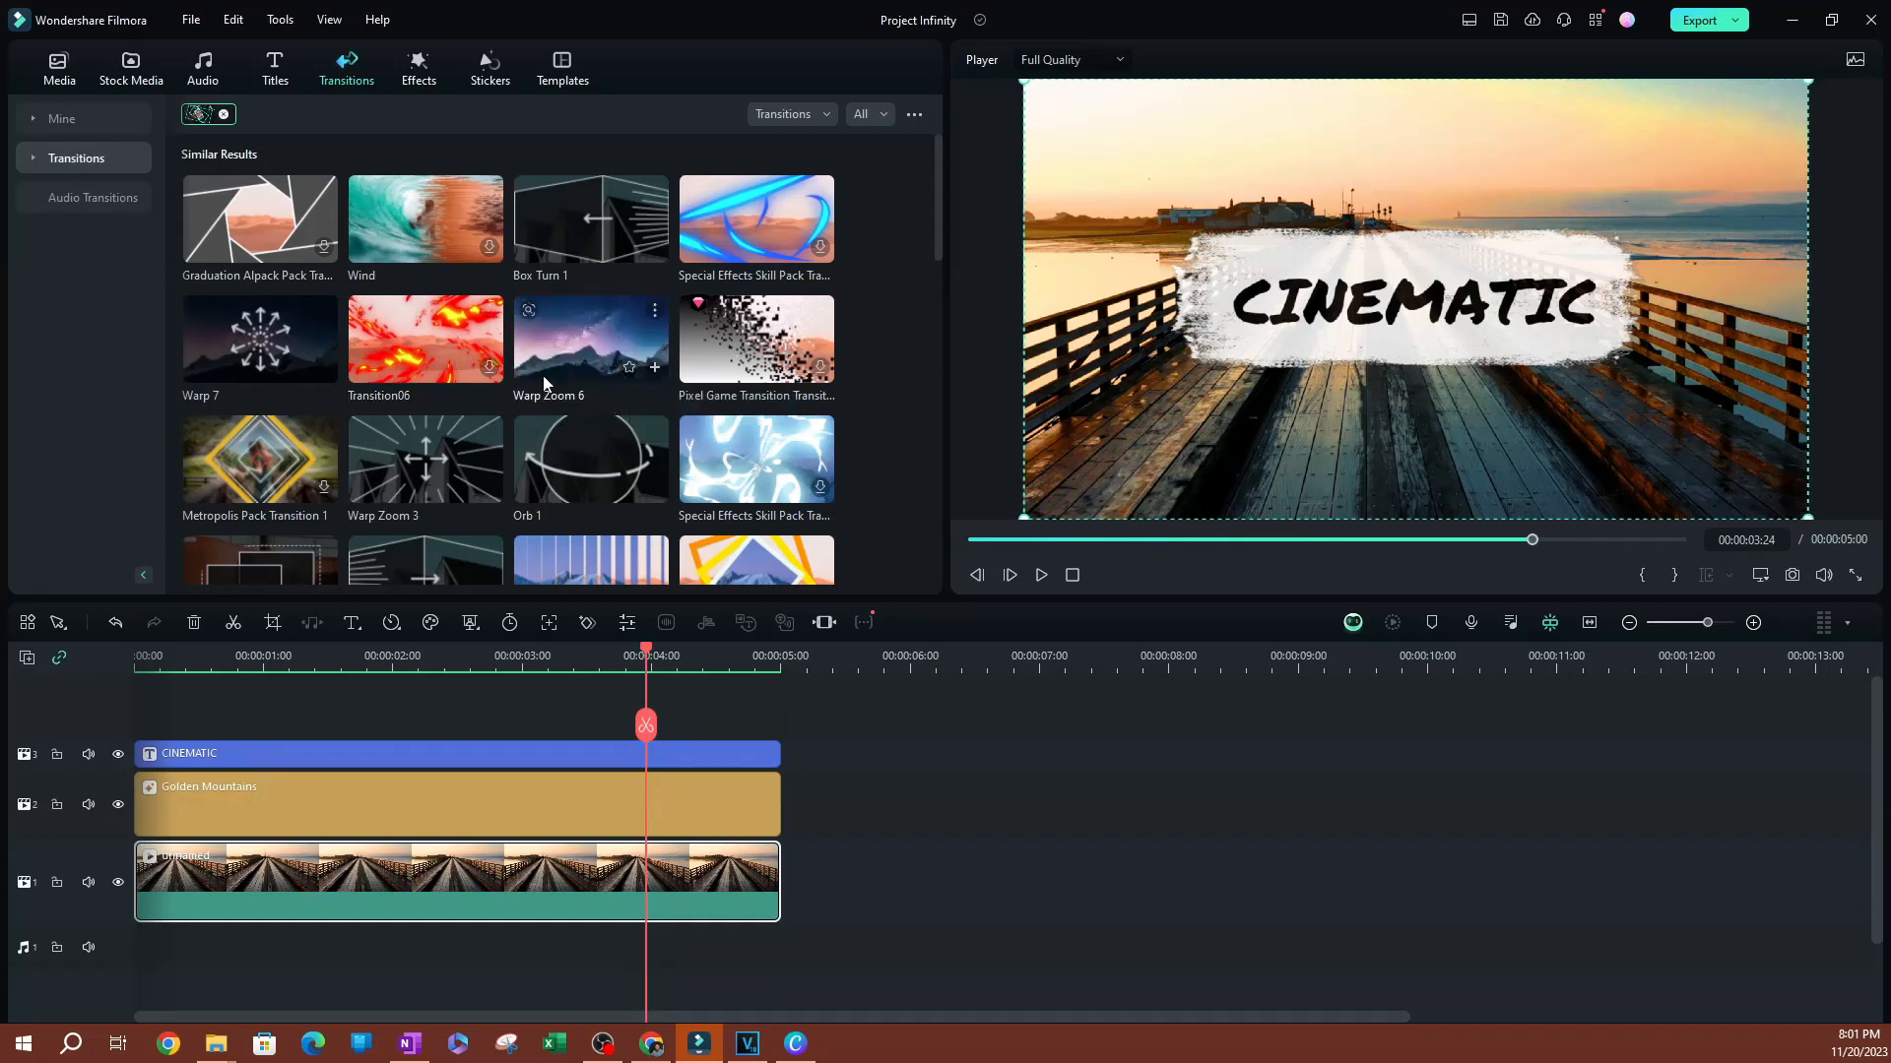
# Step: Scroll the similar transitions results down to Morph, Box Turn 2 and Swirl
pyautogui.scroll(-3)
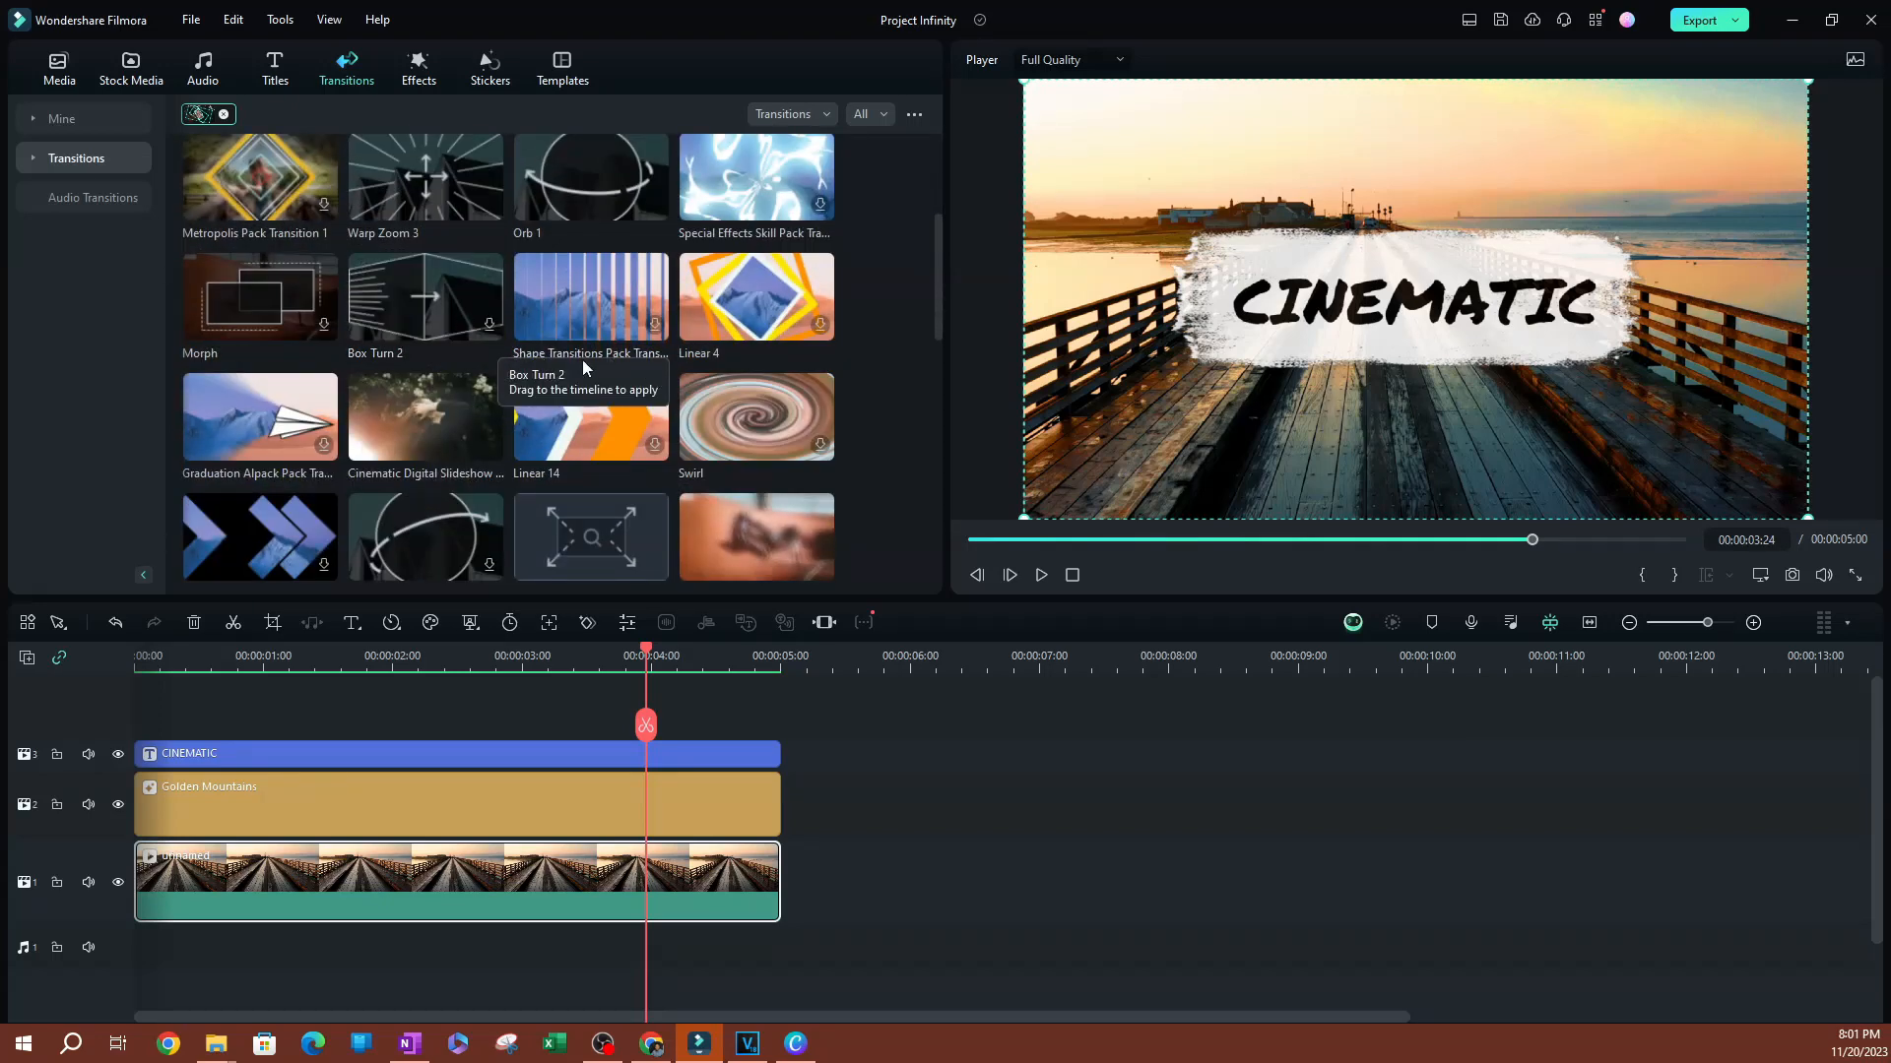
pyautogui.moveTo(275, 69)
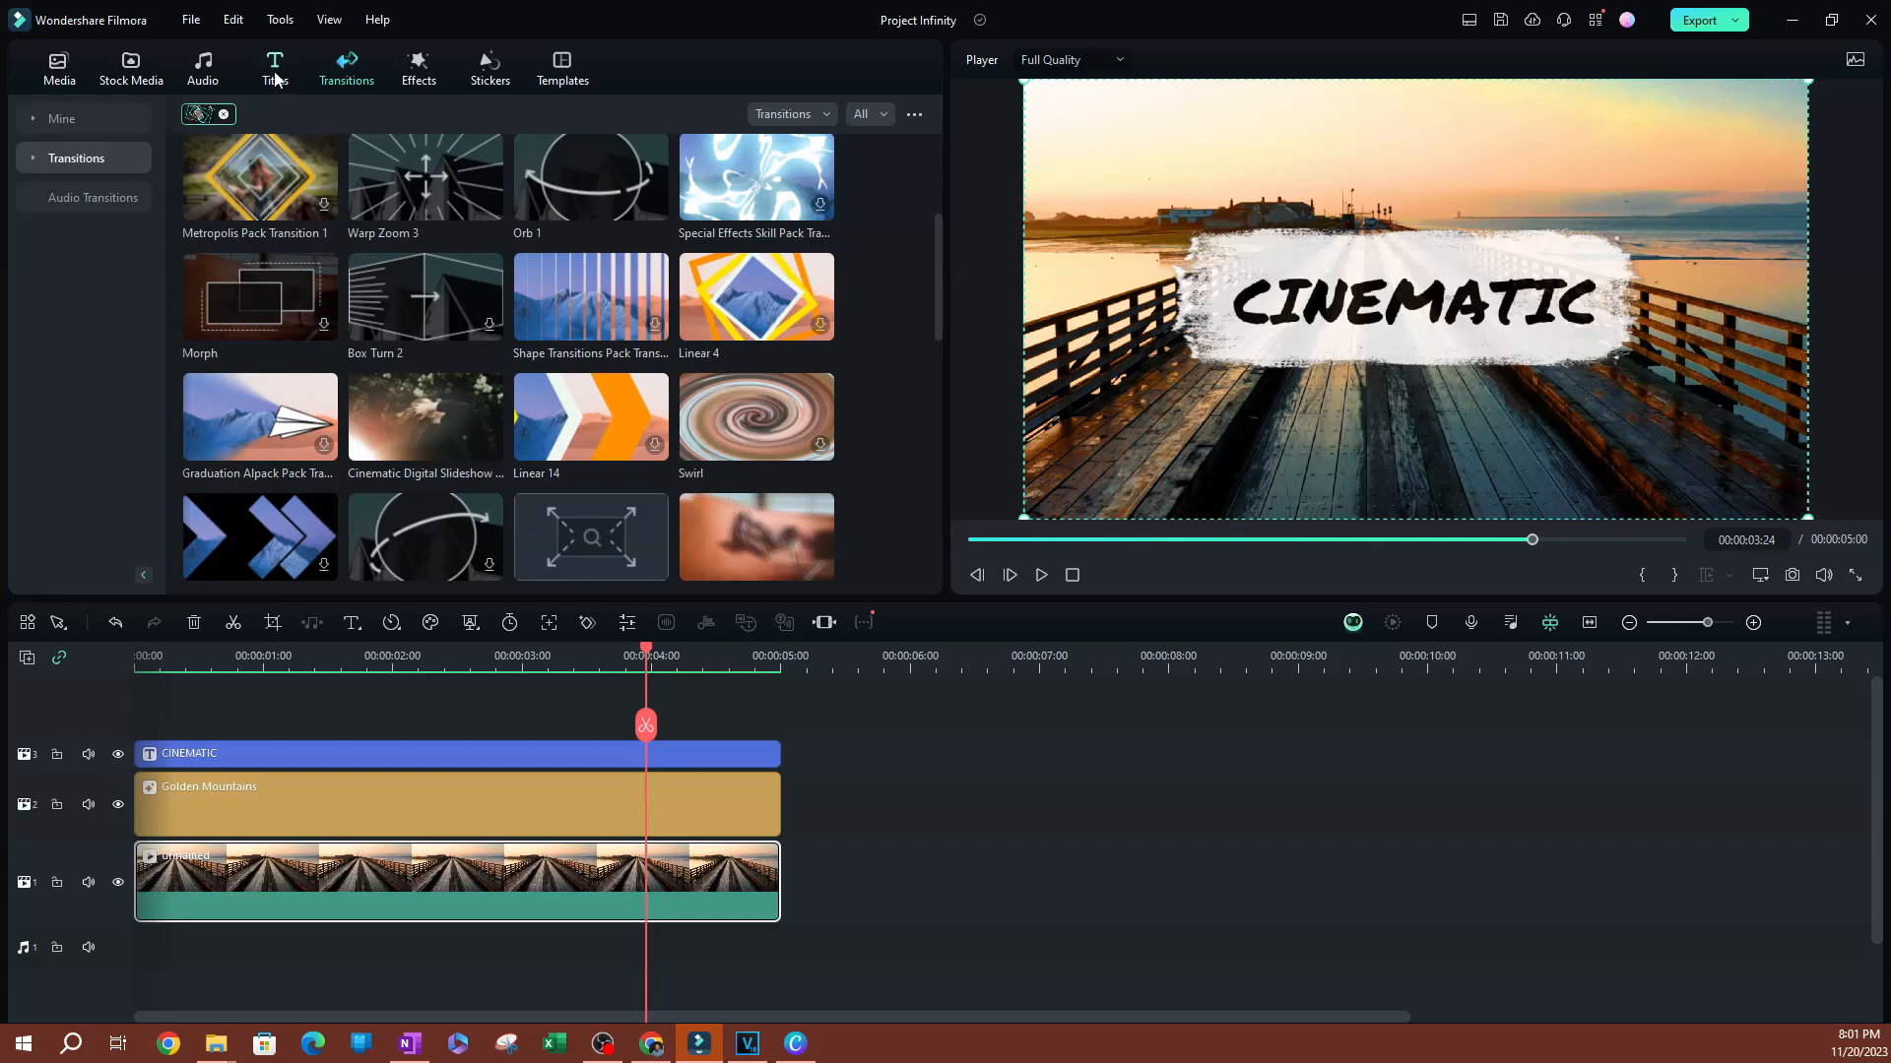
# Step: In the Titles library, list titles similar to Art Title 26
pyautogui.click(273, 68)
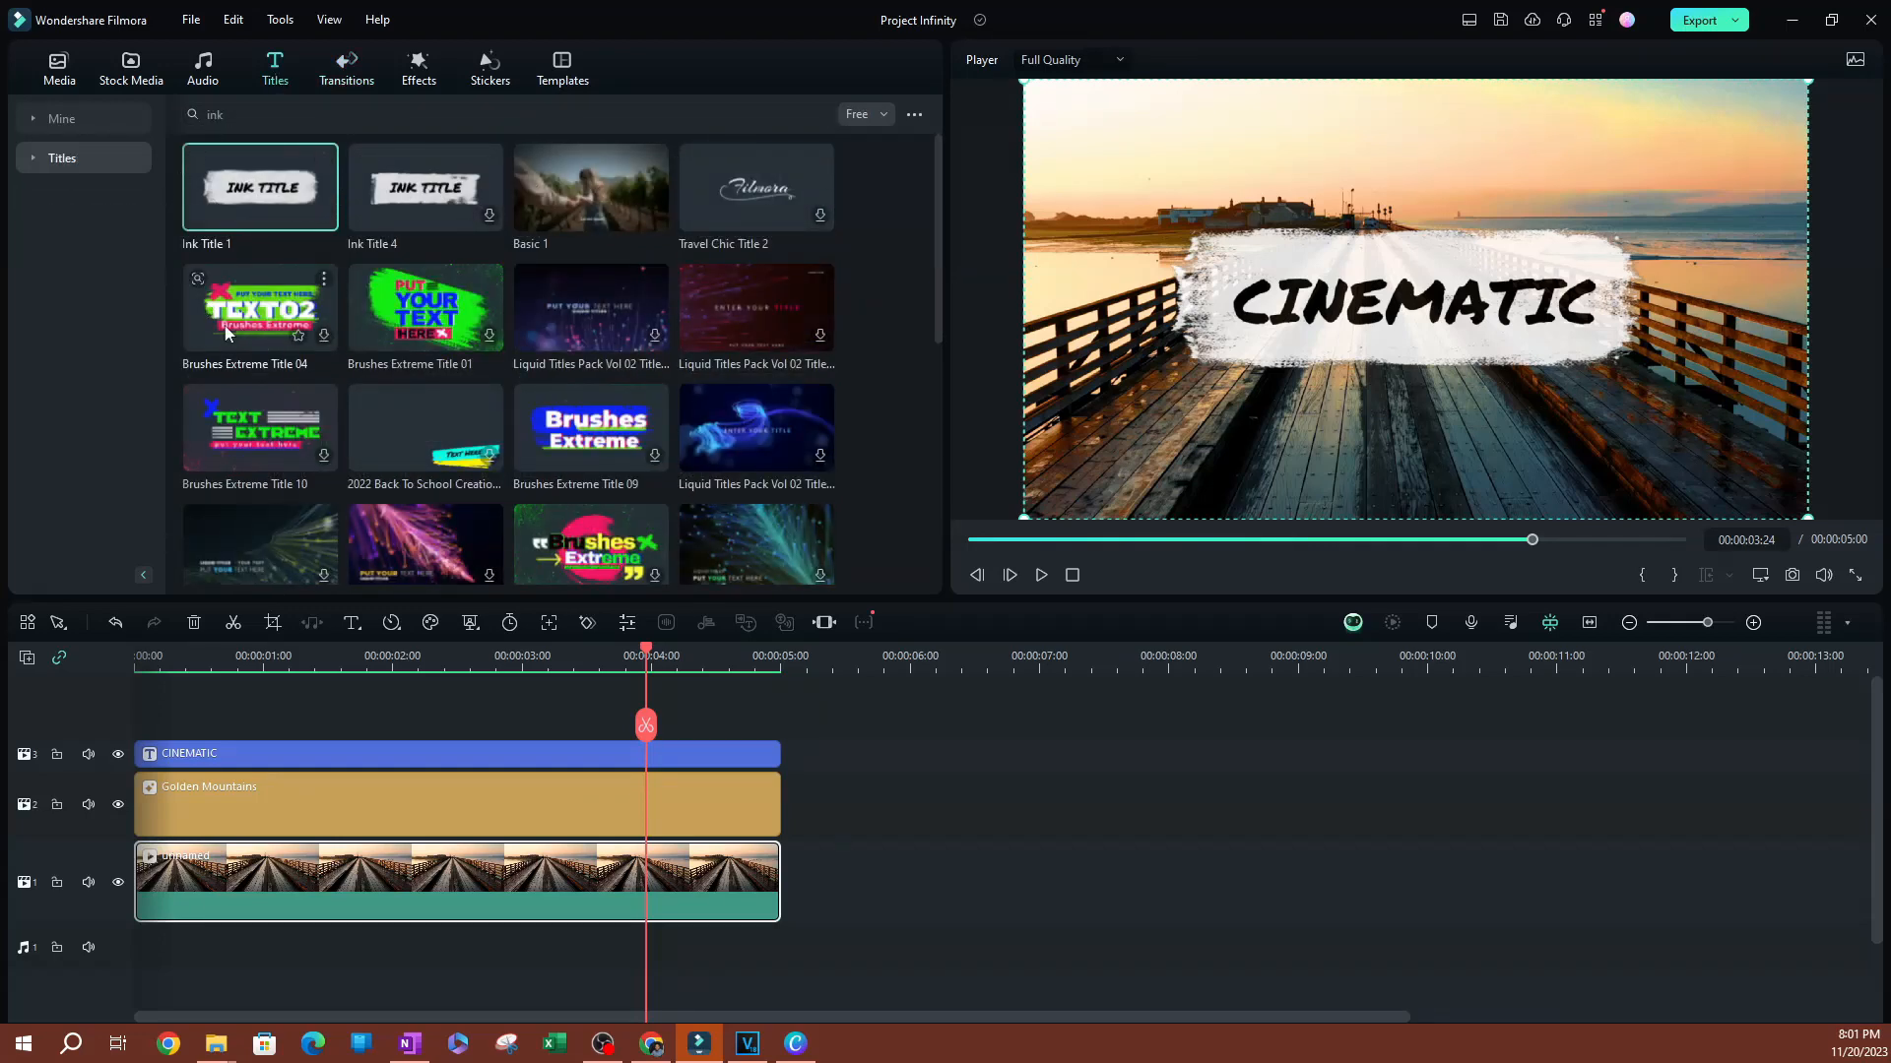
pyautogui.scroll(-3)
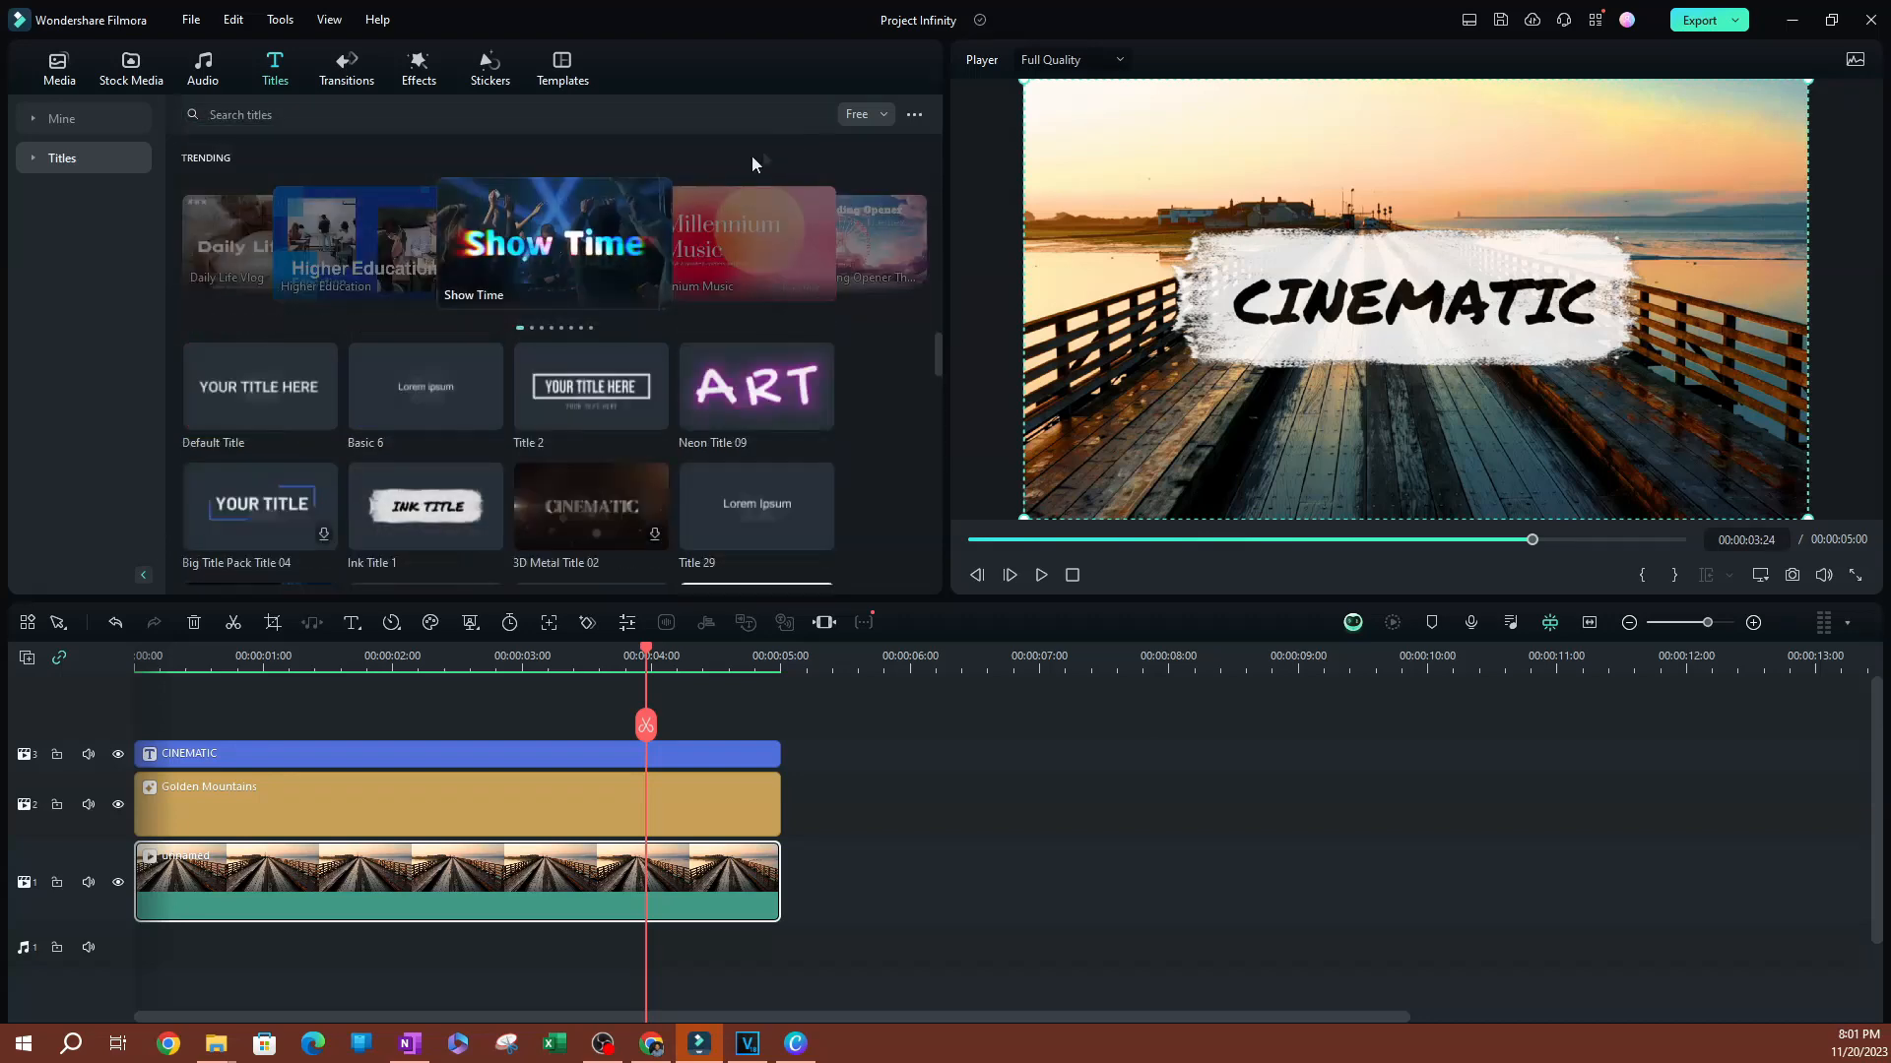
pyautogui.scroll(-3)
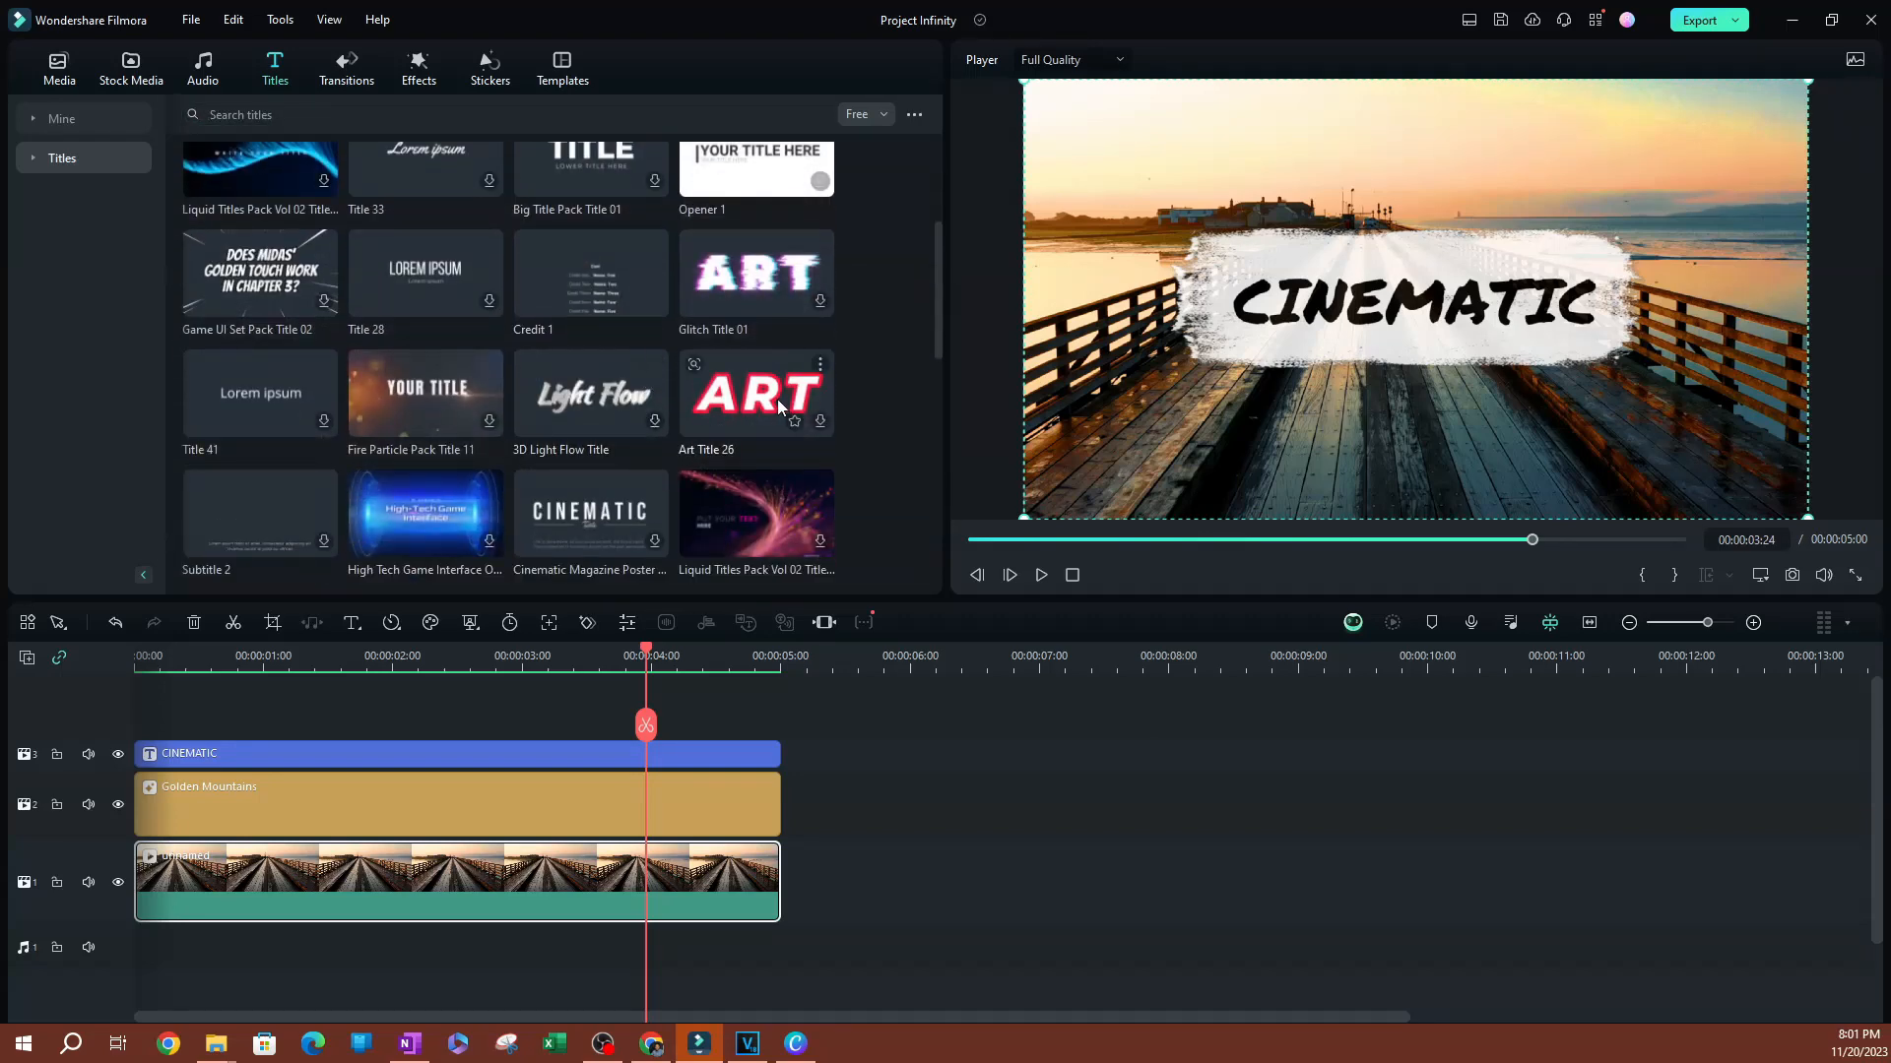
pyautogui.rightClick(755, 392)
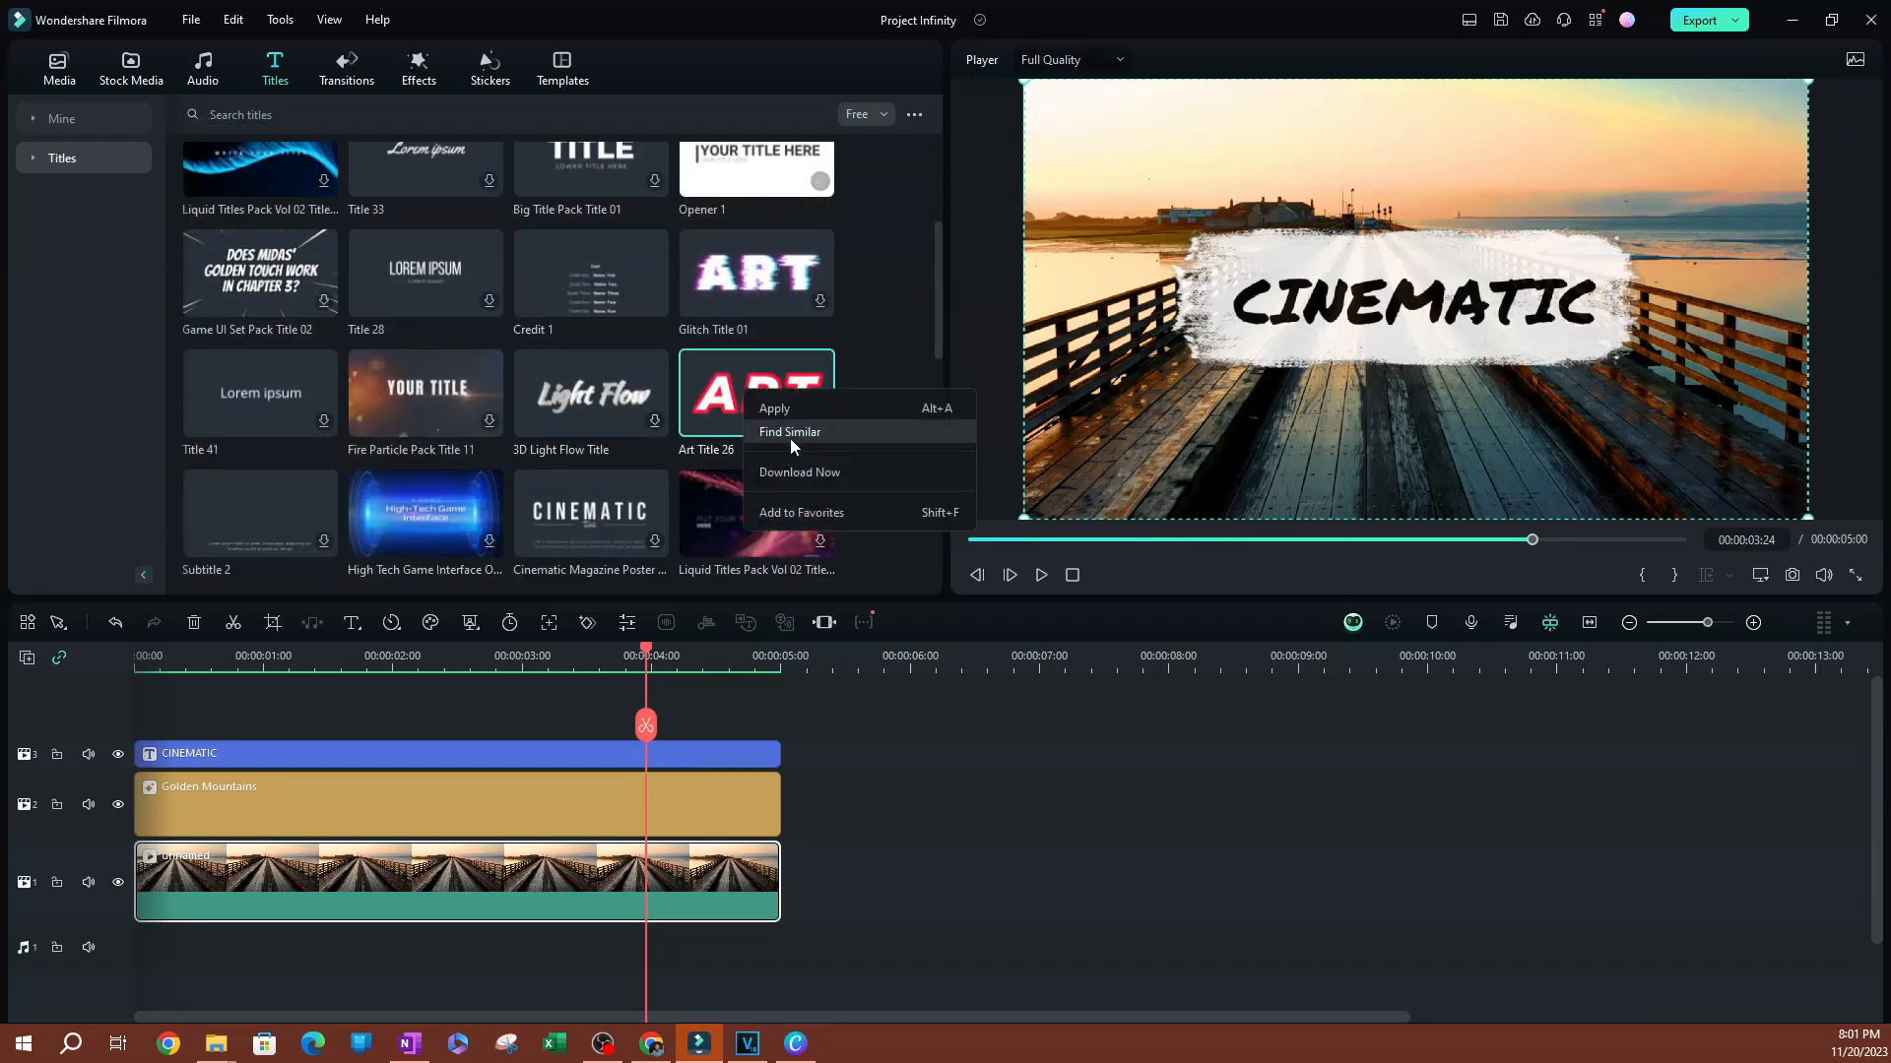
pyautogui.click(790, 431)
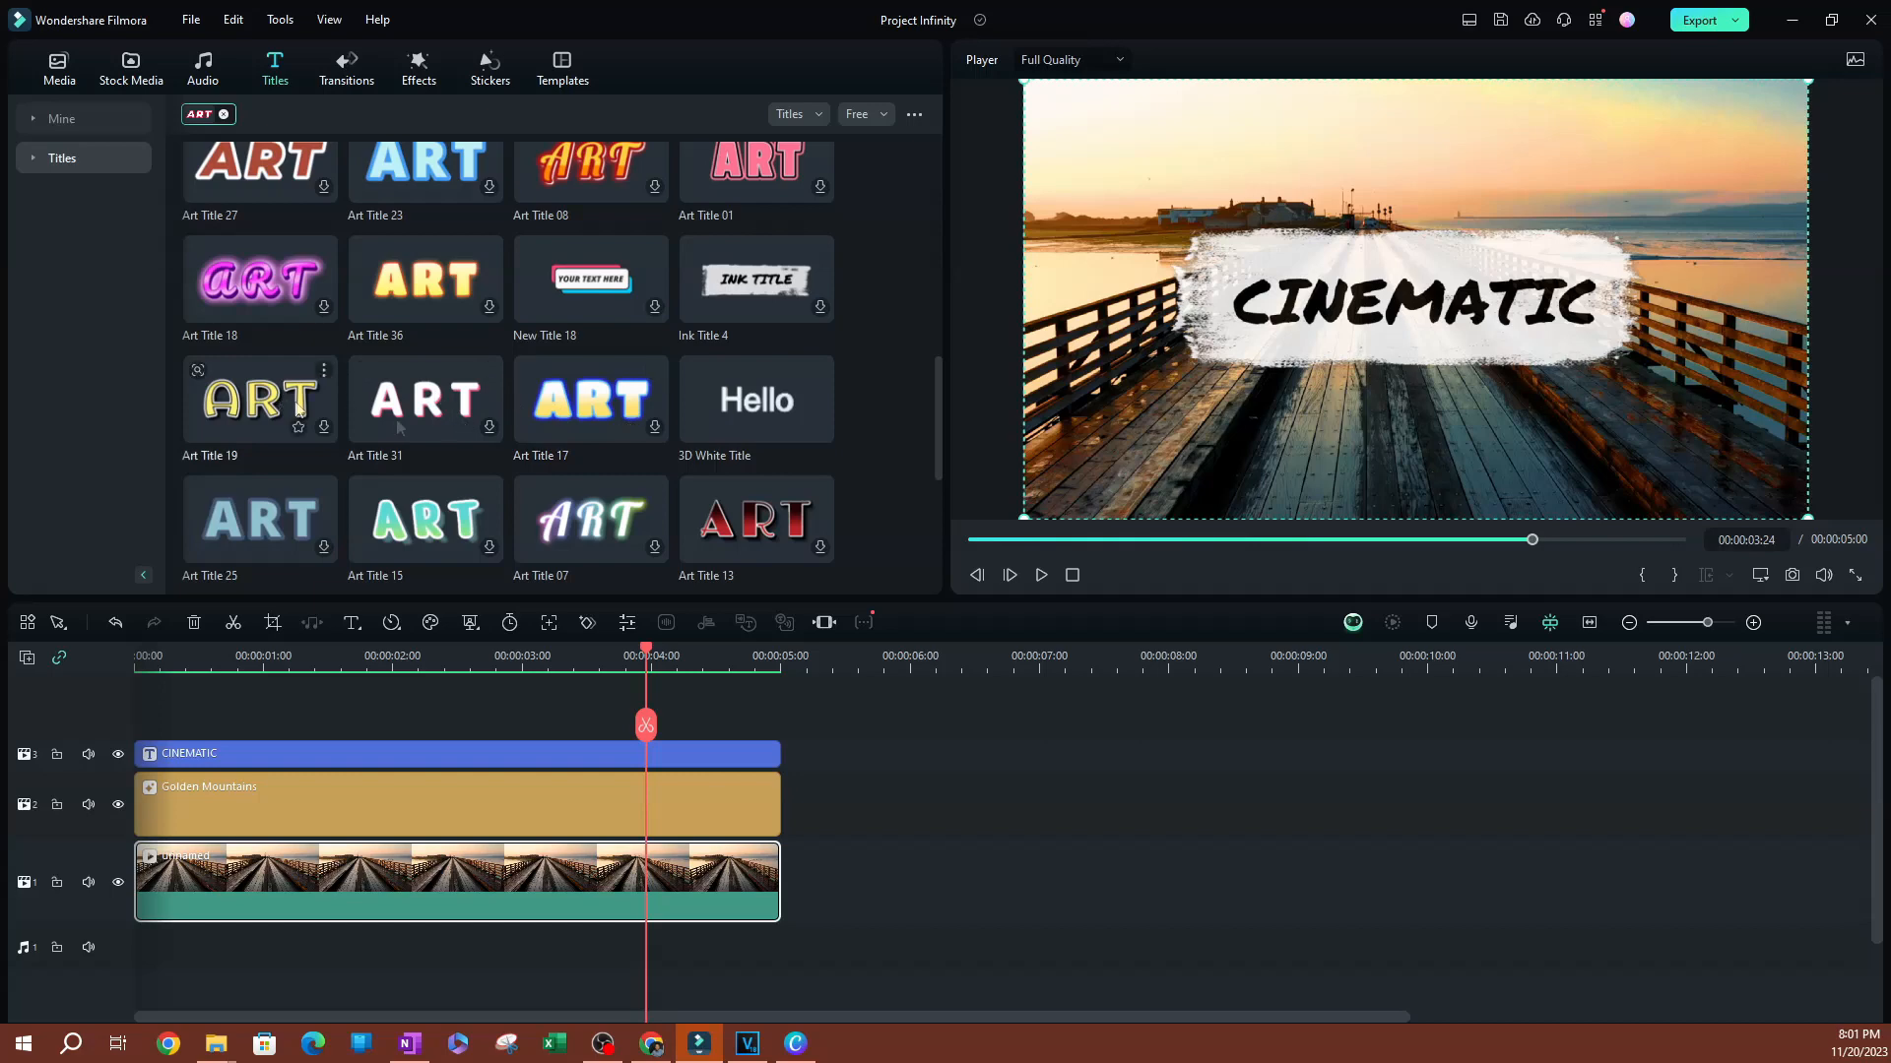
pyautogui.scroll(3)
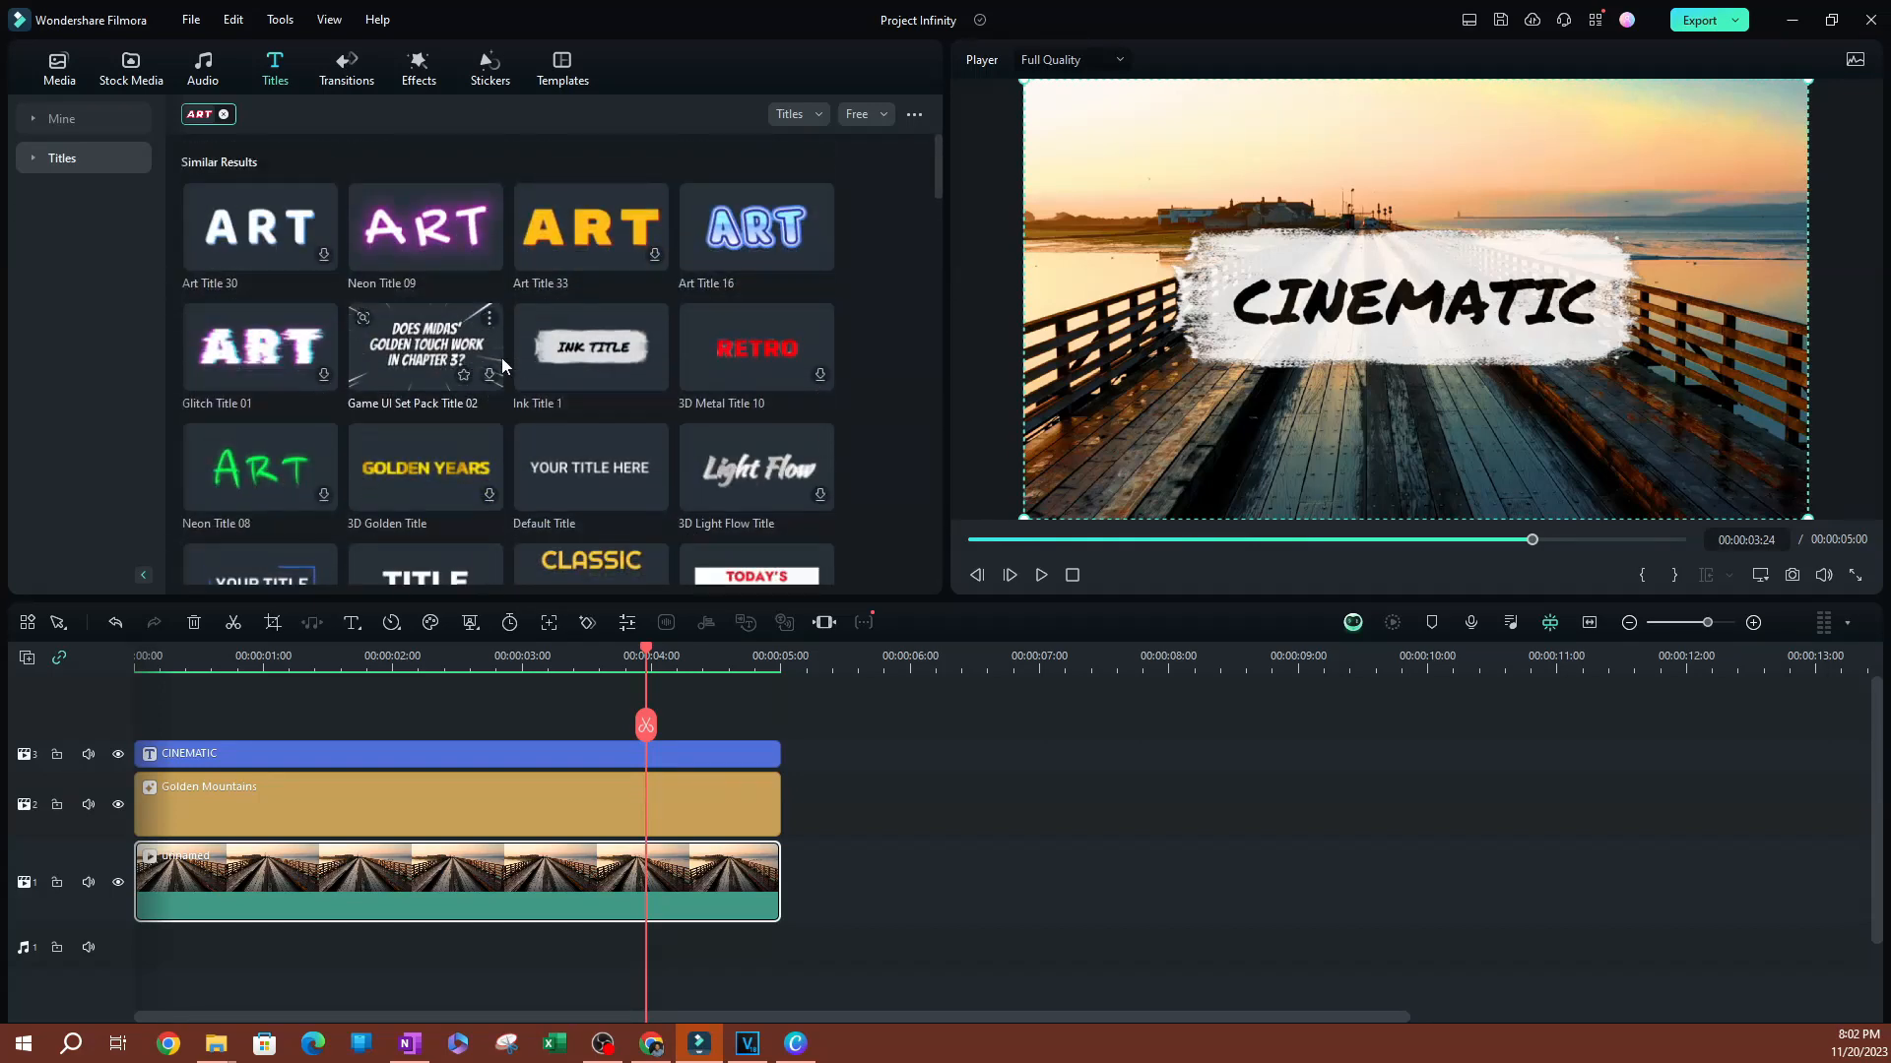
pyautogui.moveTo(87, 103)
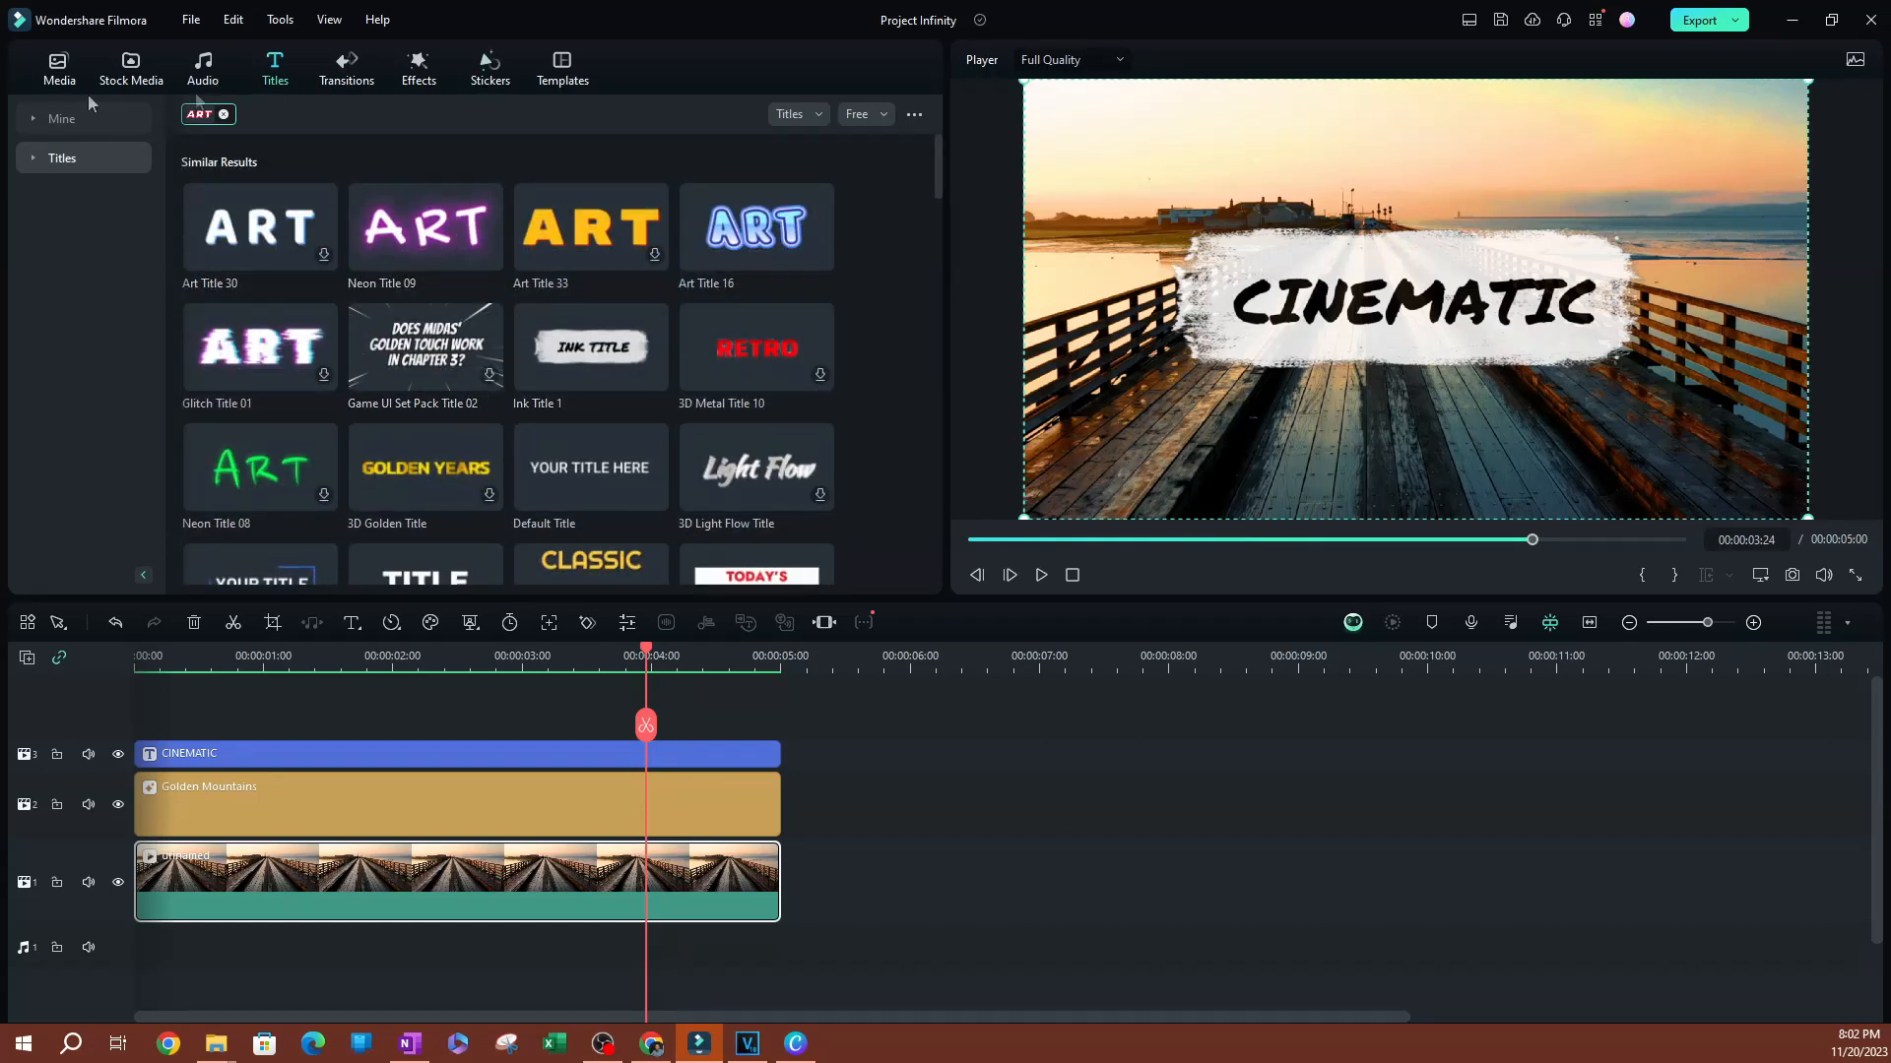
# Step: In the Audio library, list music similar to Feel the summer
pyautogui.click(201, 66)
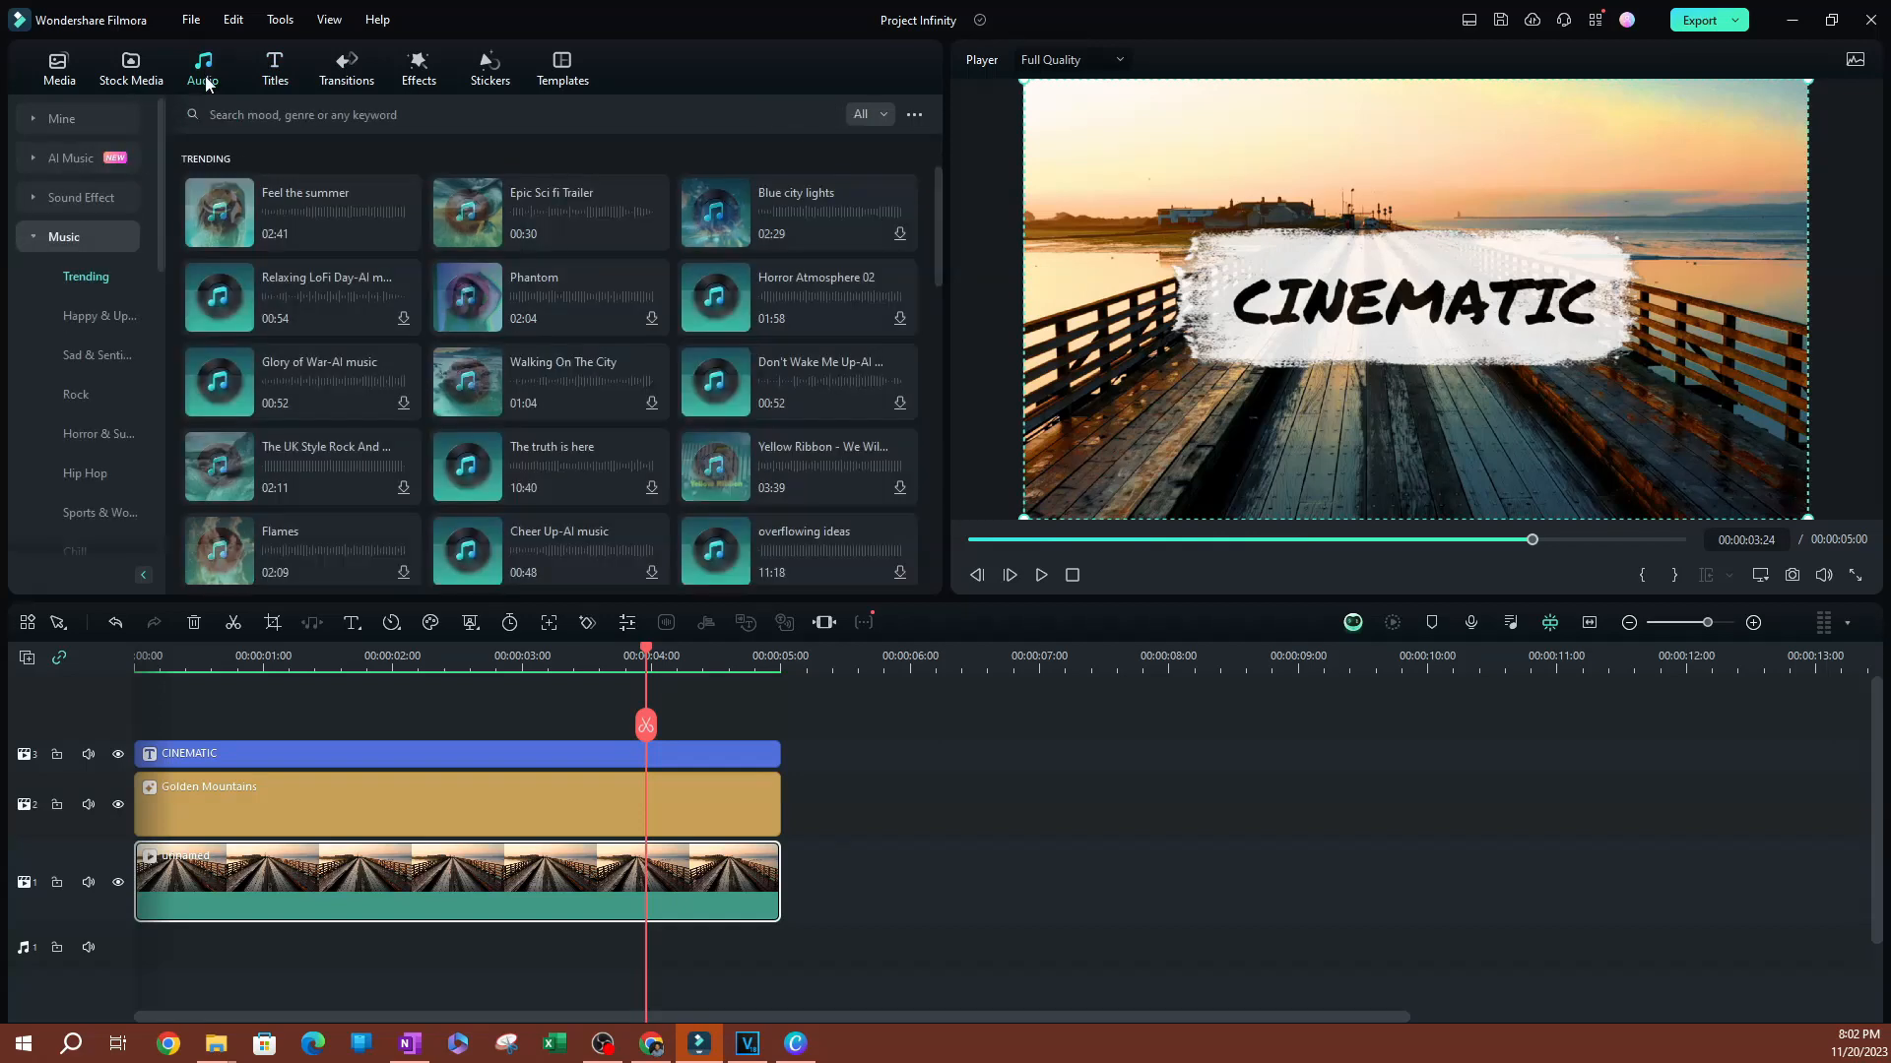
pyautogui.rightClick(300, 214)
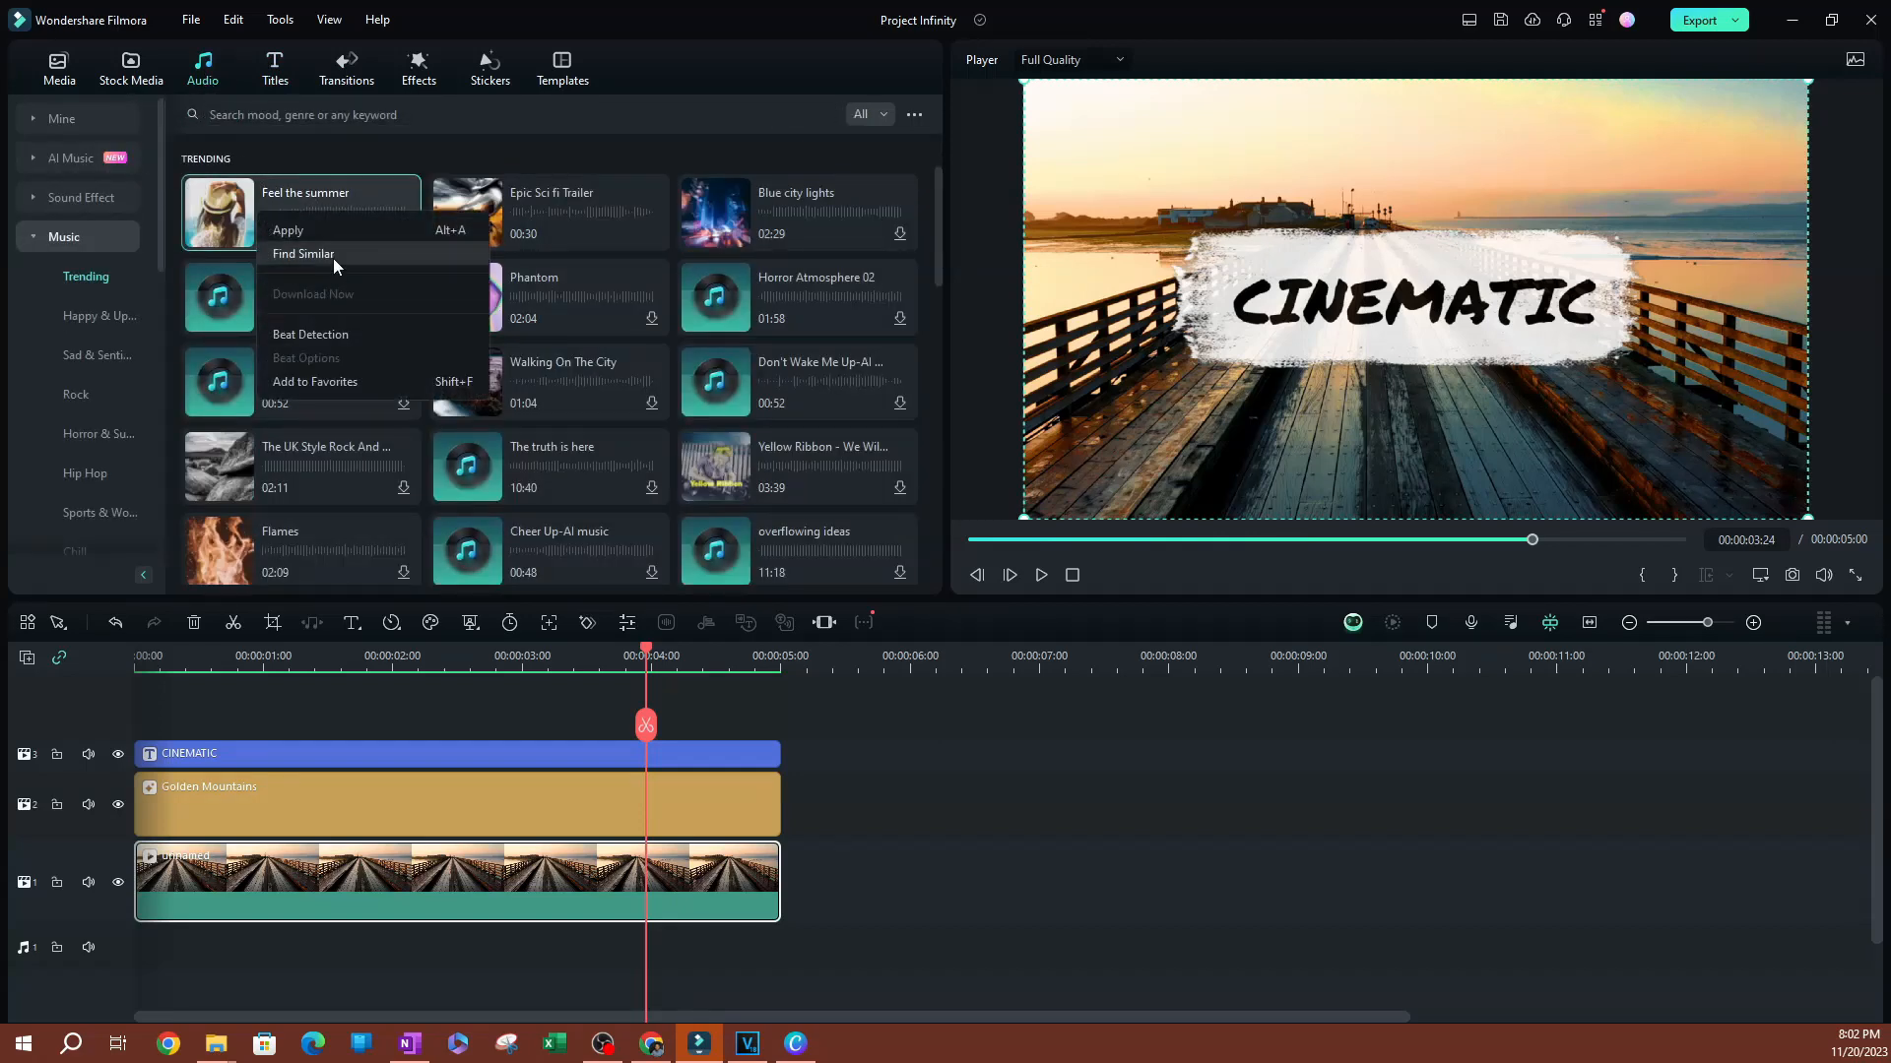
pyautogui.click(301, 253)
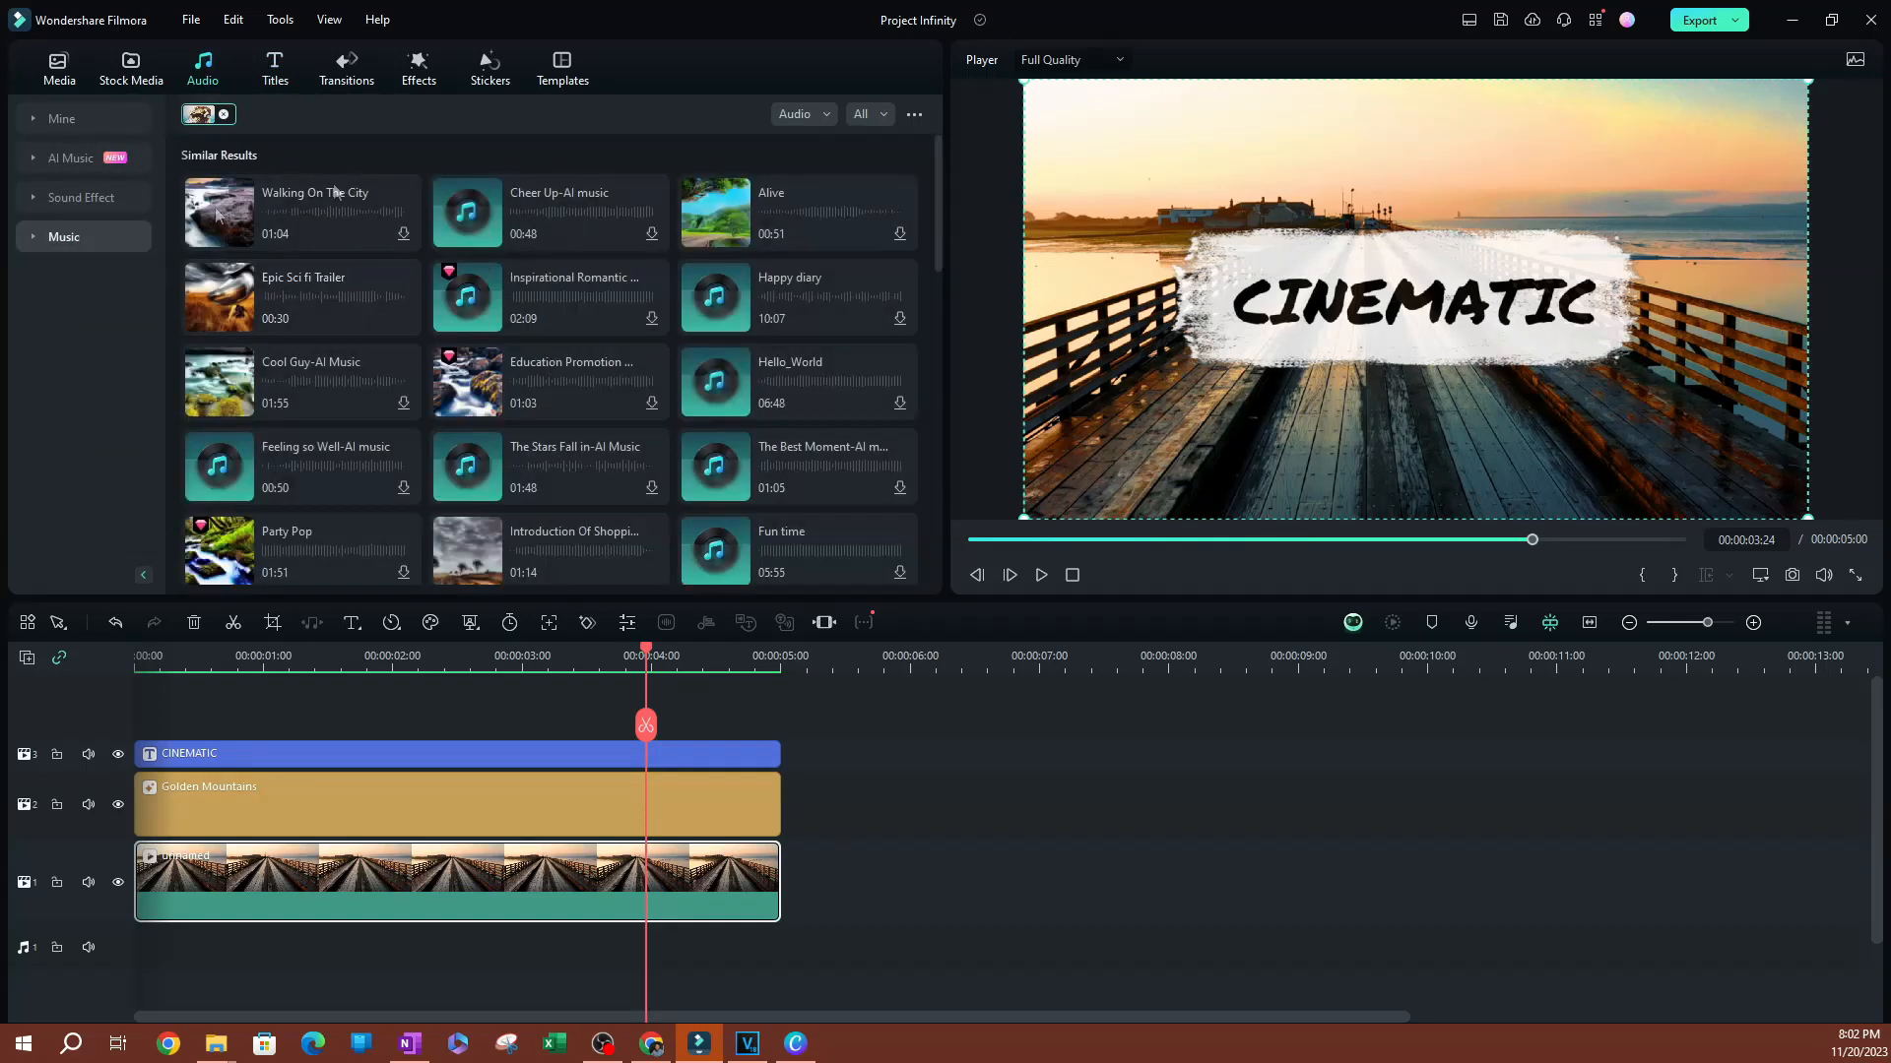
pyautogui.click(489, 66)
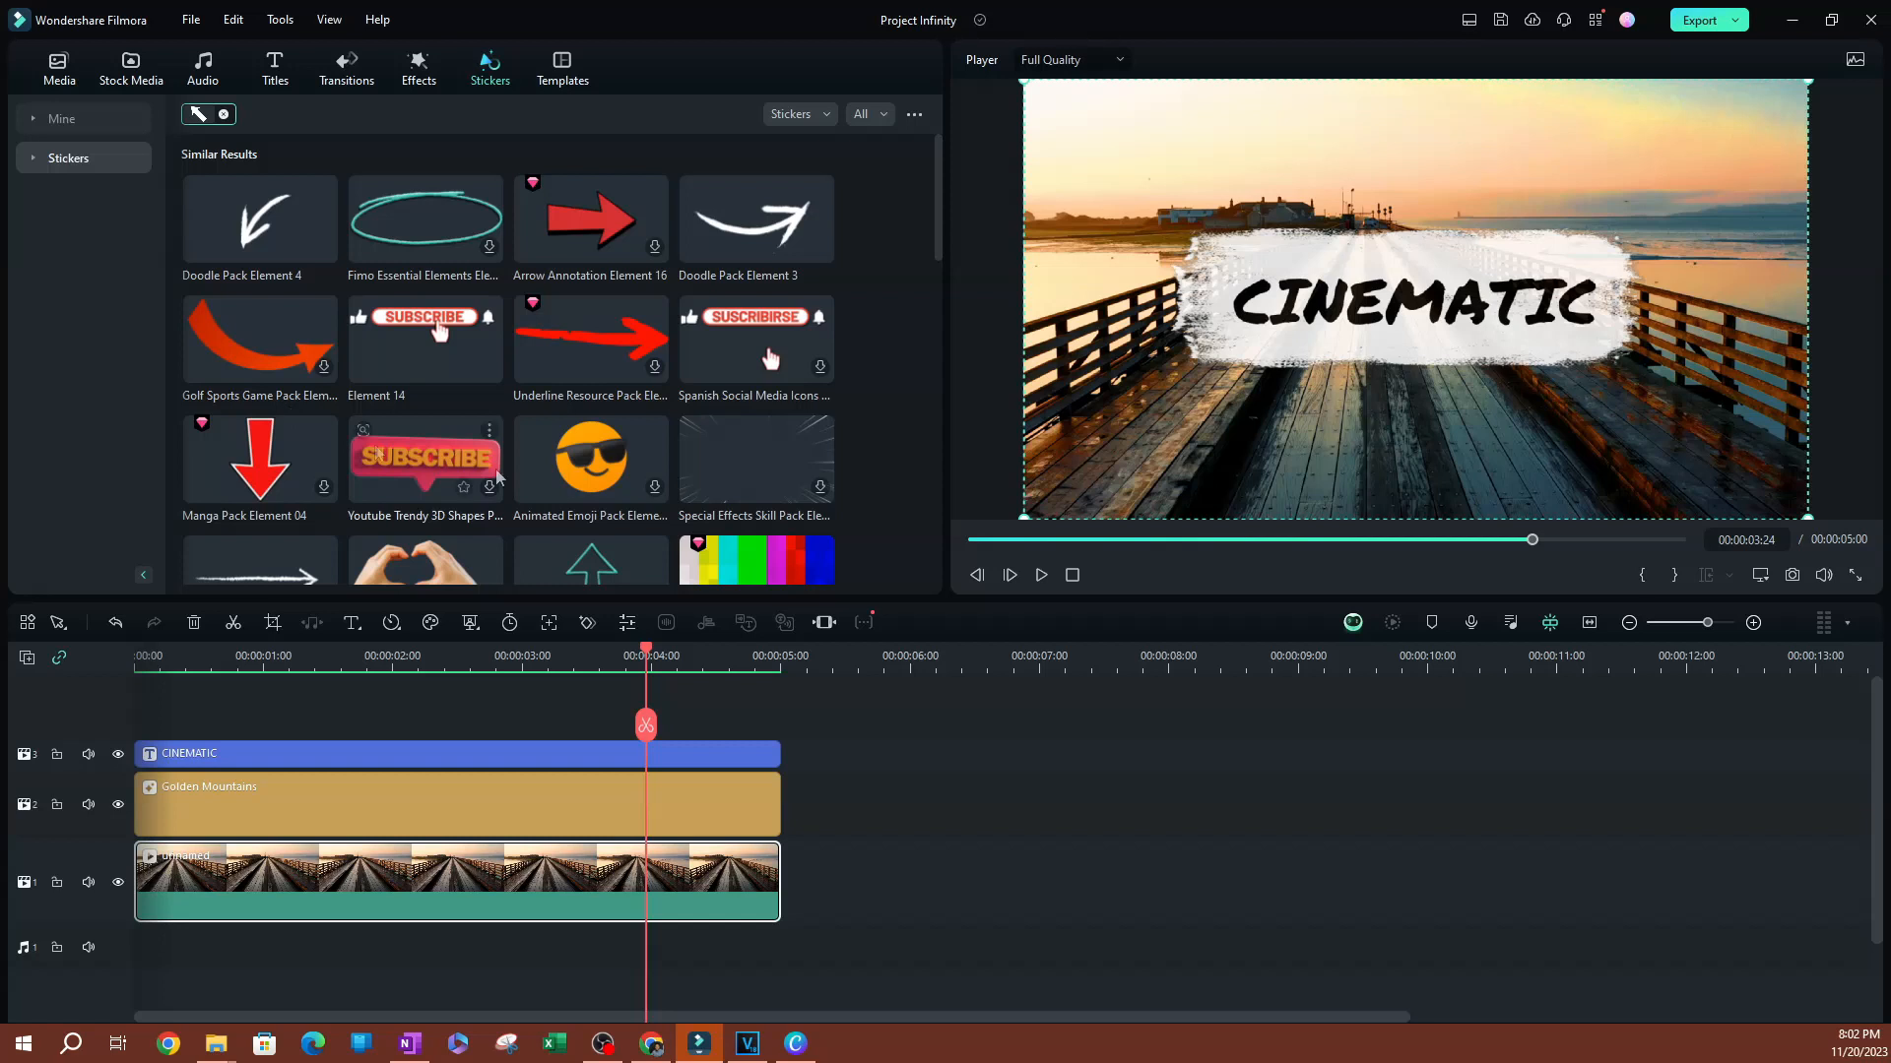
pyautogui.moveTo(69, 239)
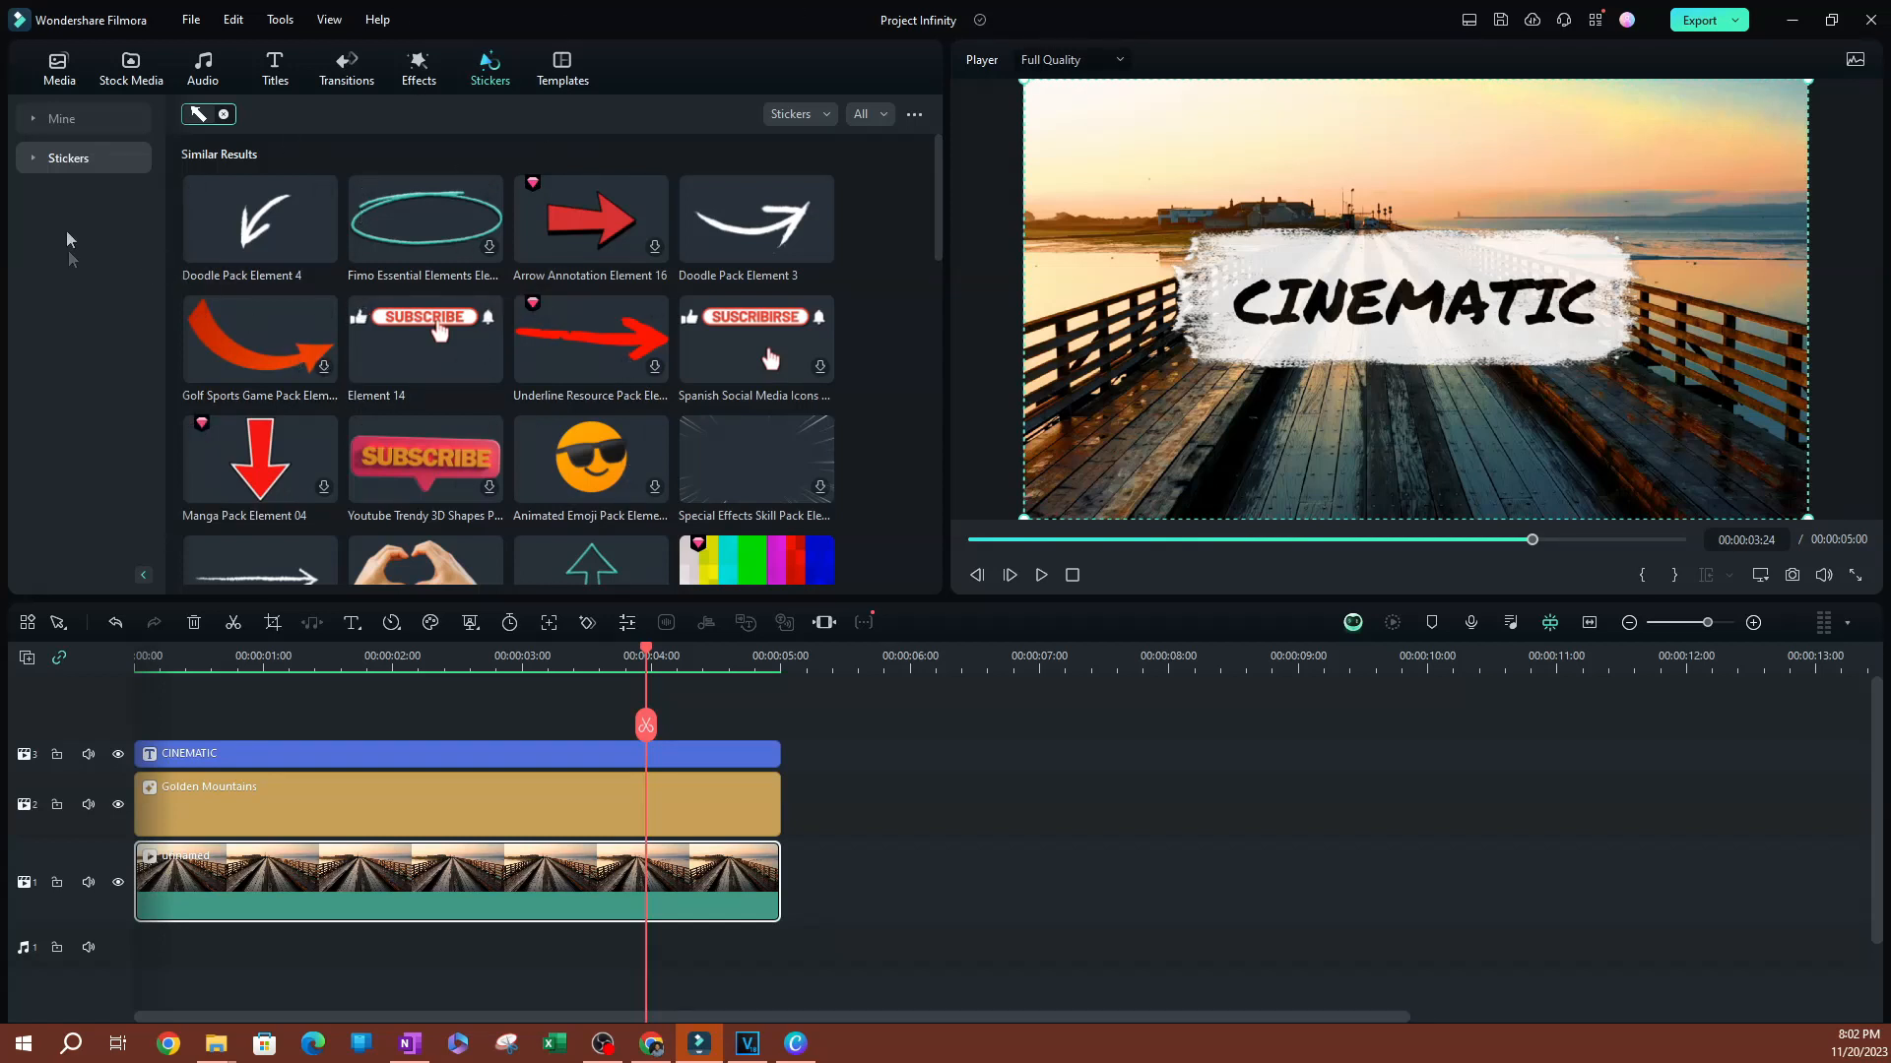
pyautogui.moveTo(302, 124)
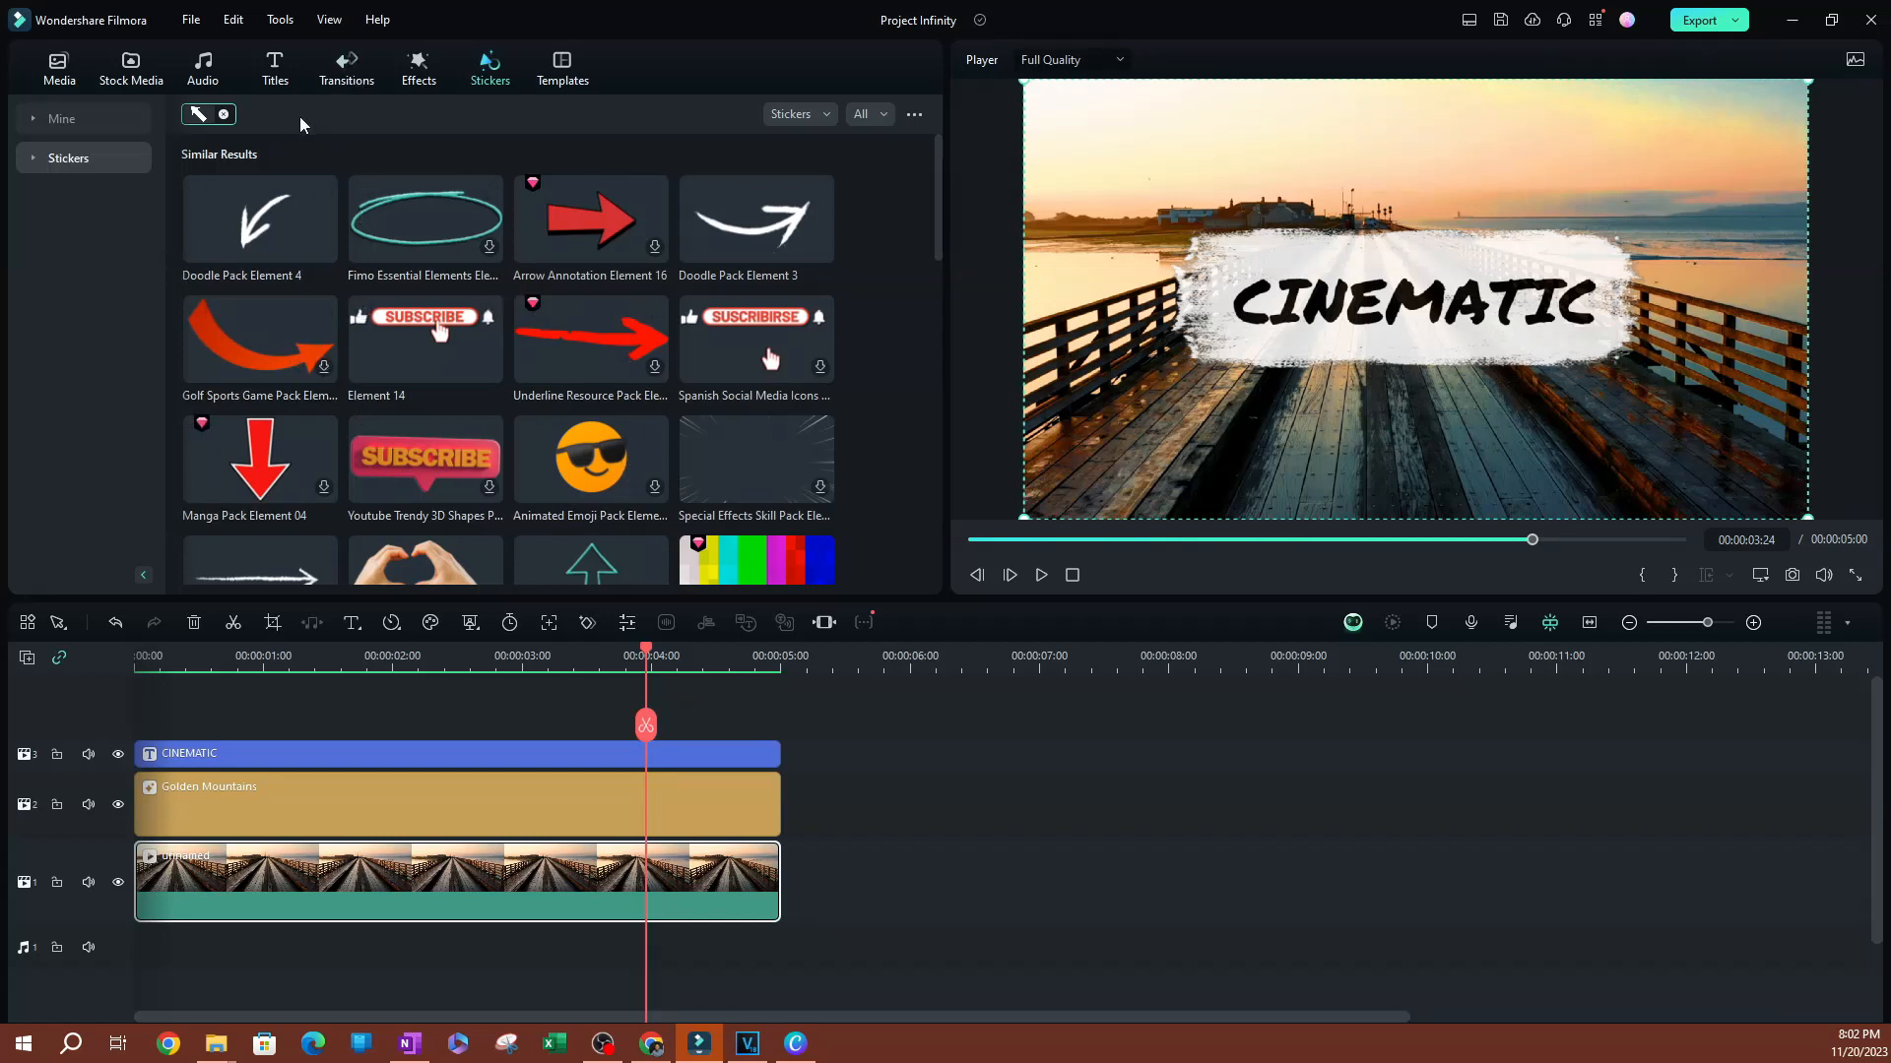